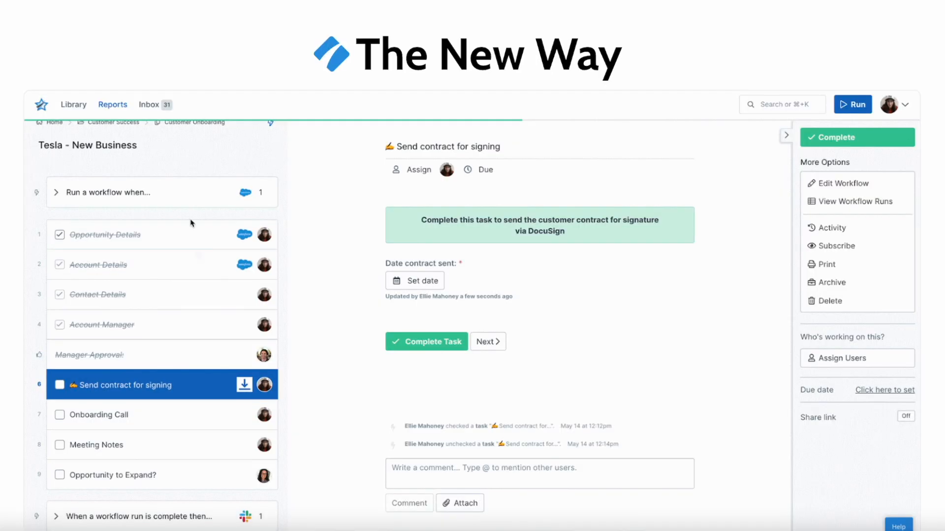
pyautogui.moveTo(398, 266)
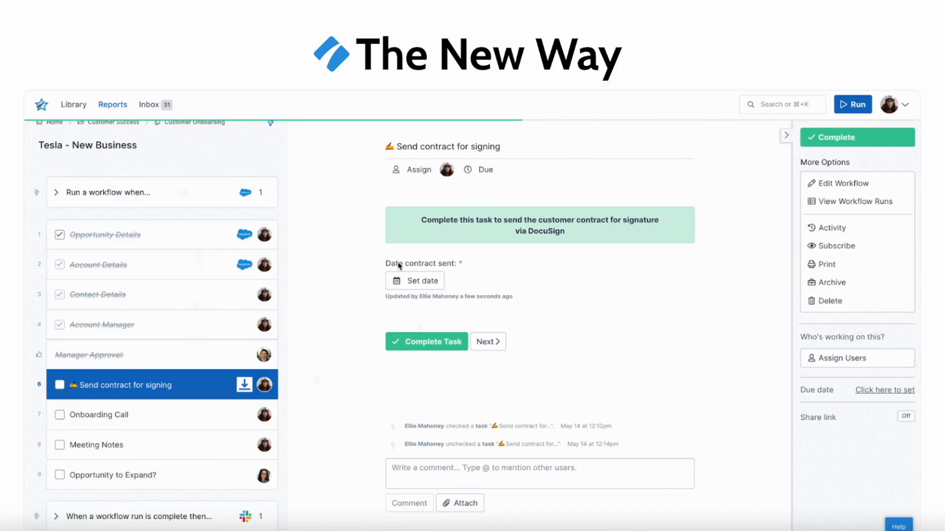
# - Move from the PTO policy page through Tools and Permissions to the Employee Handbook page
pyautogui.click(414, 280)
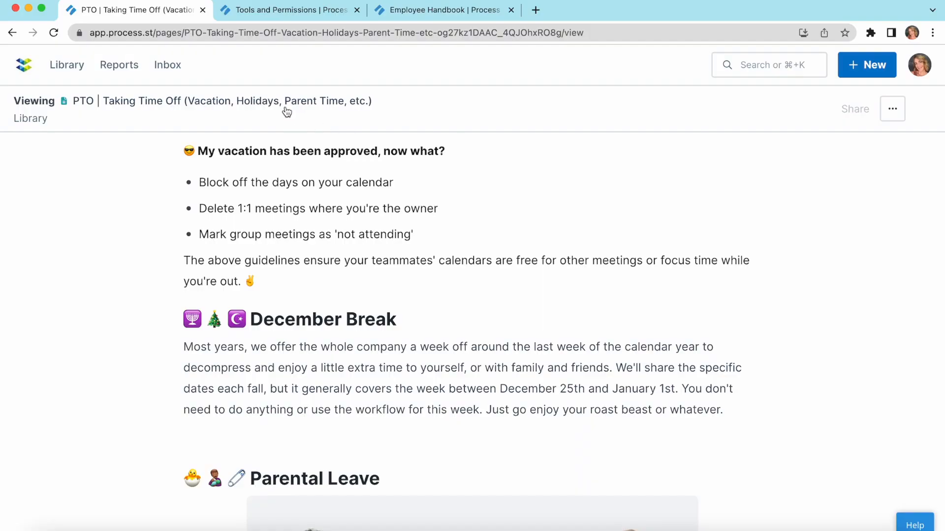
pyautogui.scroll(-3)
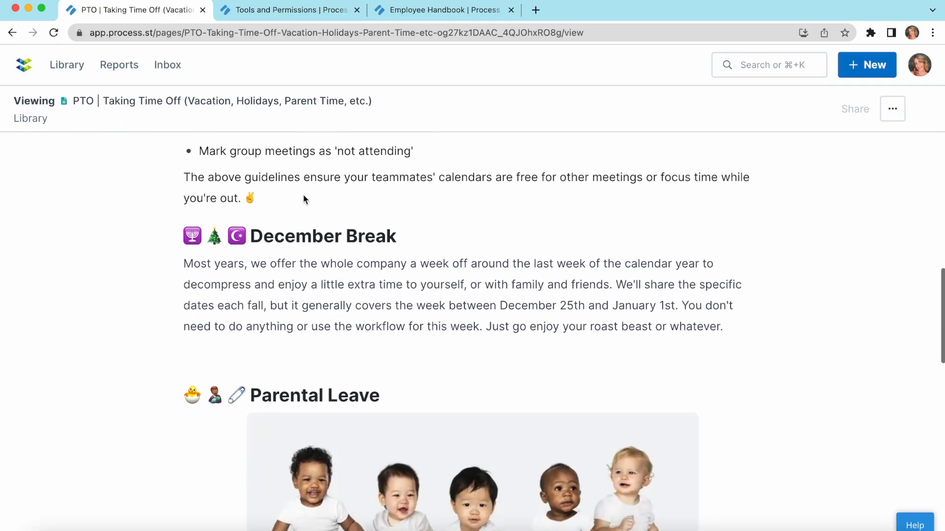
pyautogui.click(287, 10)
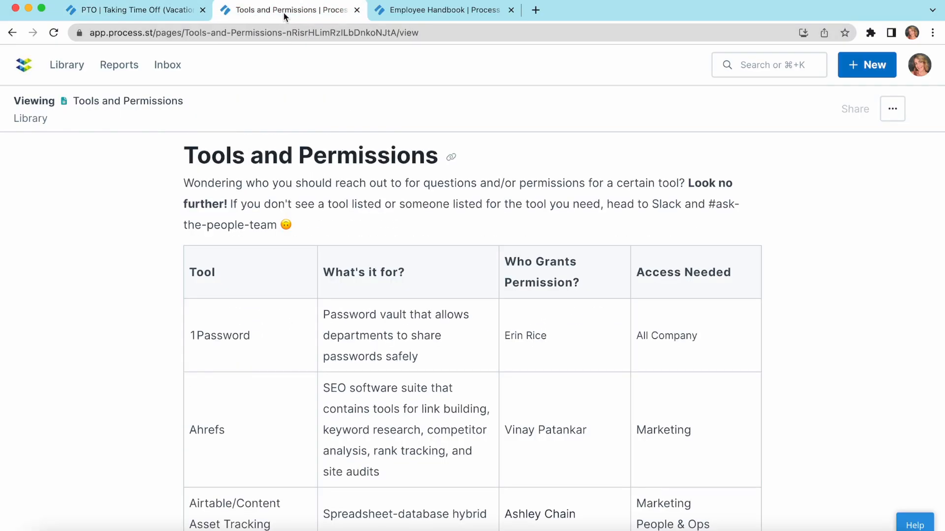
pyautogui.click(443, 9)
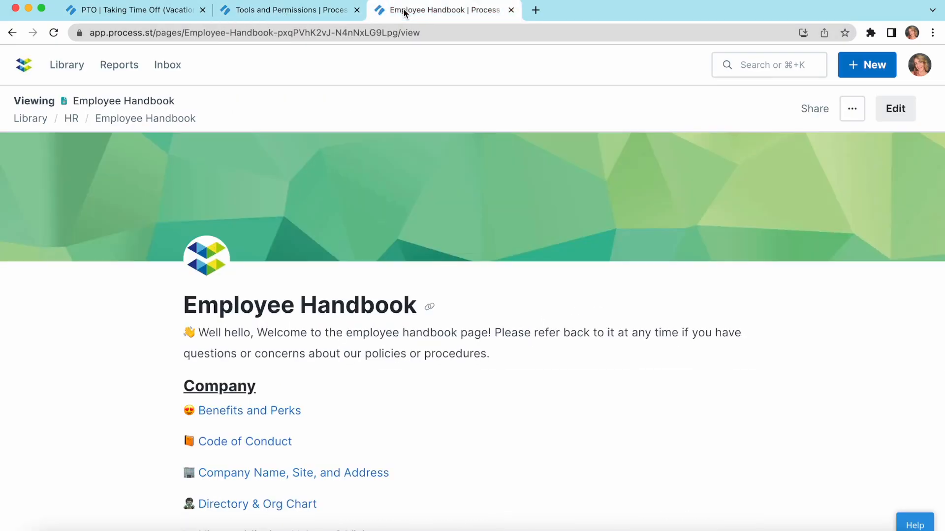
# - Scroll the Employee Handbook down to its General Policies list
pyautogui.scroll(-3)
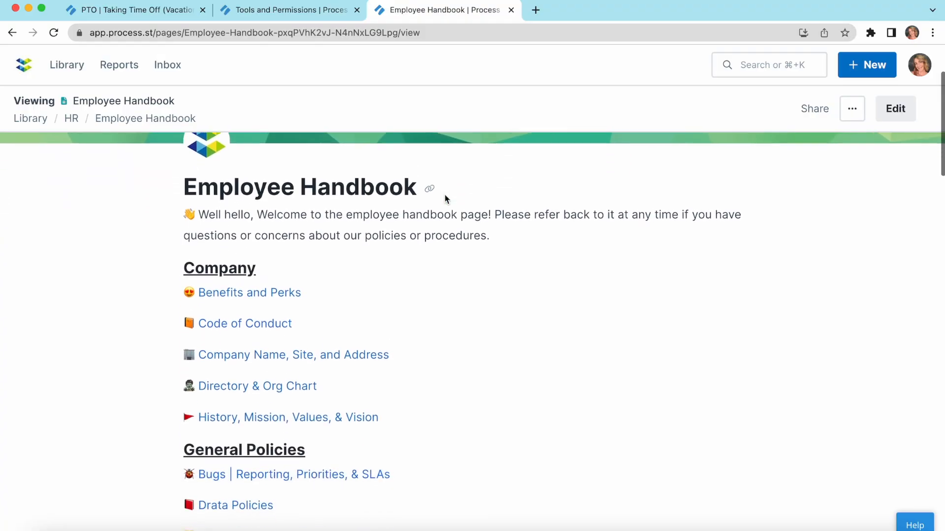
pyautogui.scroll(-3)
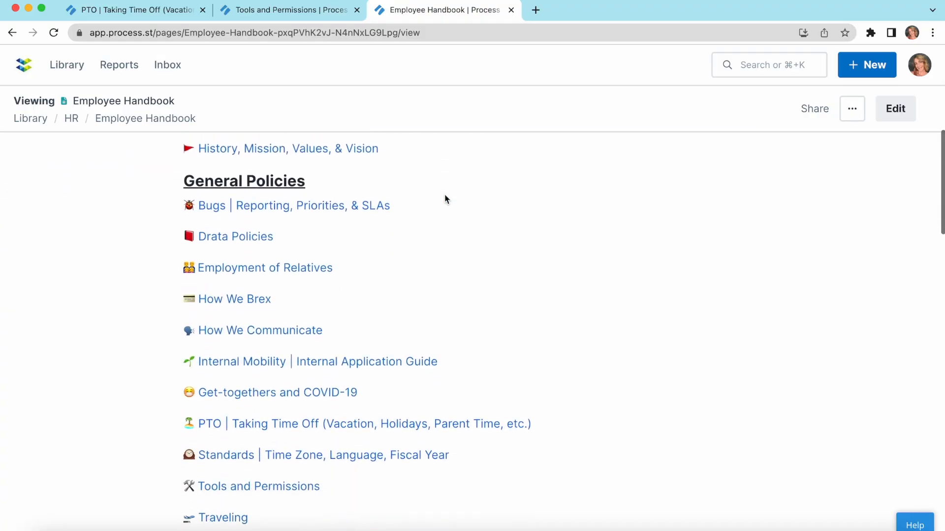
pyautogui.scroll(-3)
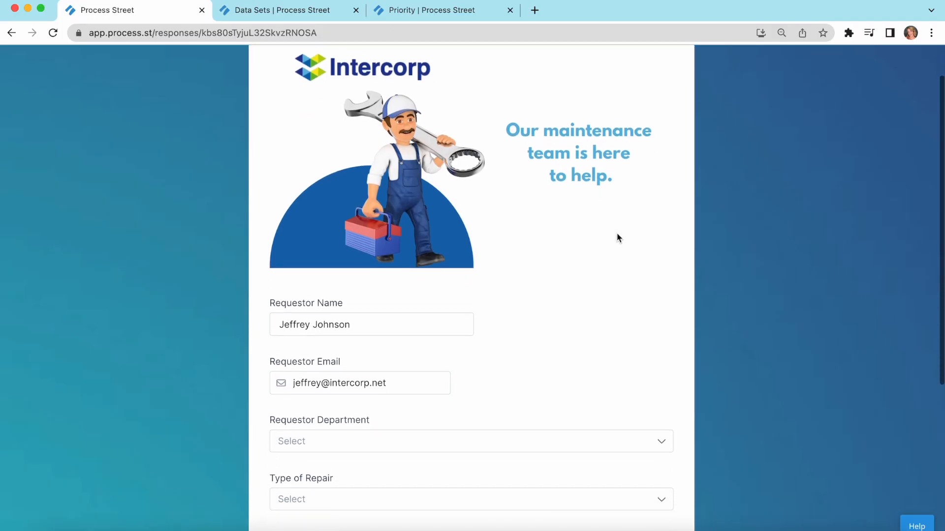
# - Fill the maintenance request with HR department, Electrical repair type and Priority urgency
pyautogui.scroll(-3)
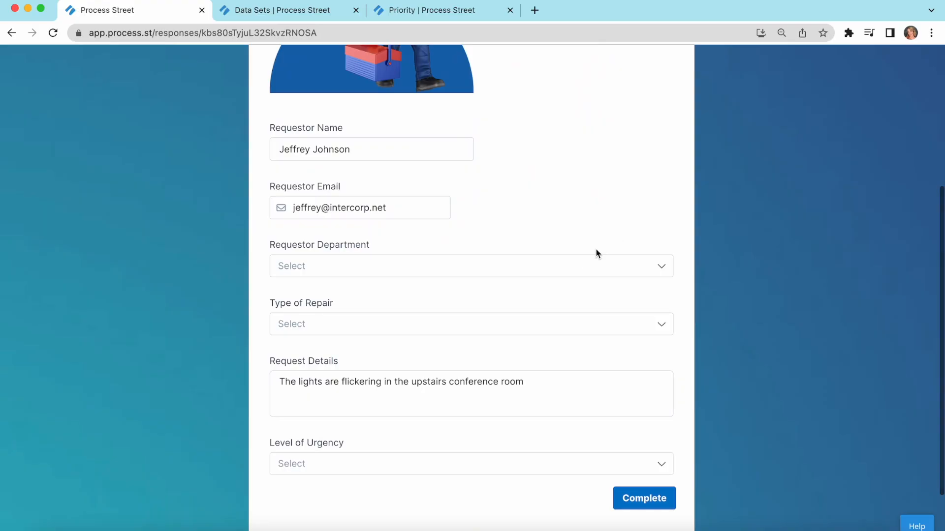
pyautogui.click(470, 266)
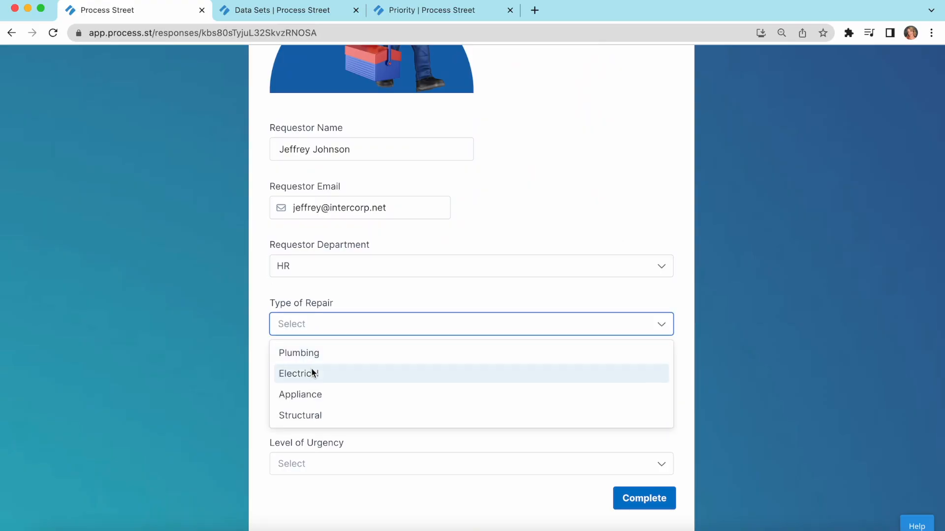
pyautogui.click(297, 373)
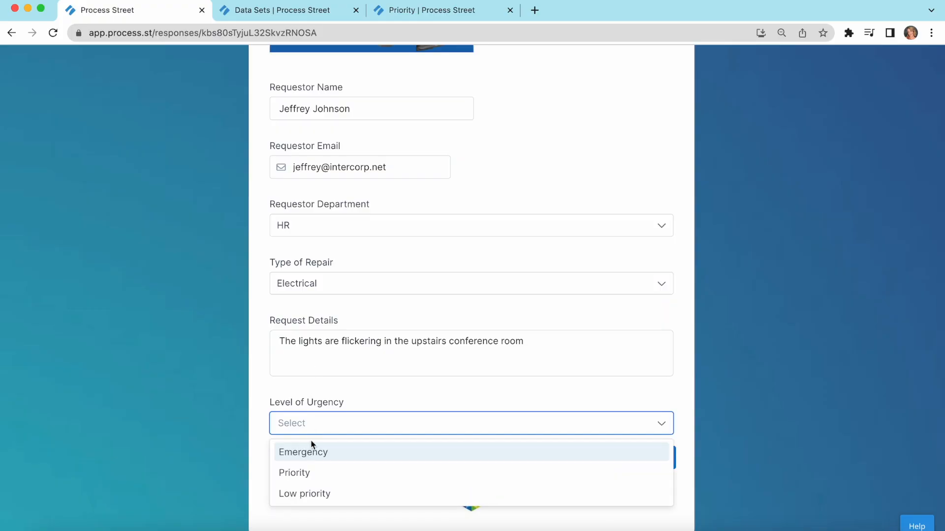
pyautogui.click(294, 473)
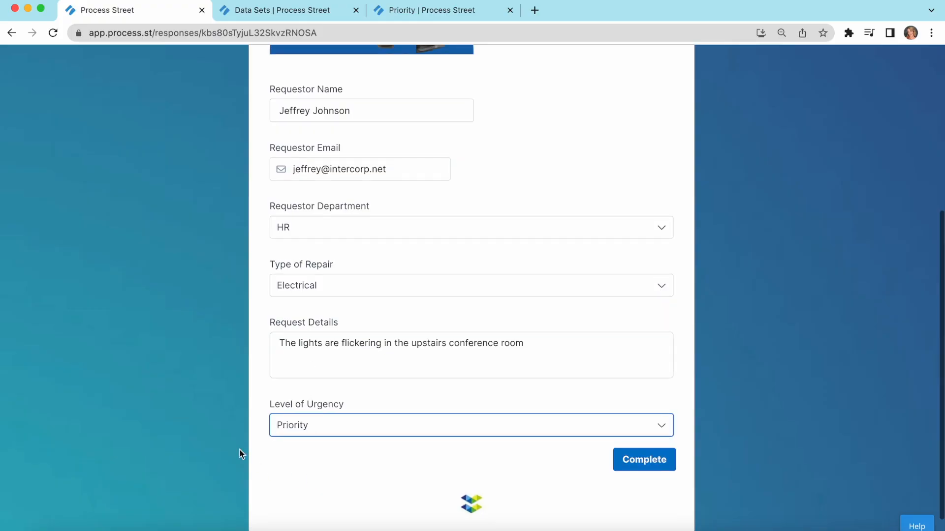
# - View the request in the Maintenance Requests data set and its Priority workflow run
pyautogui.scroll(3)
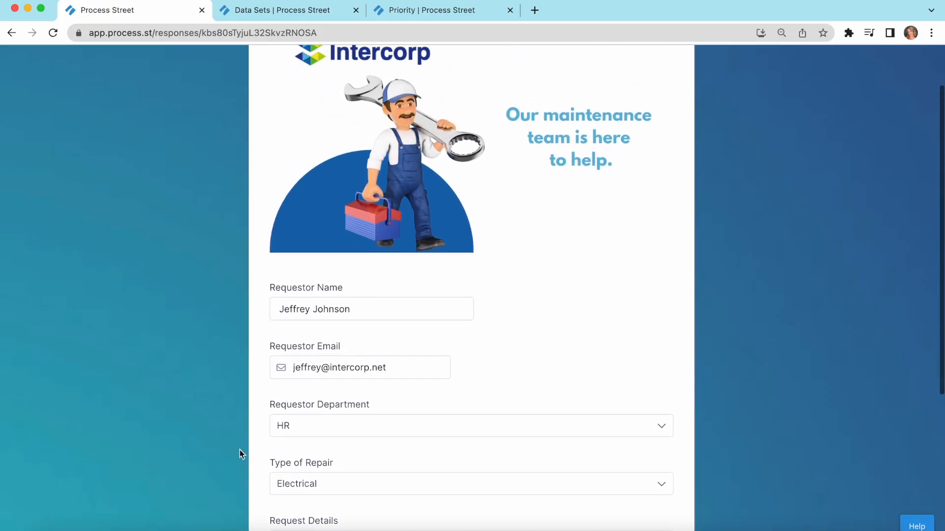
pyautogui.scroll(3)
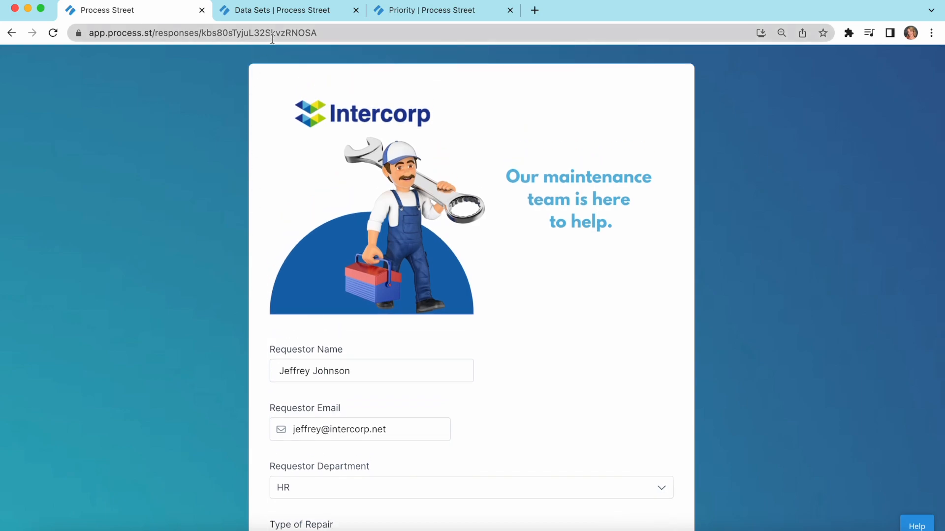
pyautogui.click(278, 10)
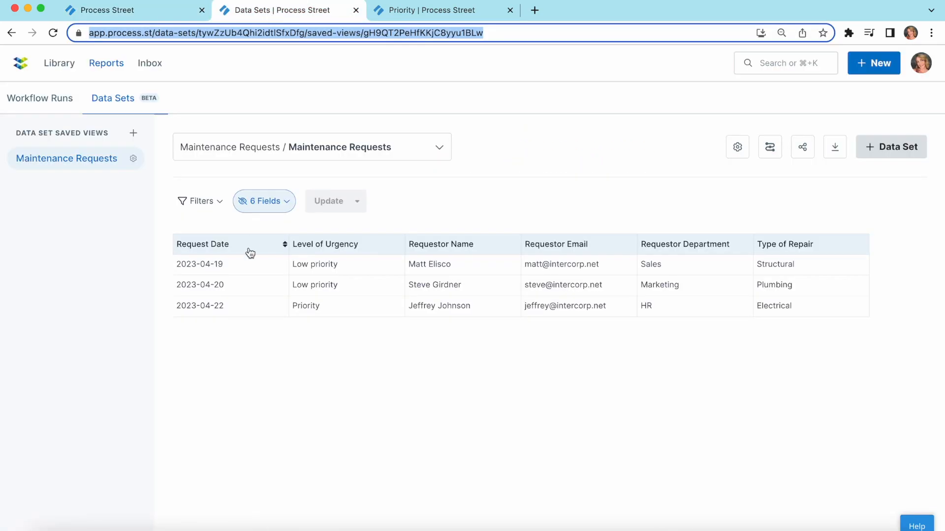
pyautogui.moveTo(474, 390)
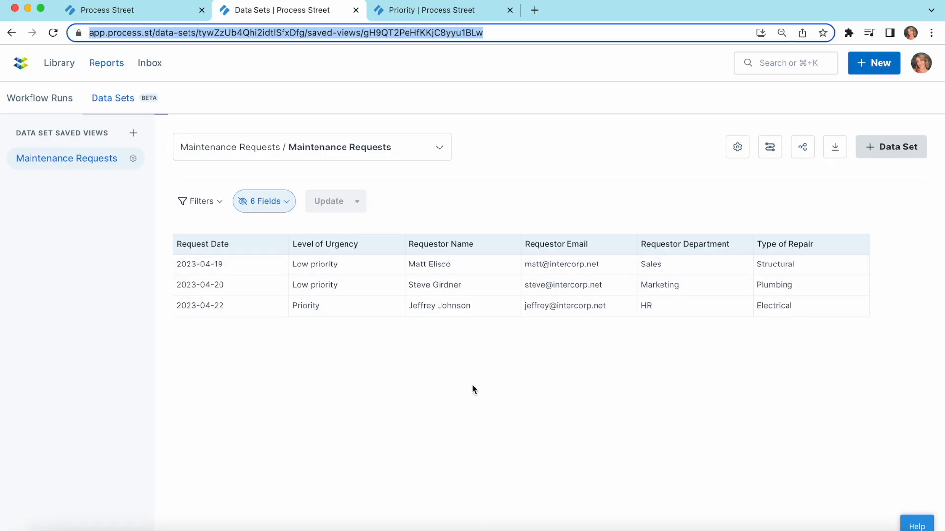
pyautogui.click(442, 10)
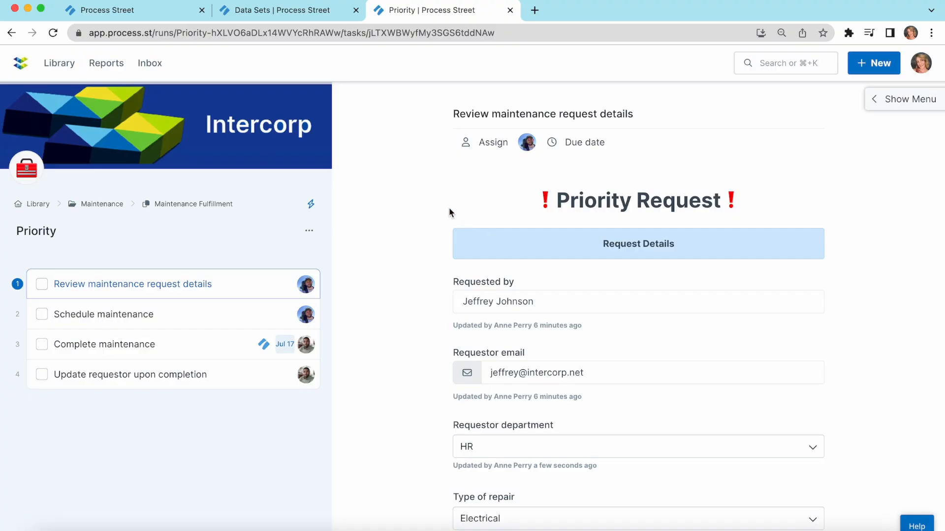
pyautogui.moveTo(405, 167)
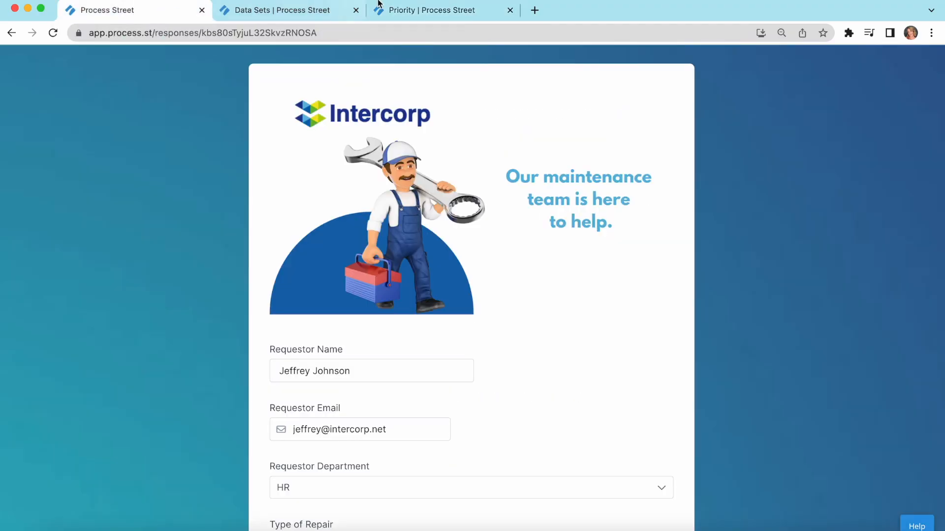
pyautogui.click(440, 9)
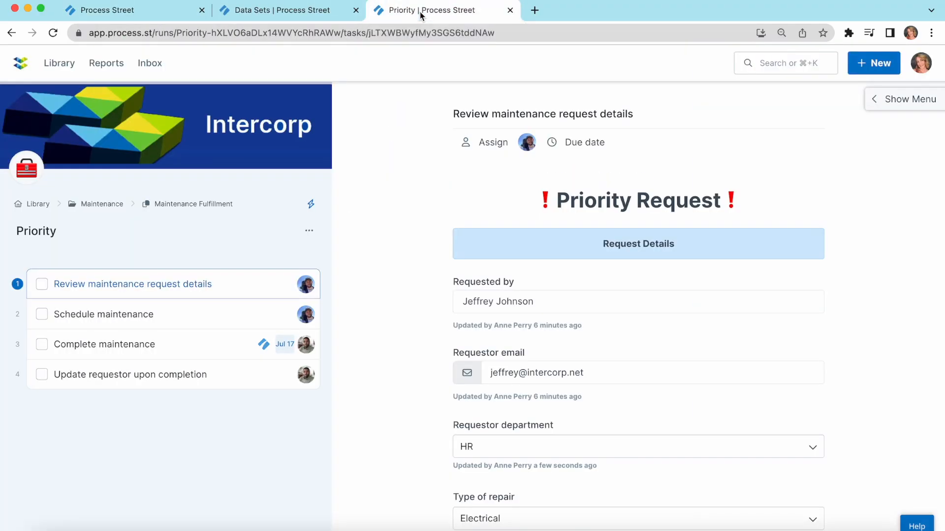
pyautogui.moveTo(251, 256)
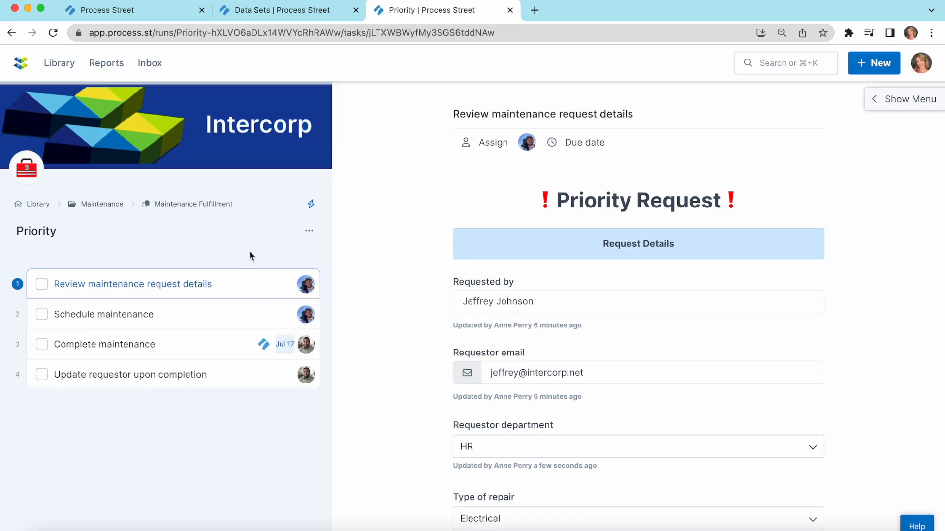
pyautogui.moveTo(340, 407)
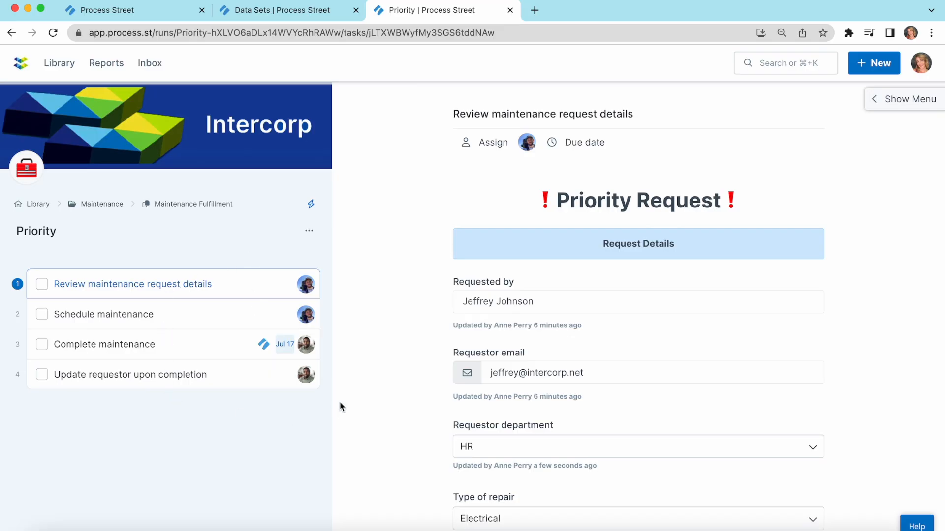
pyautogui.scroll(-3)
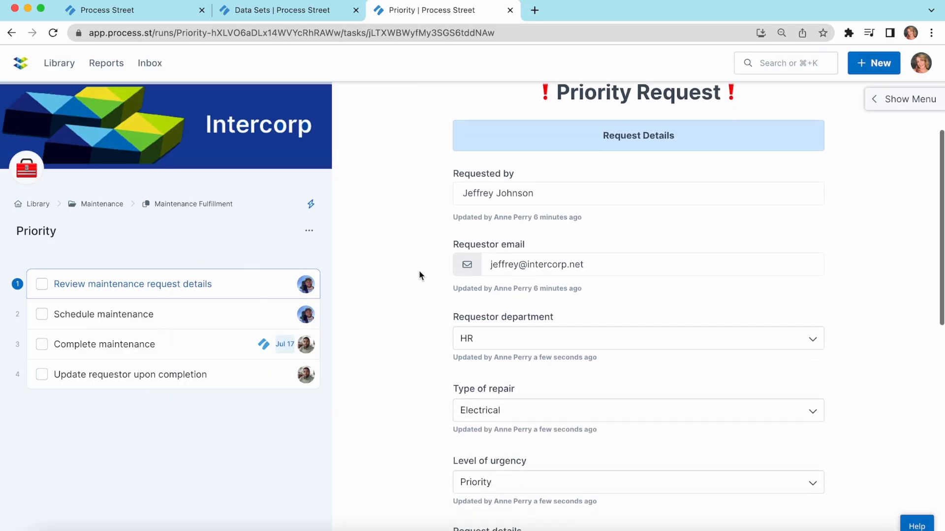
pyautogui.scroll(-3)
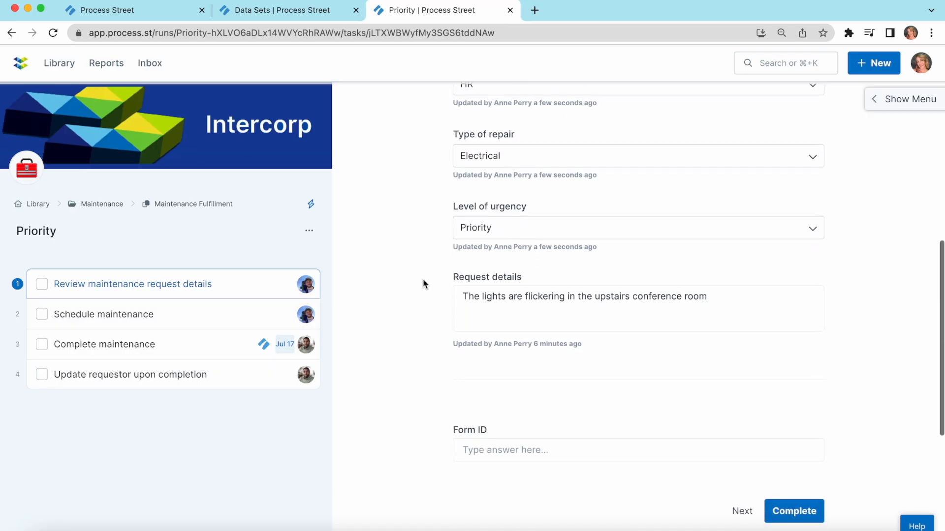
pyautogui.moveTo(262, 311)
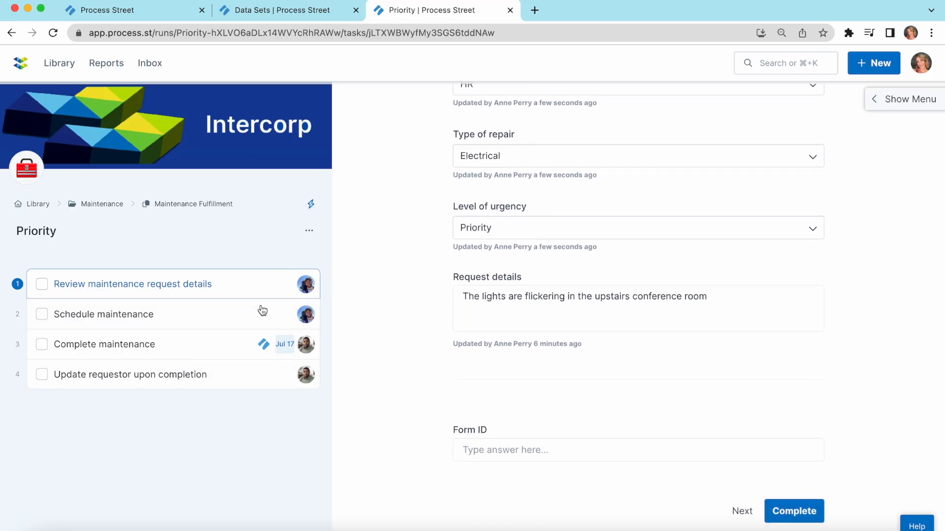
pyautogui.moveTo(323, 286)
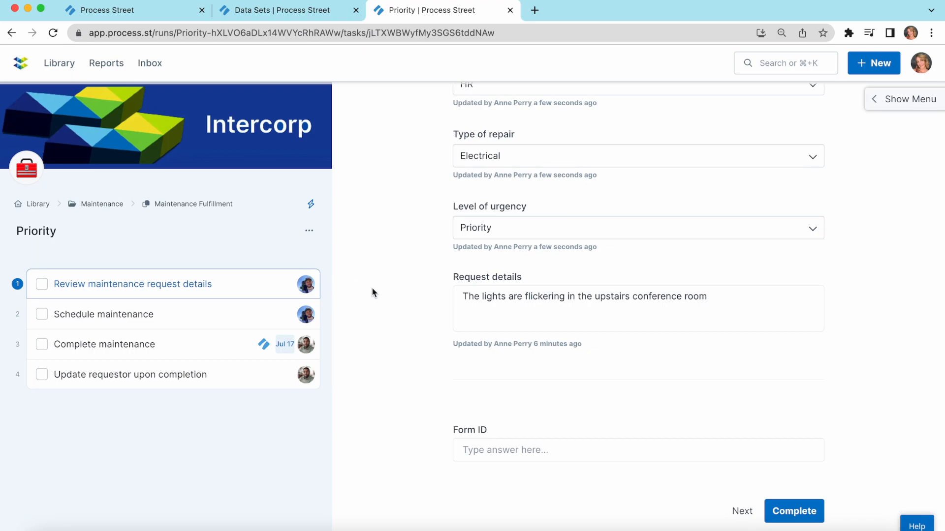
pyautogui.scroll(3)
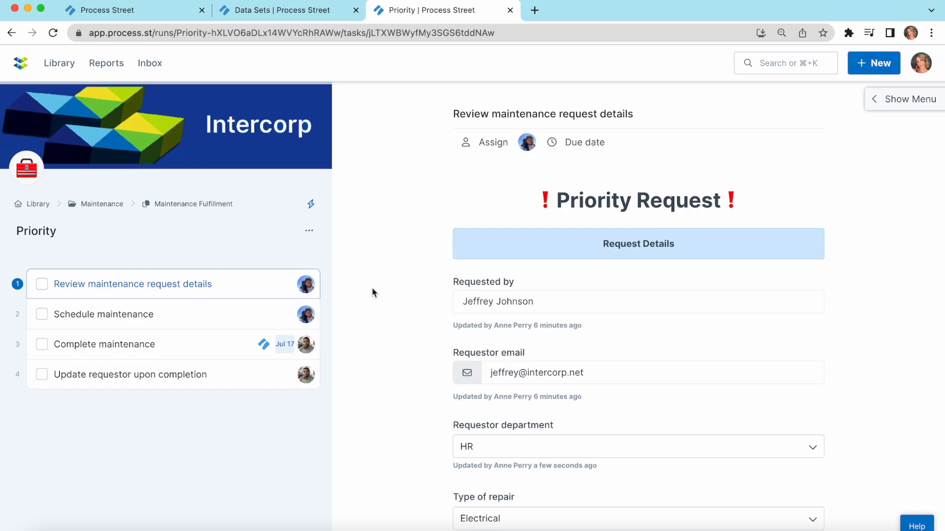
pyautogui.click(60, 62)
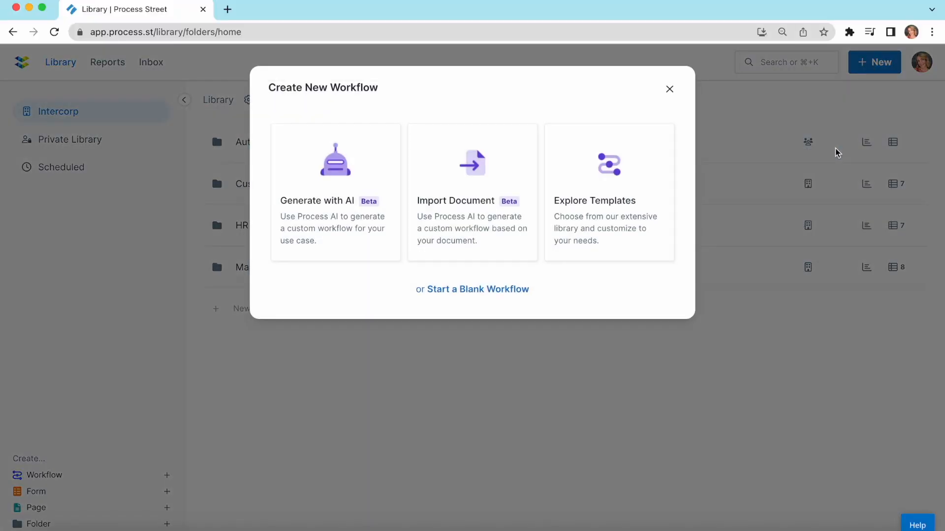
pyautogui.moveTo(471, 309)
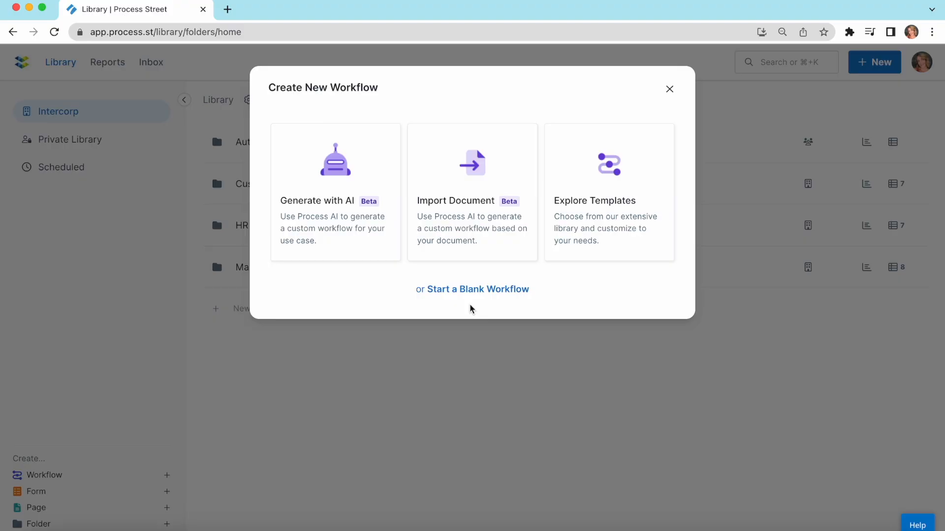
pyautogui.moveTo(519, 229)
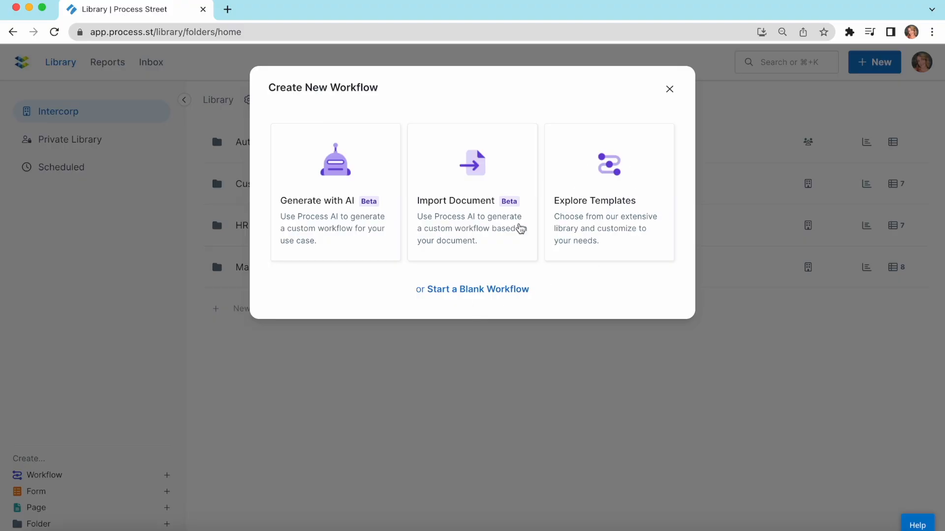
pyautogui.moveTo(500, 229)
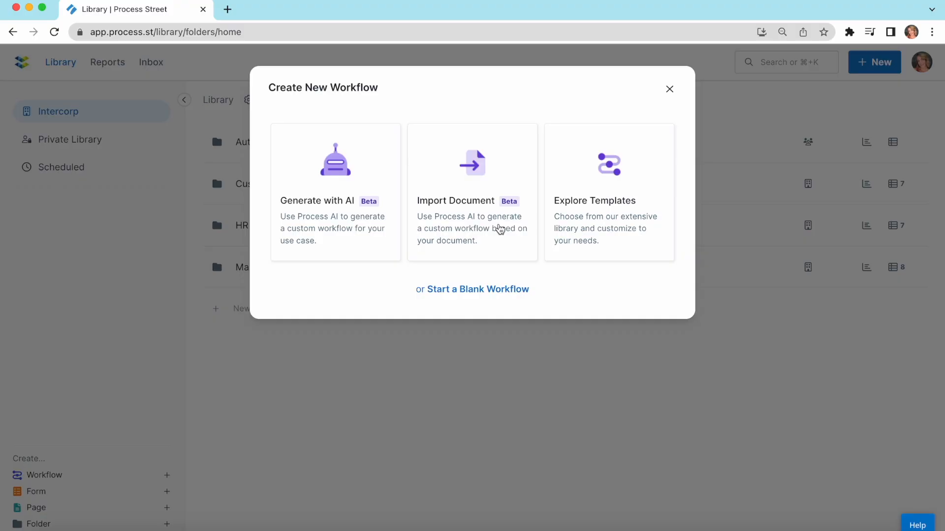
pyautogui.moveTo(323, 226)
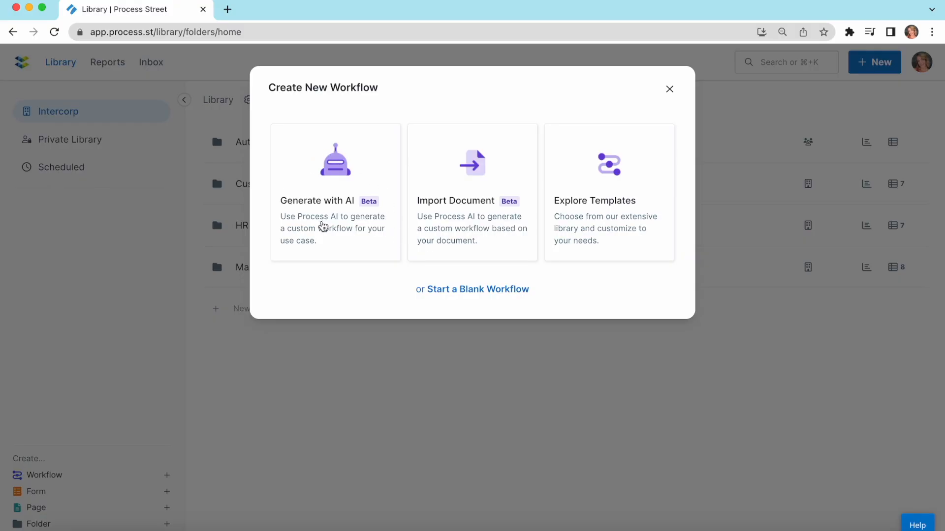
pyautogui.moveTo(342, 230)
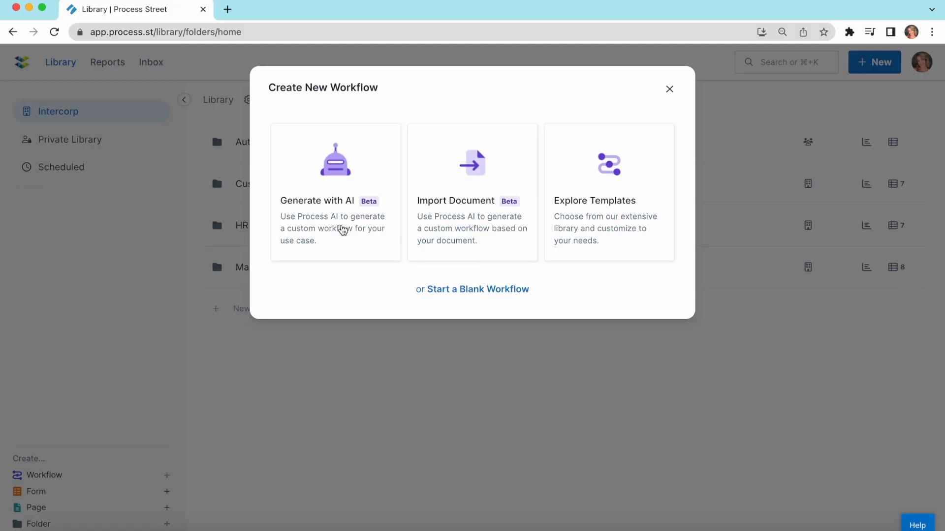
pyautogui.moveTo(337, 215)
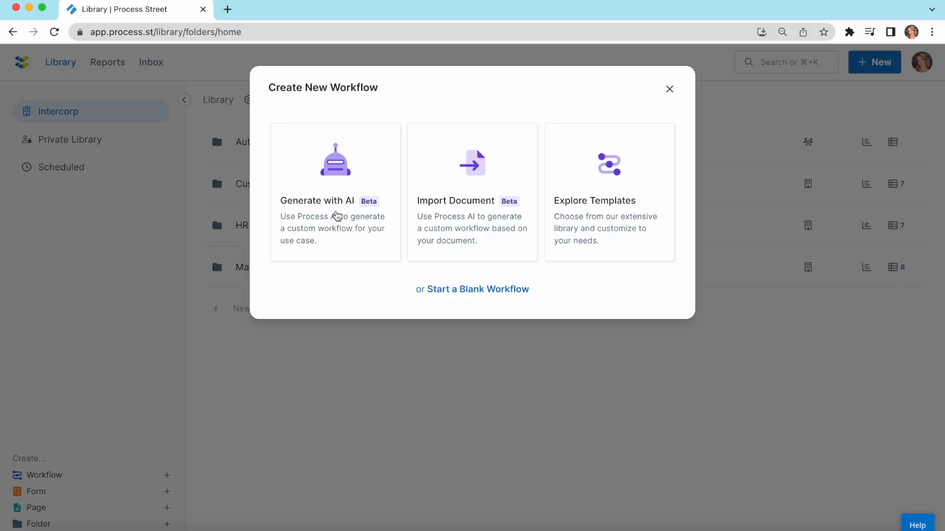
# - Have Process AI generate a workflow named Client Onboarding
pyautogui.click(334, 201)
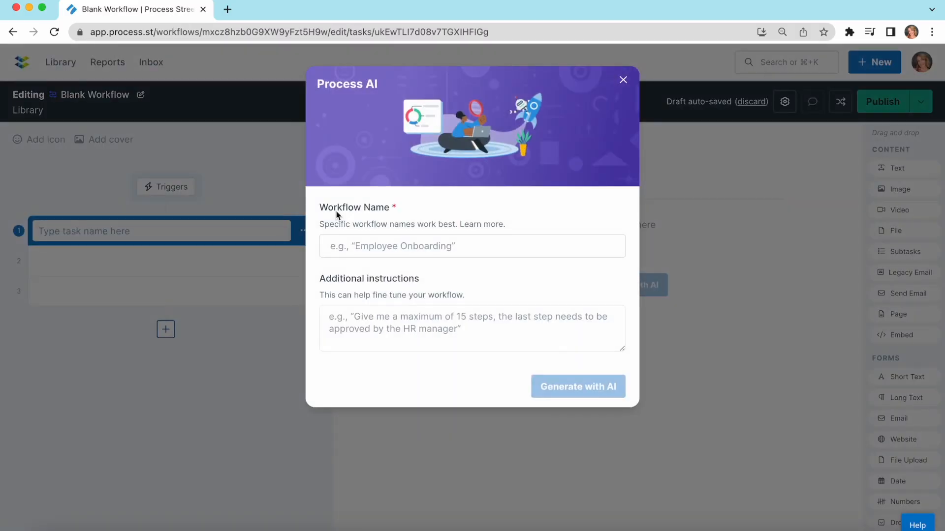
pyautogui.write('Client Onboarding')
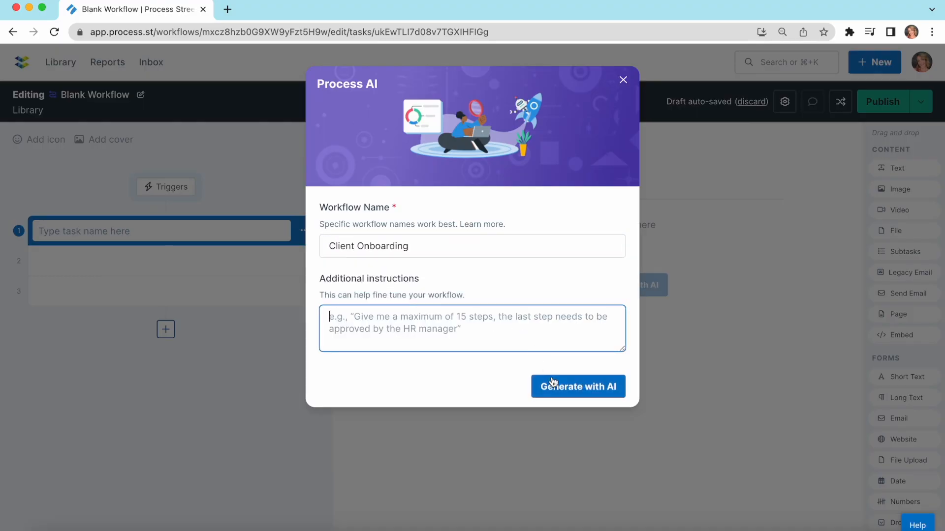
pyautogui.click(576, 386)
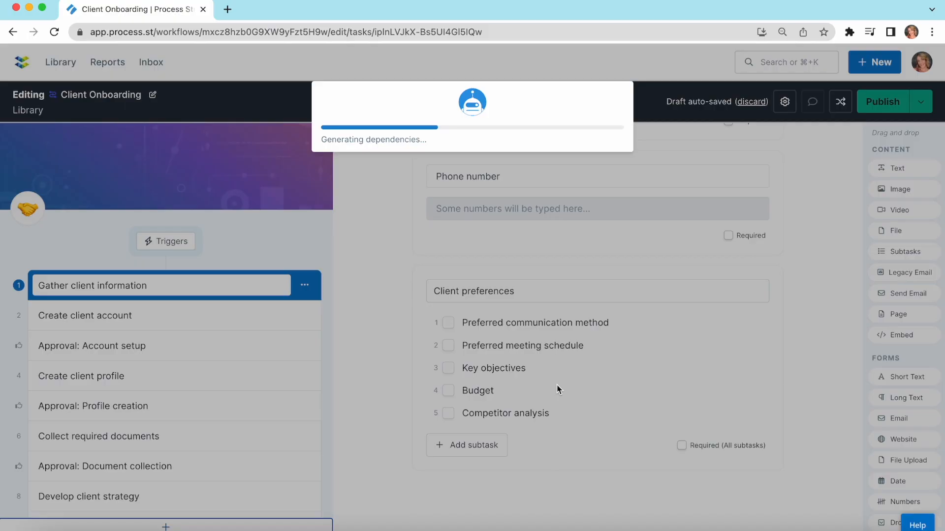
# - Review the generated Client Onboarding tasks and form fields, then return to the runs report
pyautogui.click(85, 315)
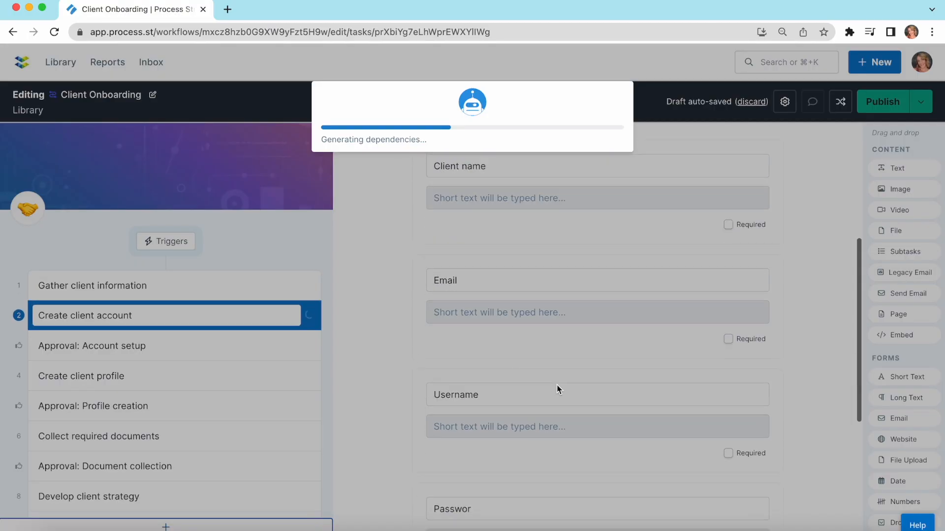
pyautogui.click(82, 375)
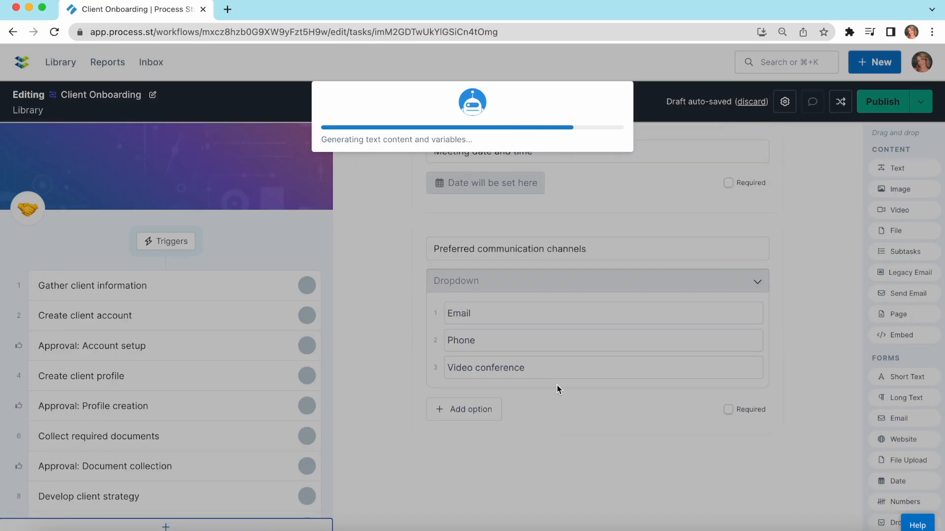
pyautogui.click(92, 285)
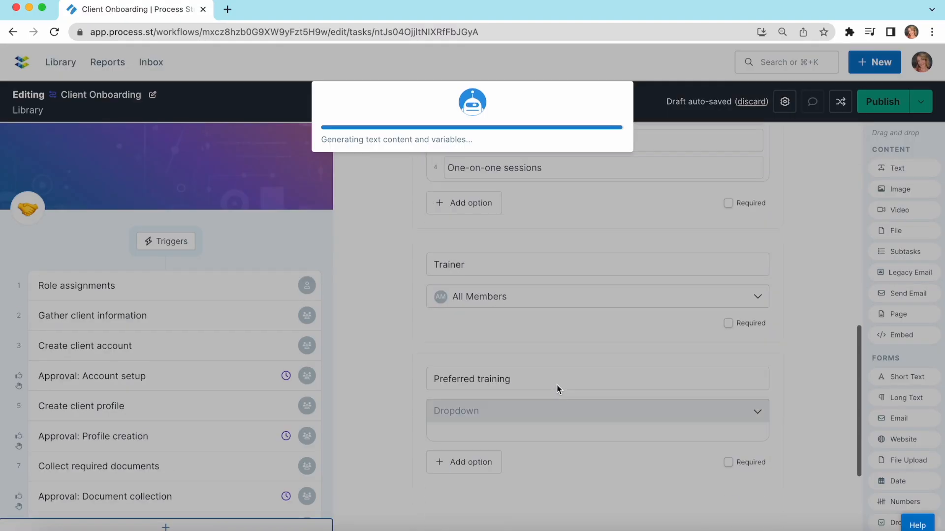
pyautogui.click(107, 63)
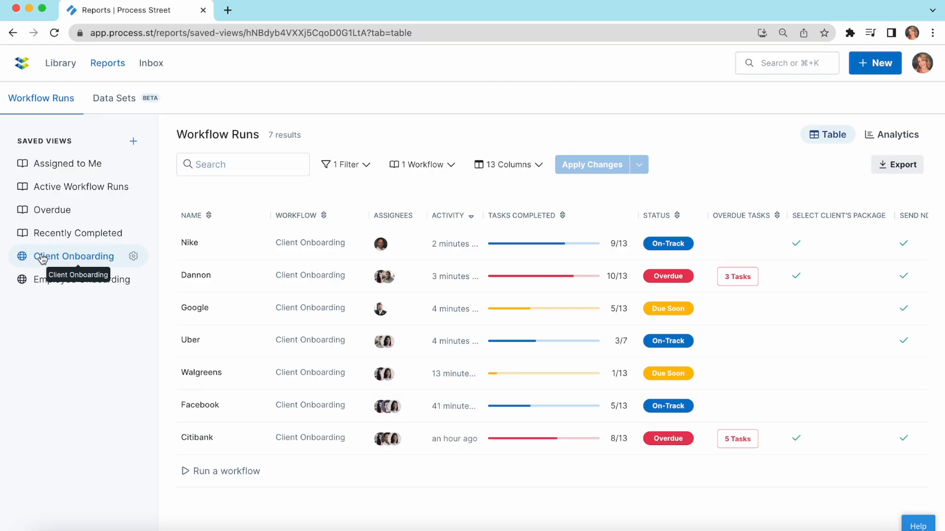
pyautogui.moveTo(154, 264)
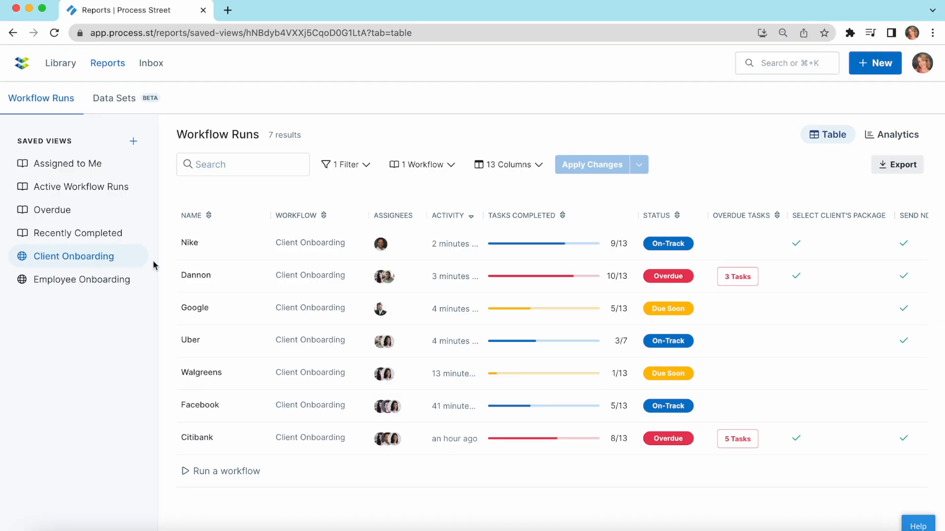
pyautogui.moveTo(238, 282)
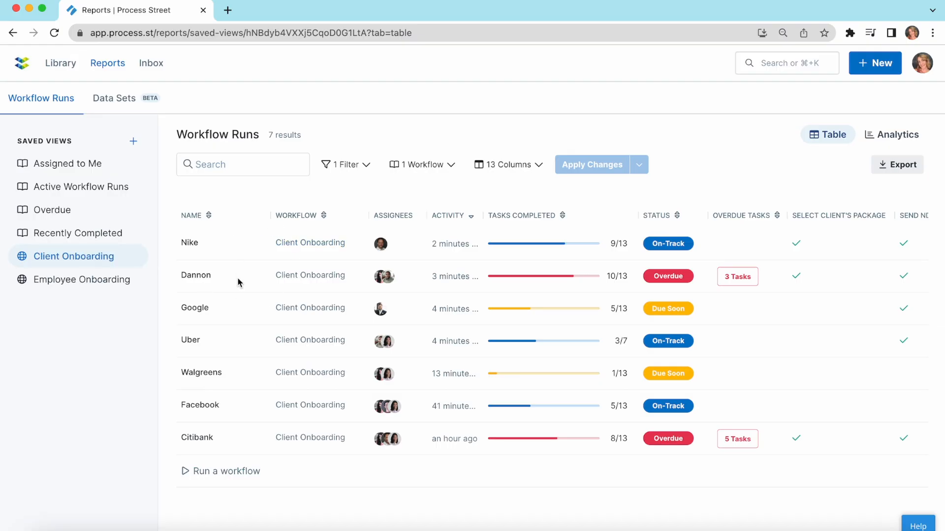
pyautogui.moveTo(242, 412)
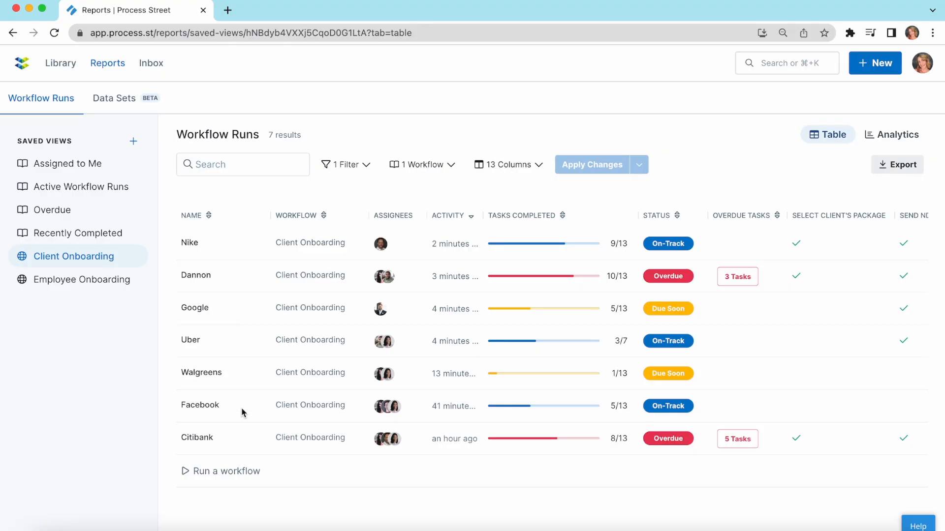
pyautogui.moveTo(738, 219)
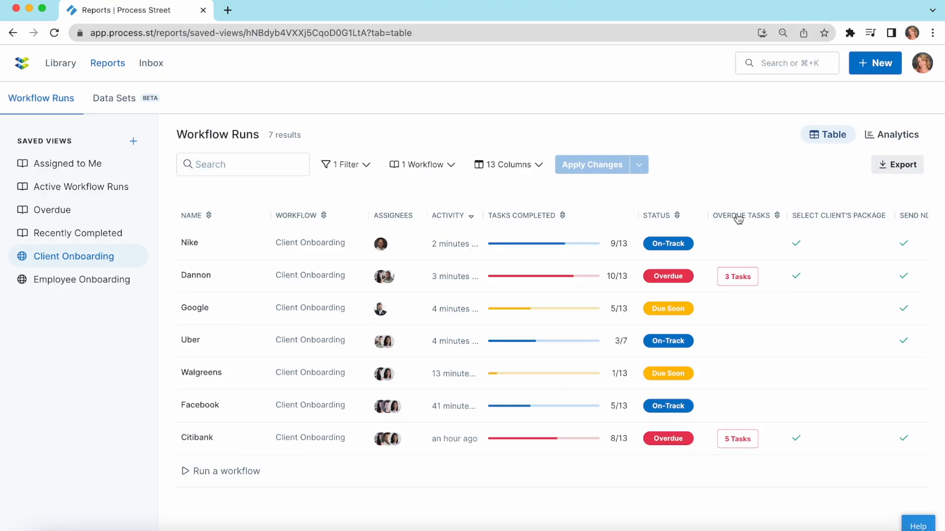
pyautogui.moveTo(875, 63)
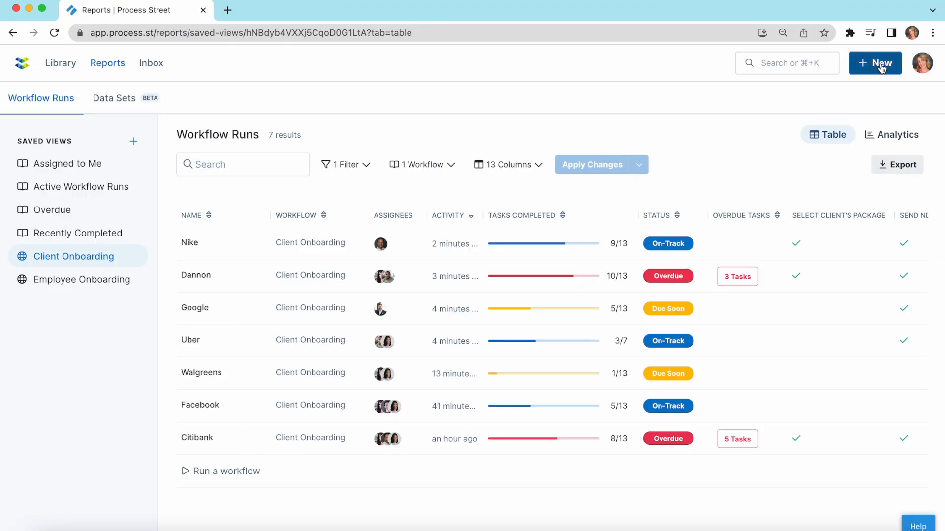
# - Bring up the + New creation menu over the Client Onboarding Workflow Runs report
pyautogui.click(874, 63)
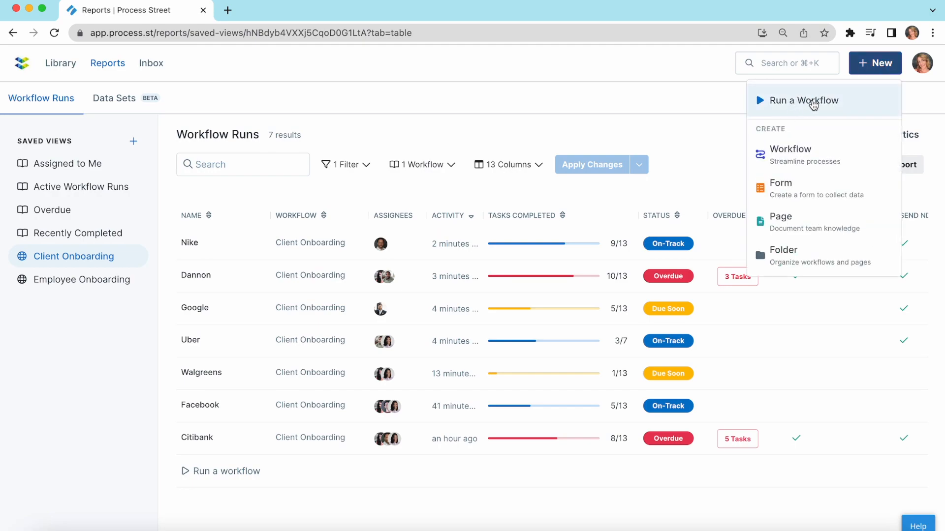
pyautogui.moveTo(820, 111)
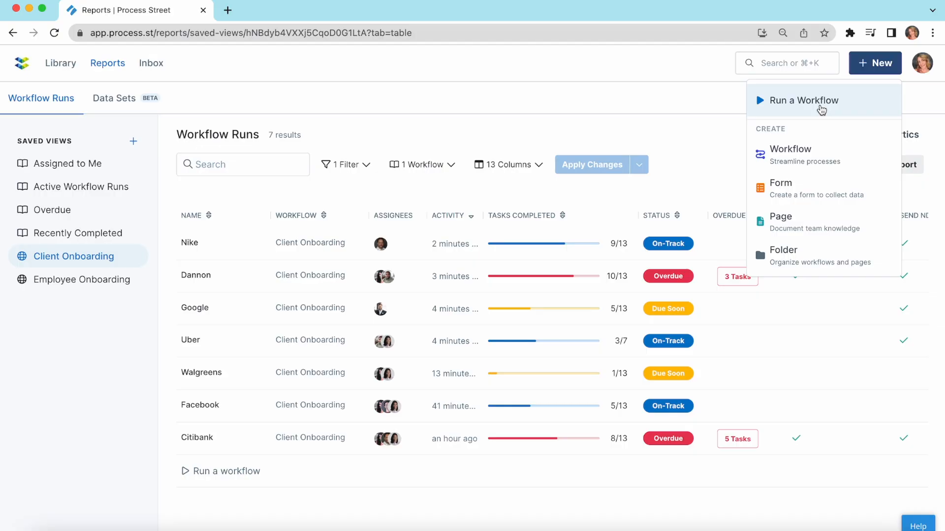
# - Choose Run a Workflow to list the eleven workflows, Client Onboarding first
pyautogui.click(804, 100)
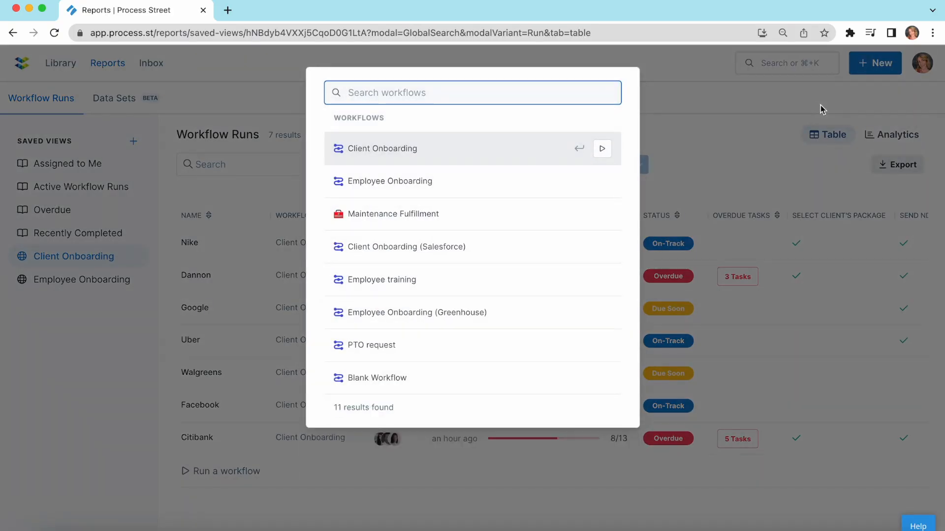
pyautogui.moveTo(614, 155)
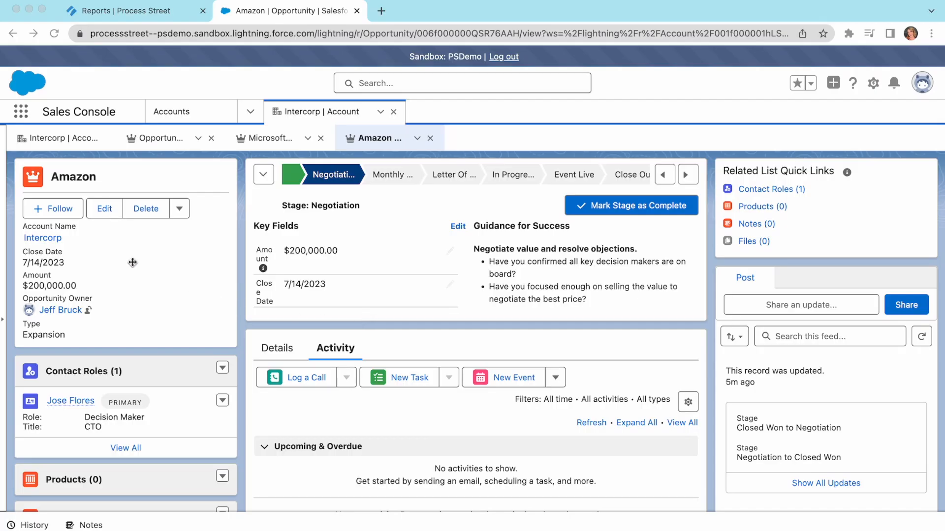
# - Edit the Amazon opportunity in Salesforce and set its stage to Closed Won
pyautogui.click(103, 209)
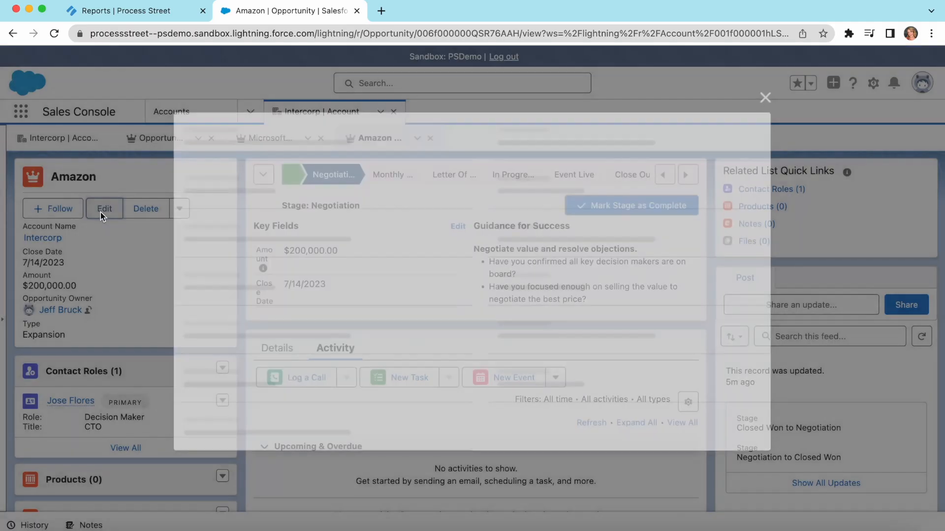
pyautogui.click(103, 209)
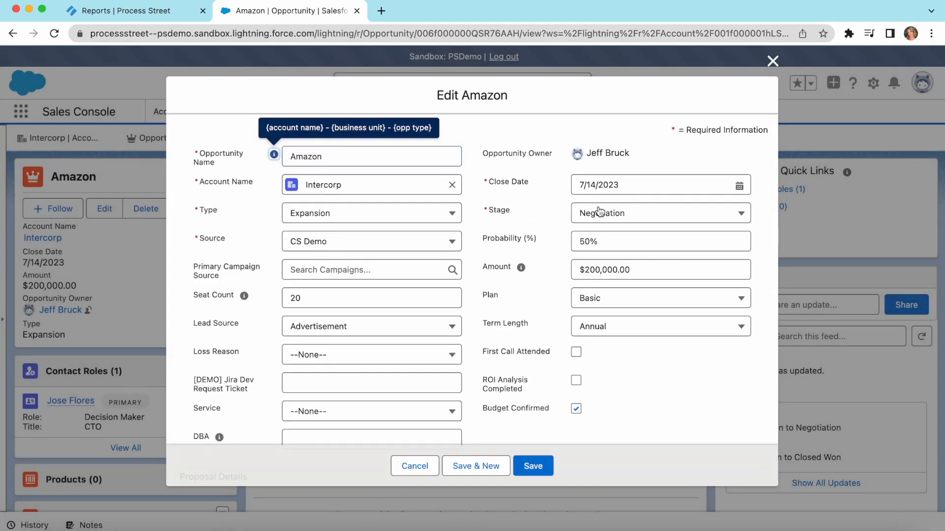
pyautogui.click(659, 212)
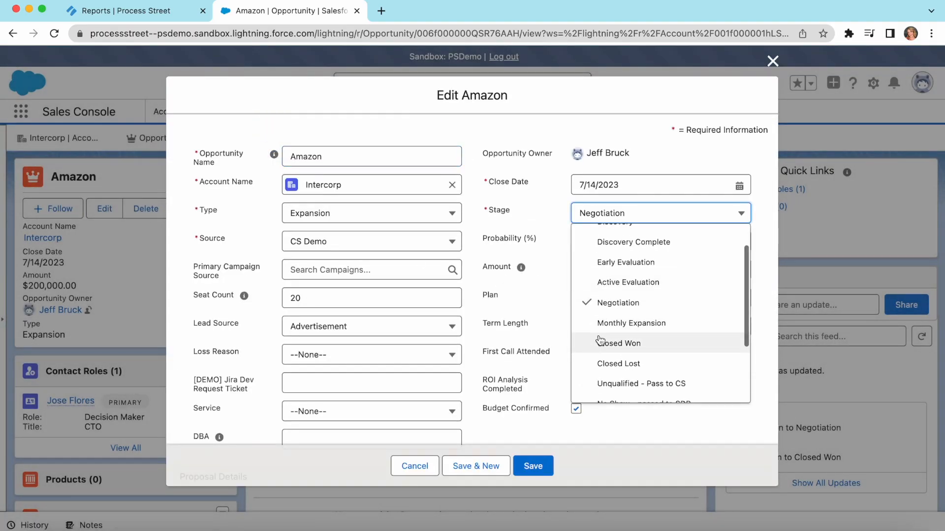
pyautogui.click(619, 342)
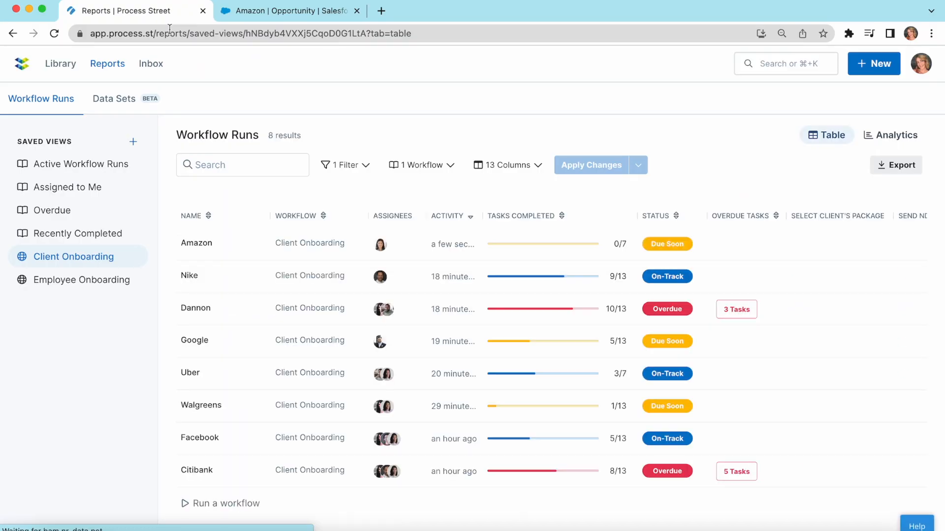
pyautogui.moveTo(196, 242)
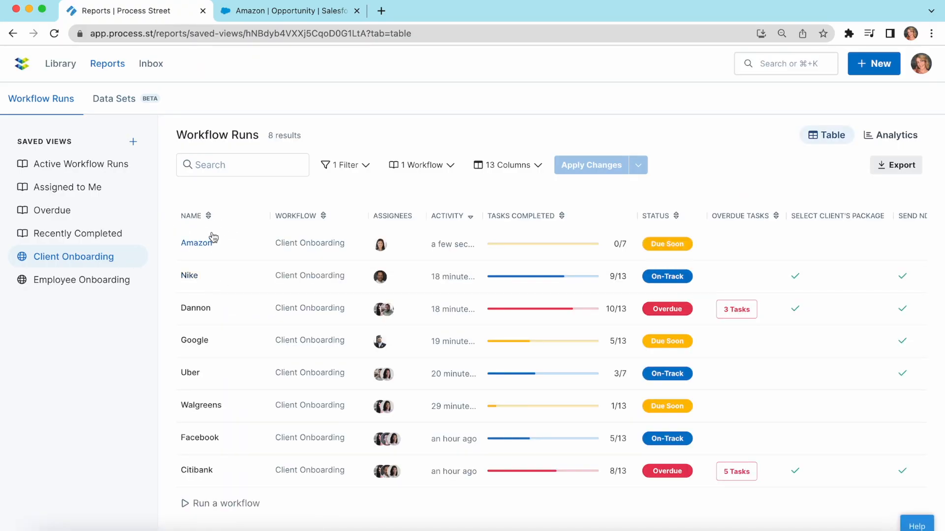
pyautogui.moveTo(310, 243)
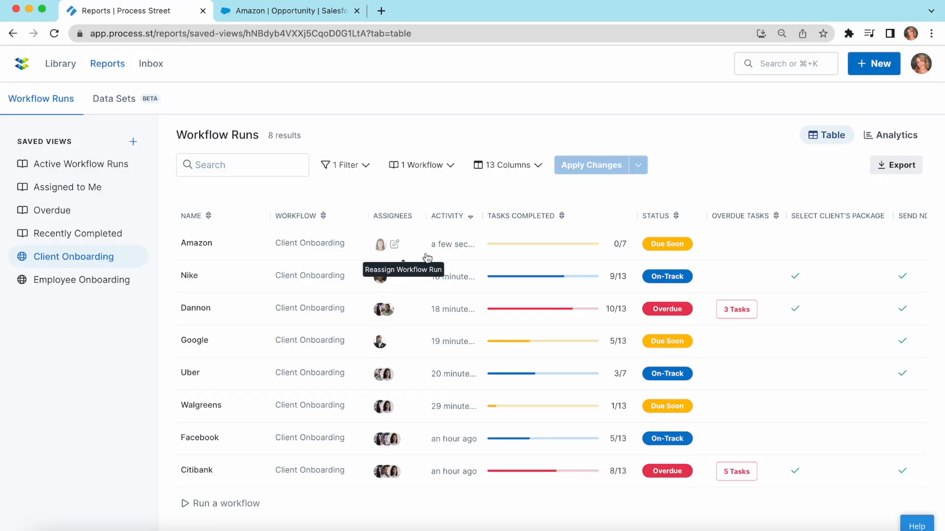
pyautogui.moveTo(750, 266)
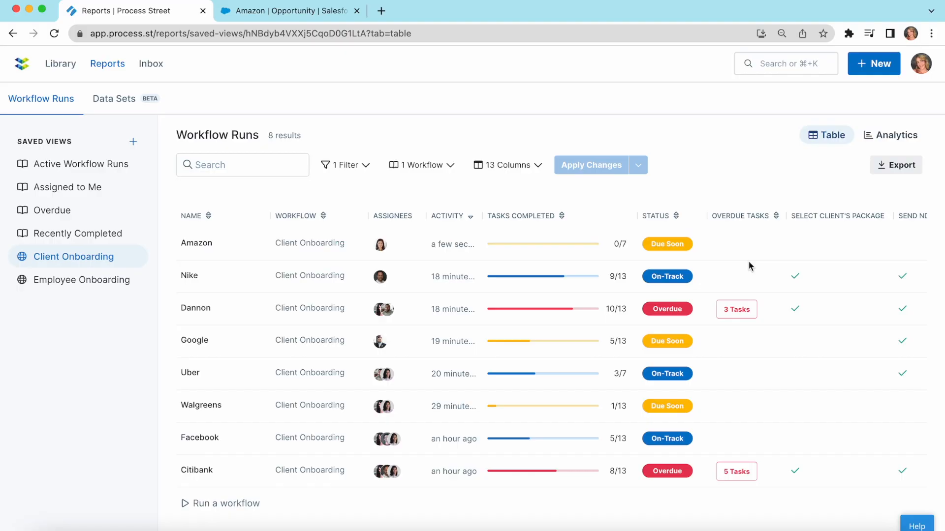
# - Open the new Amazon Client Onboarding run from the runs report
pyautogui.click(196, 243)
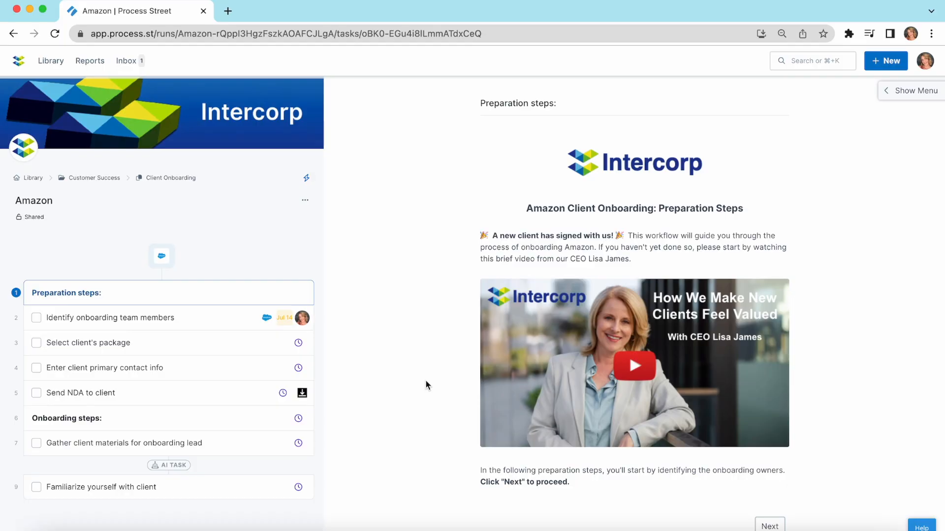
pyautogui.moveTo(109, 288)
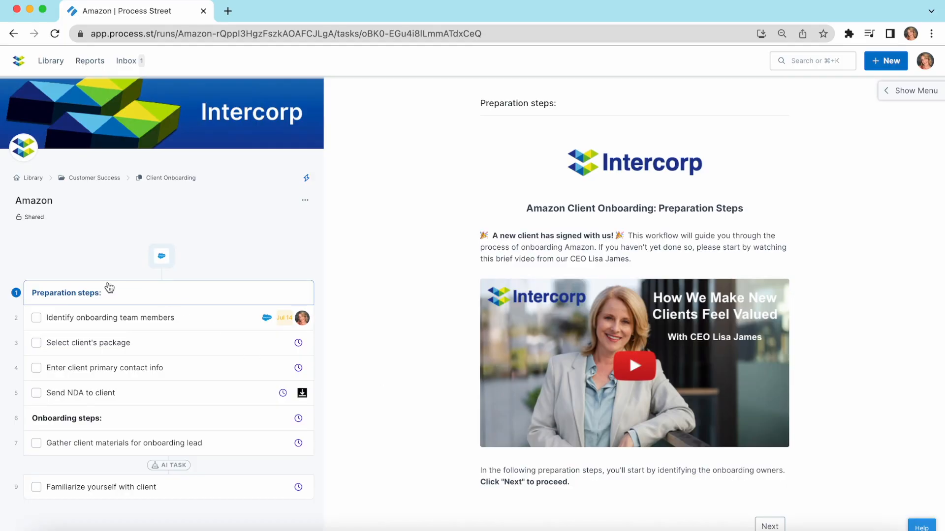
pyautogui.moveTo(117, 328)
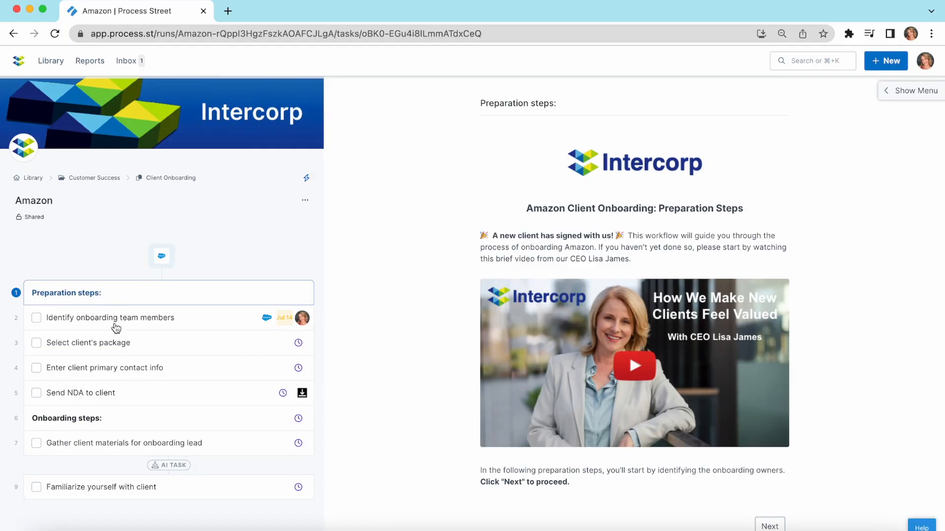
pyautogui.moveTo(116, 369)
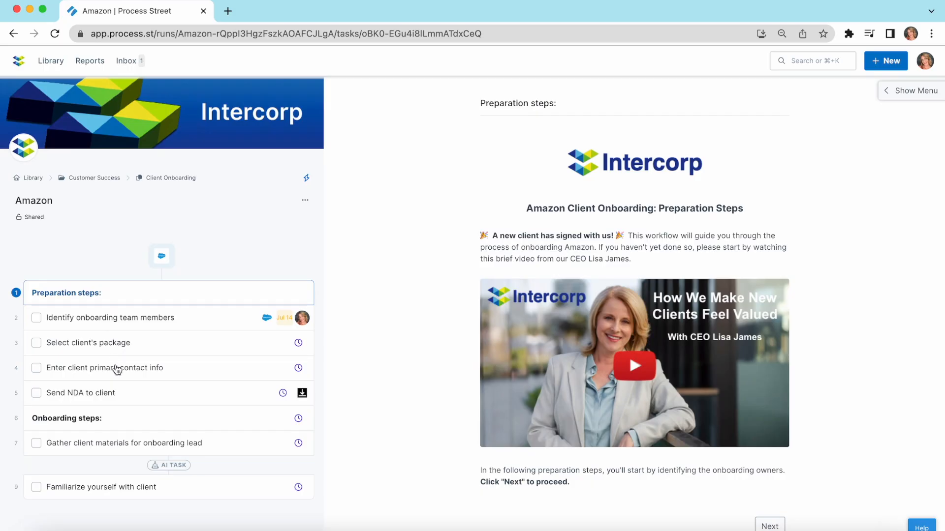
pyautogui.moveTo(121, 393)
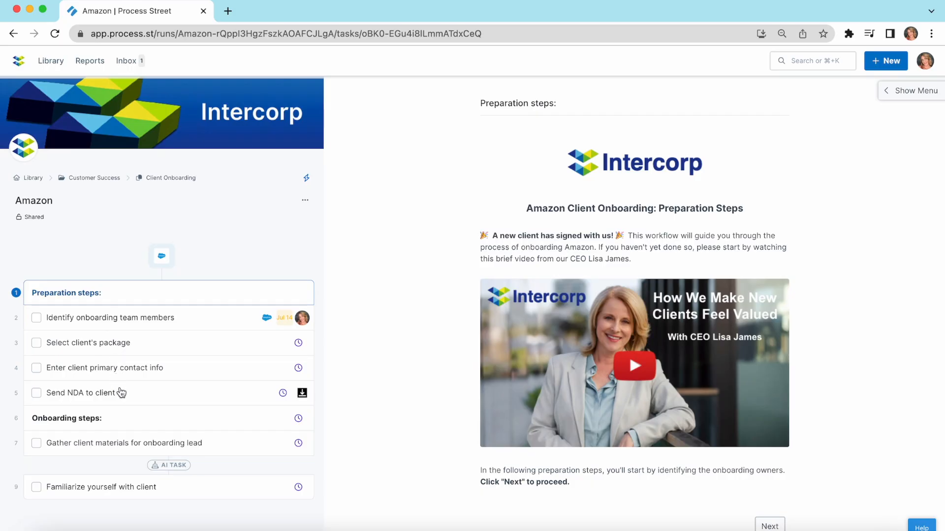
pyautogui.moveTo(129, 425)
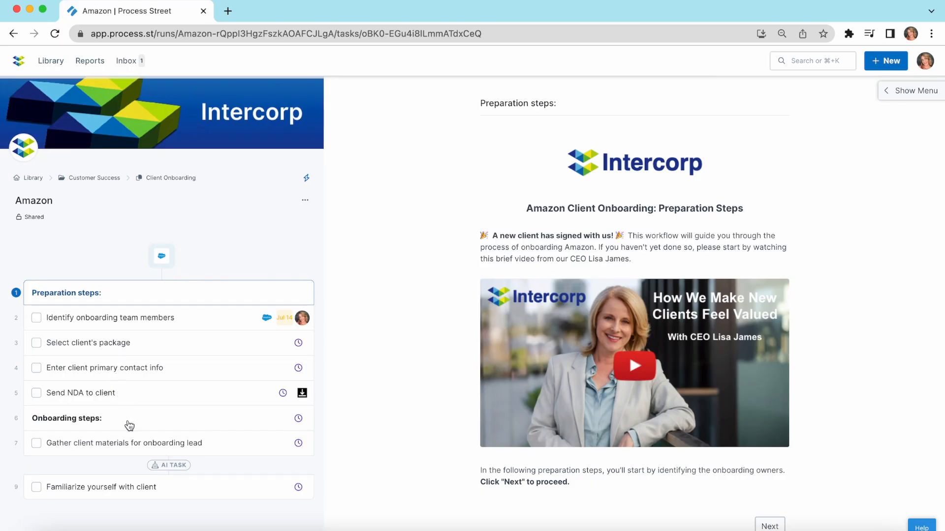
pyautogui.moveTo(128, 445)
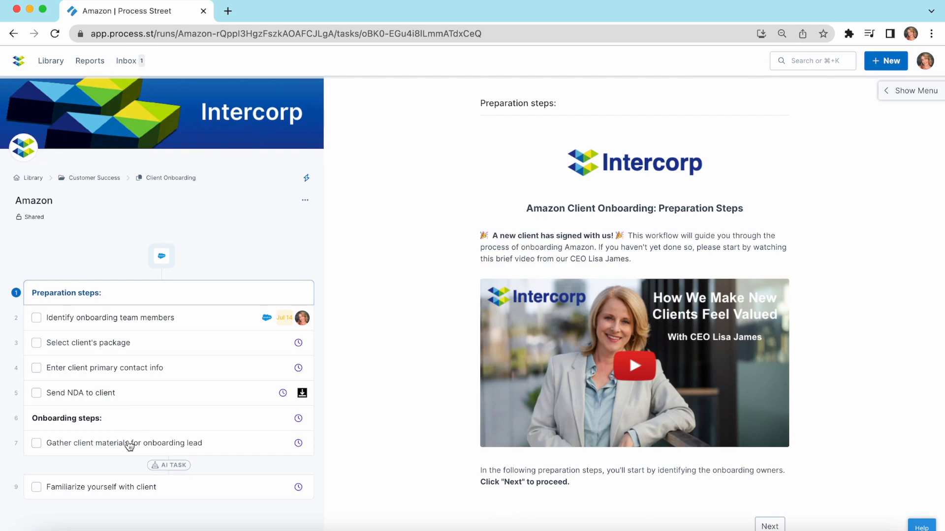
pyautogui.moveTo(131, 425)
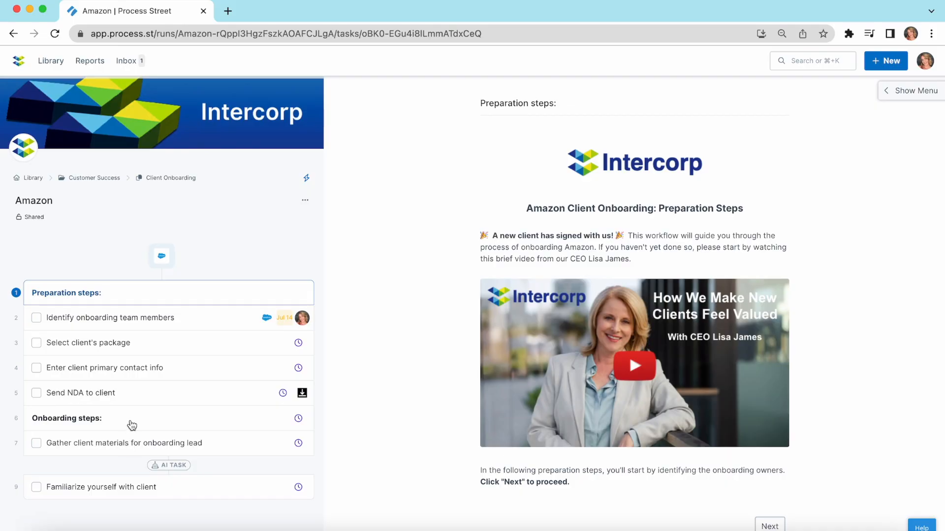
pyautogui.moveTo(723, 244)
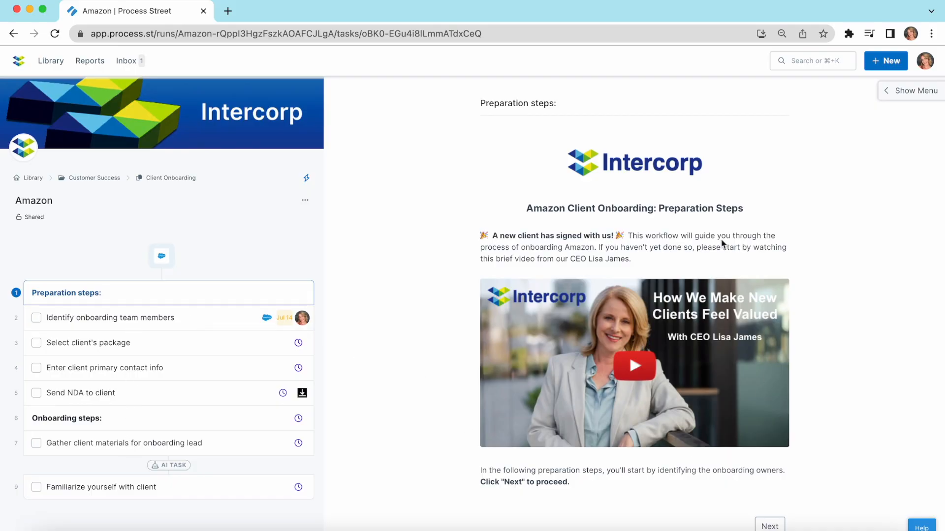
pyautogui.moveTo(267, 352)
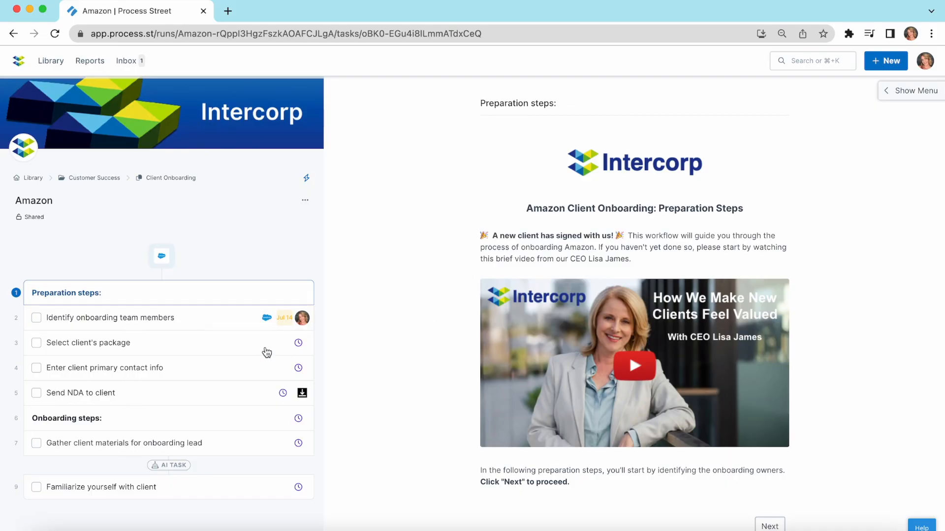
pyautogui.click(110, 318)
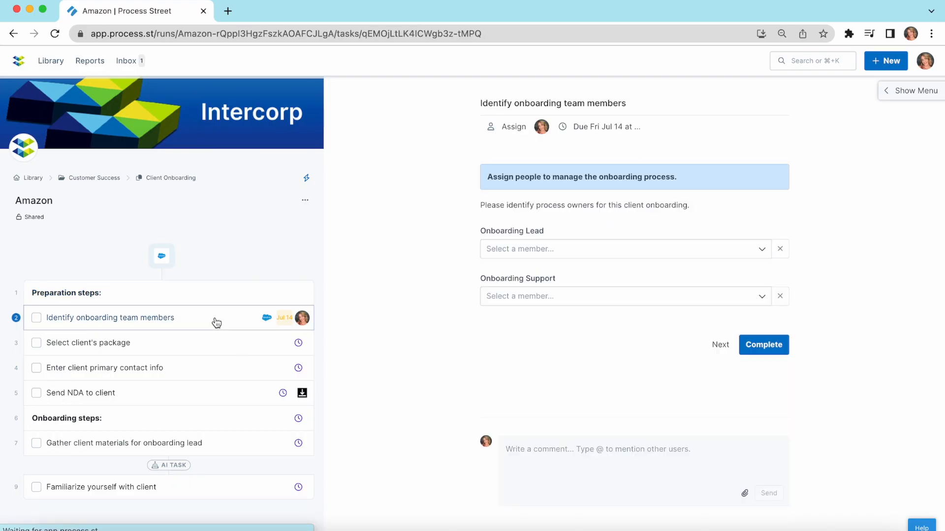
pyautogui.click(88, 342)
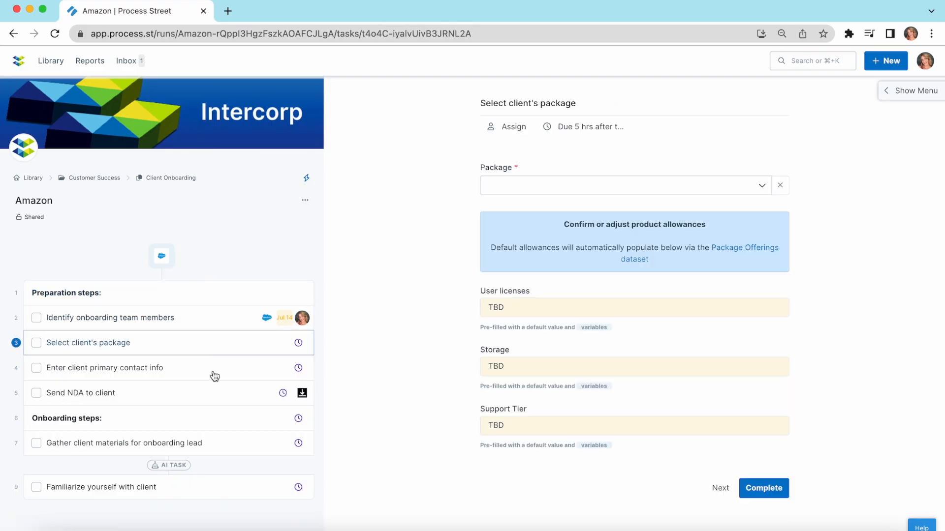
pyautogui.click(105, 367)
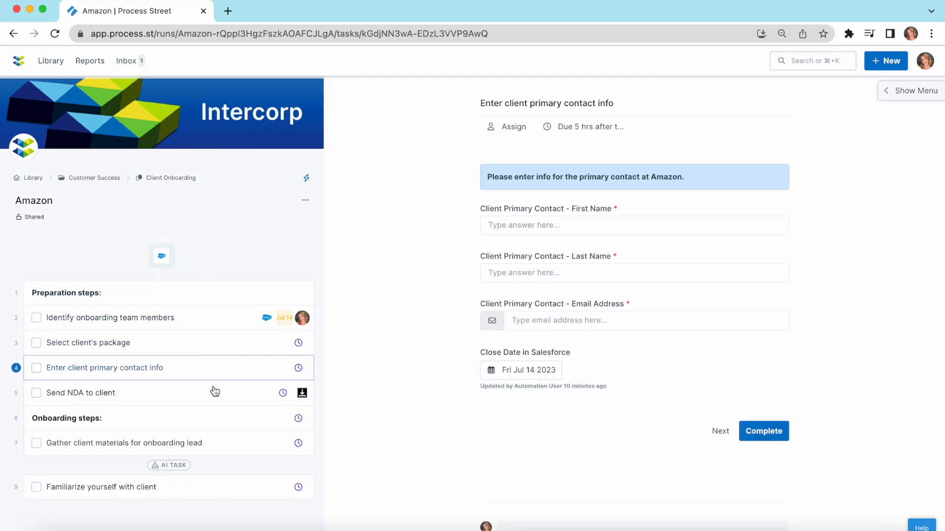
pyautogui.click(66, 294)
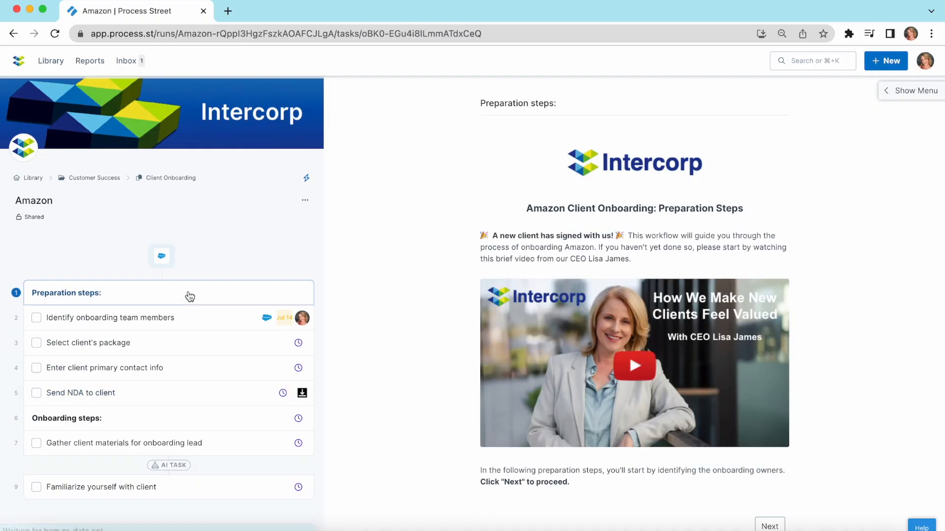
pyautogui.moveTo(594, 445)
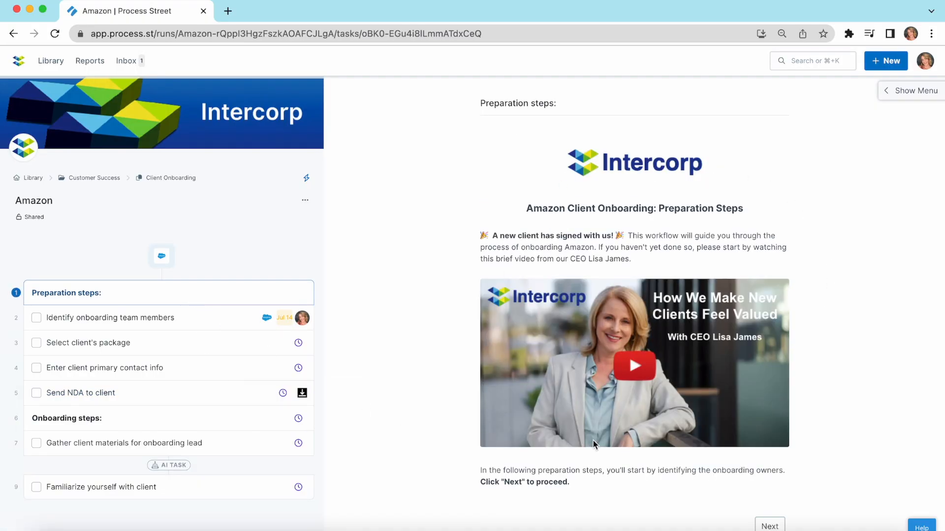
pyautogui.moveTo(767, 218)
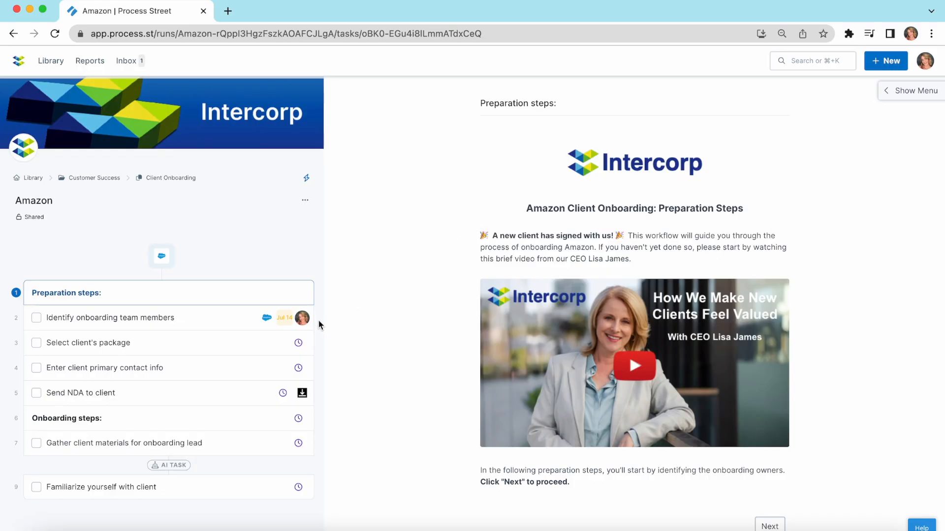
pyautogui.moveTo(312, 329)
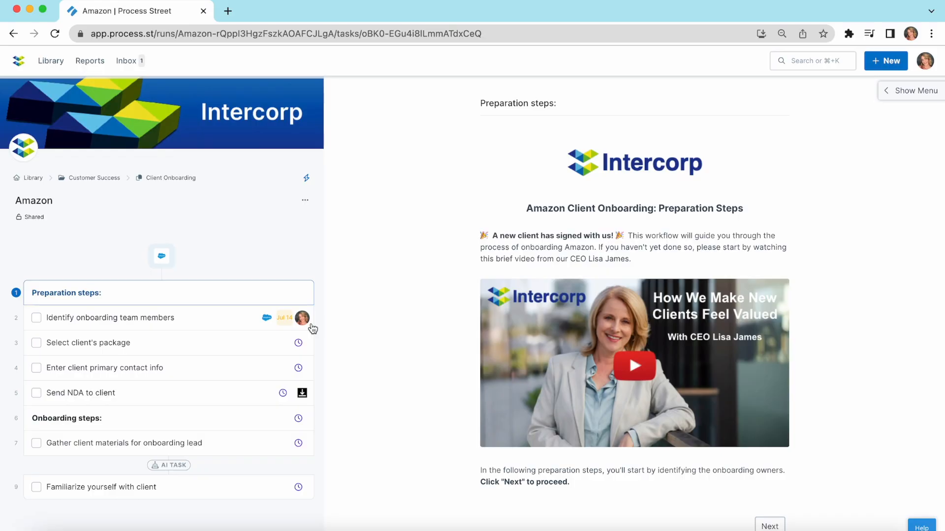
pyautogui.moveTo(201, 330)
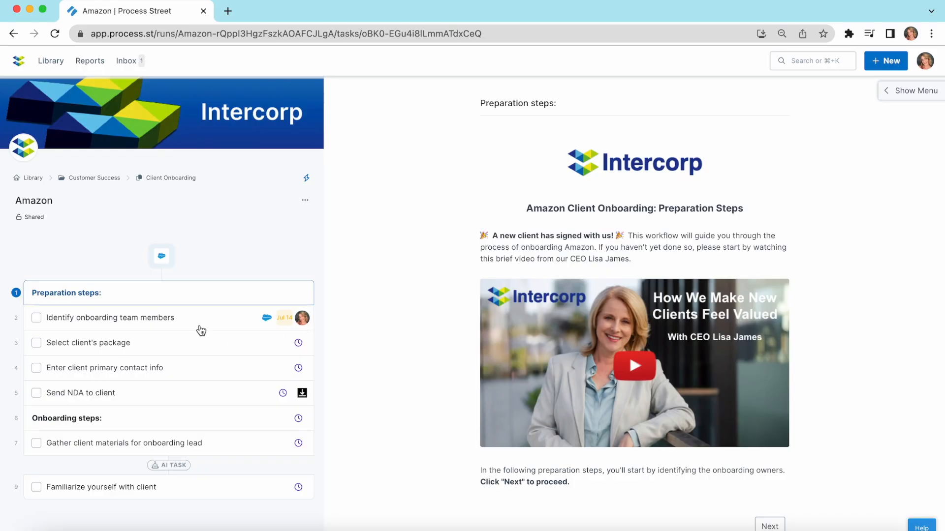
pyautogui.click(111, 318)
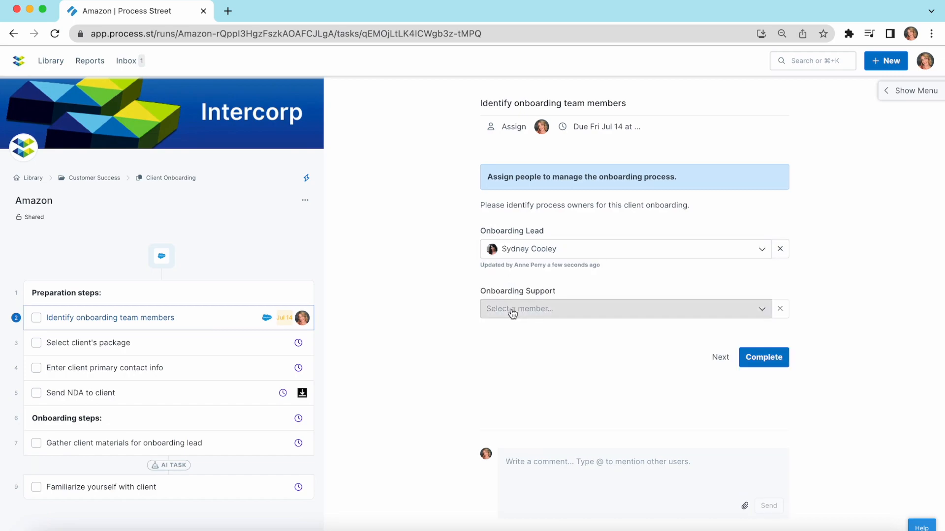
pyautogui.click(624, 308)
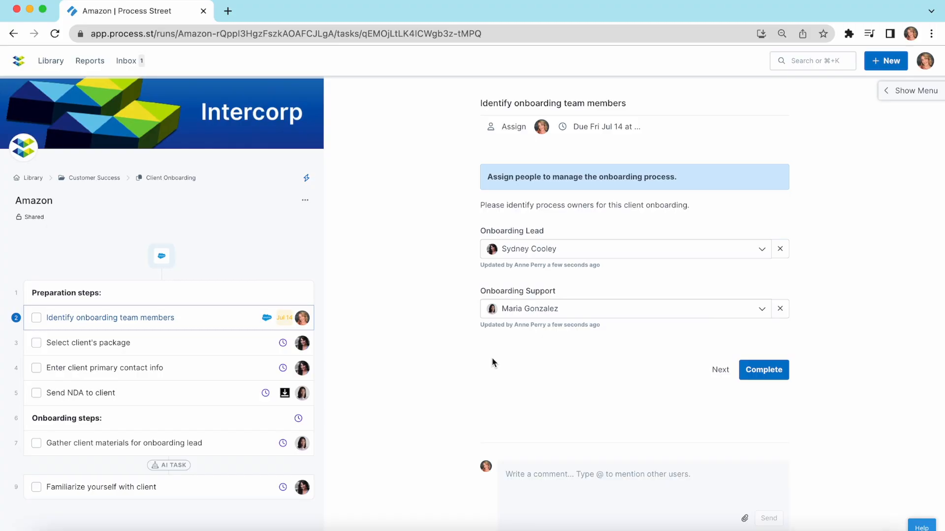
pyautogui.moveTo(353, 372)
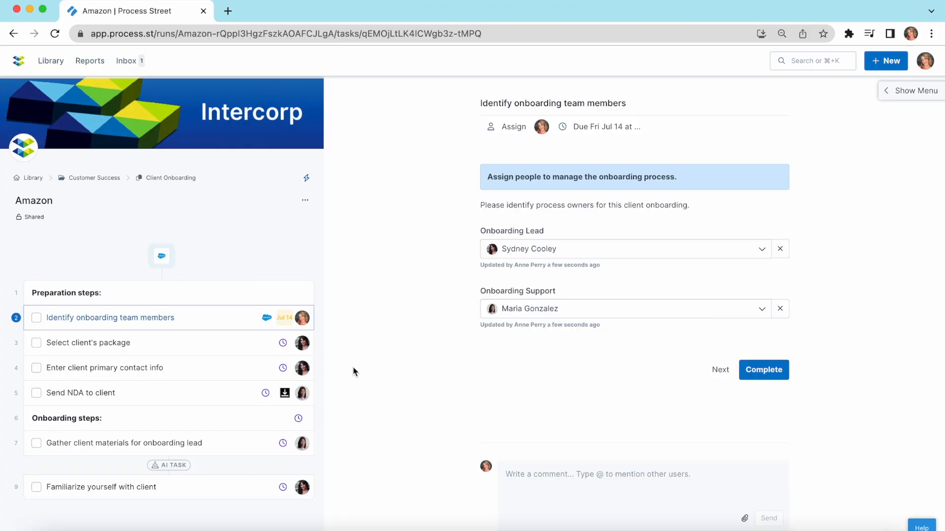
pyautogui.moveTo(318, 454)
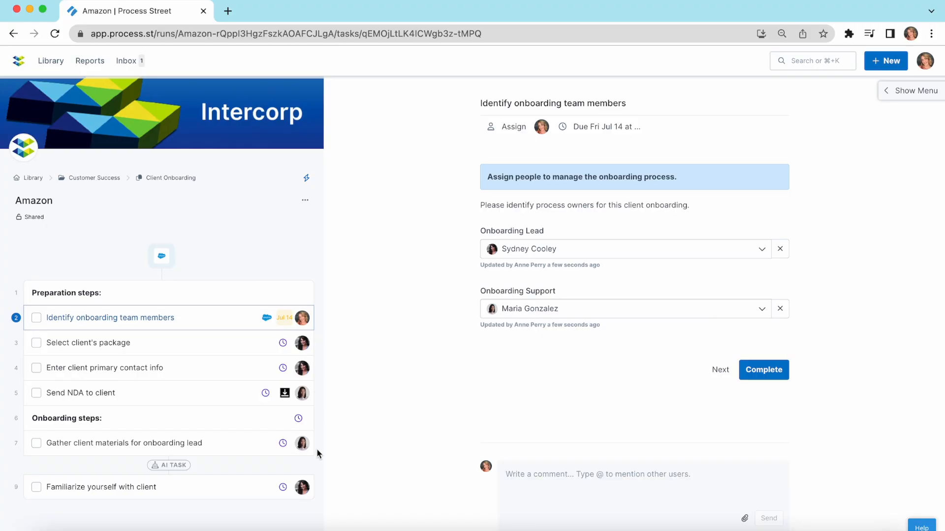
pyautogui.moveTo(319, 489)
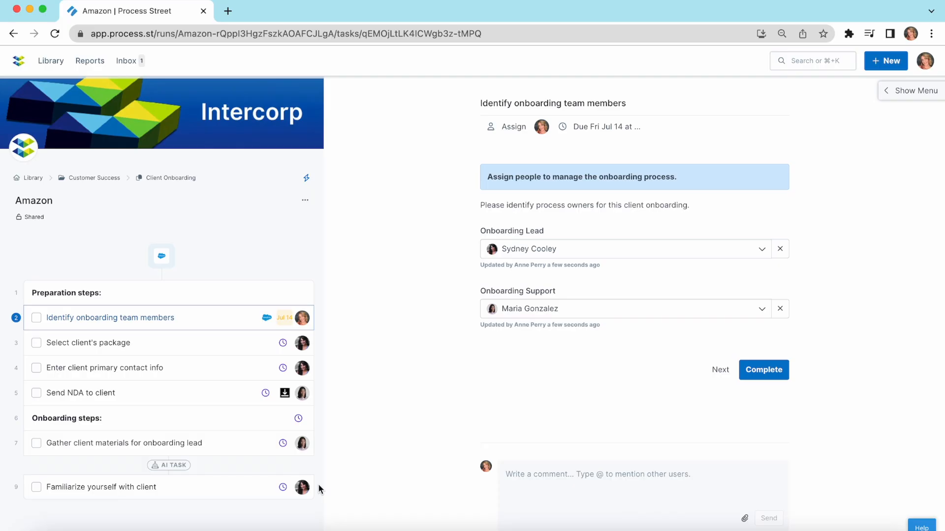
pyautogui.moveTo(278, 311)
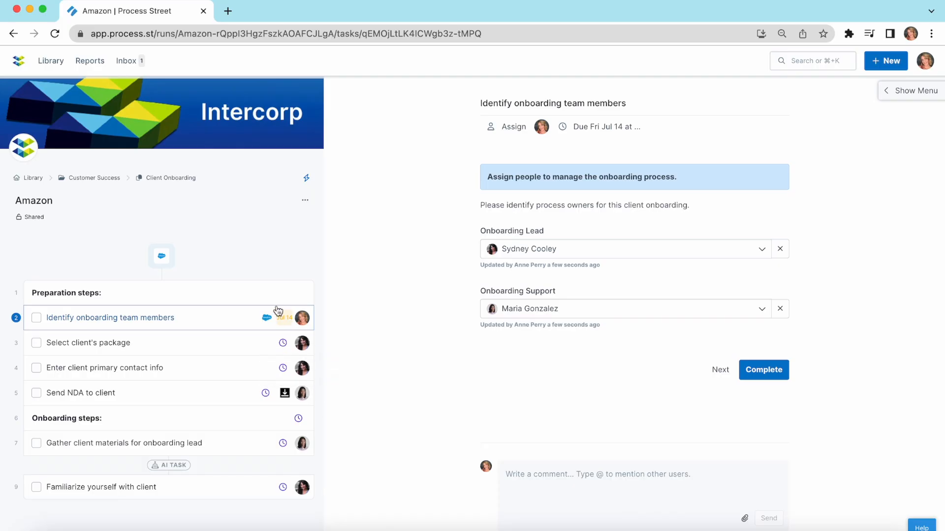
pyautogui.moveTo(325, 322)
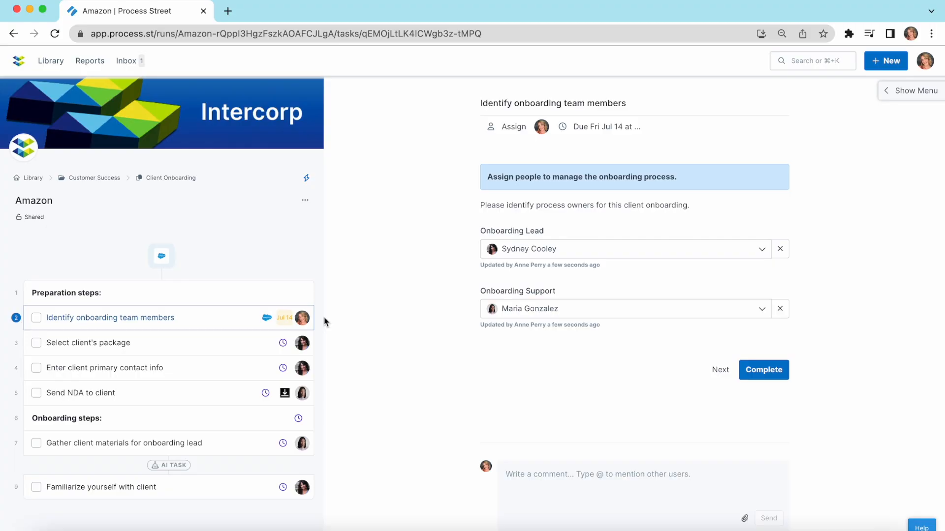
pyautogui.moveTo(269, 339)
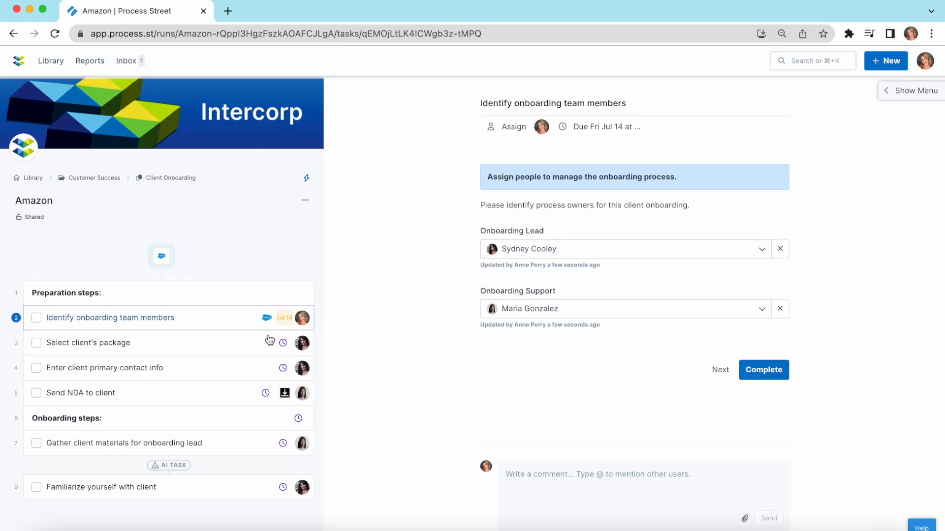
pyautogui.moveTo(56, 329)
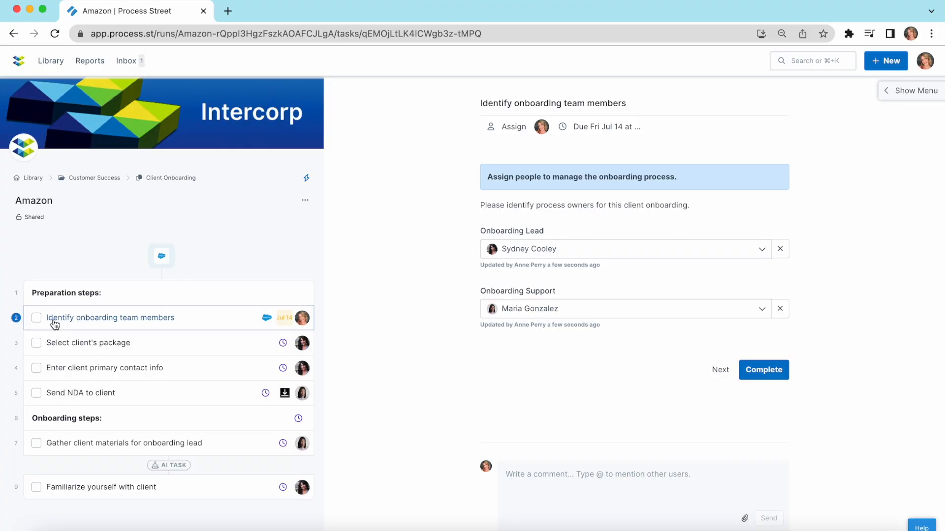
pyautogui.moveTo(37, 320)
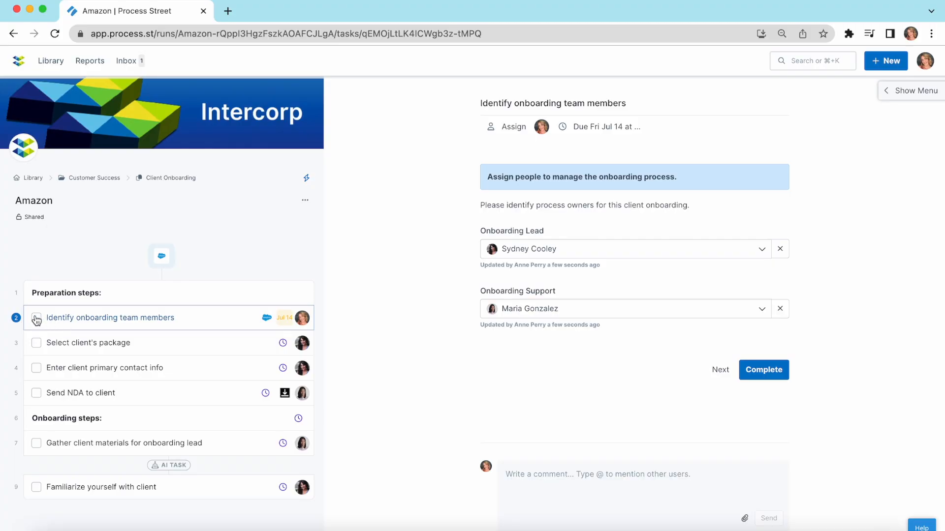
# - Check off the Identify onboarding team members task as completed
pyautogui.click(762, 369)
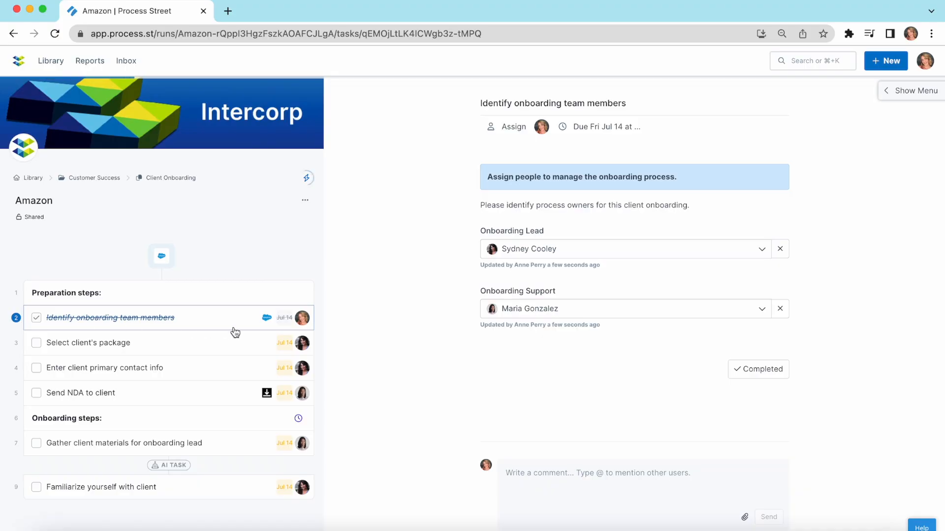
pyautogui.moveTo(278, 407)
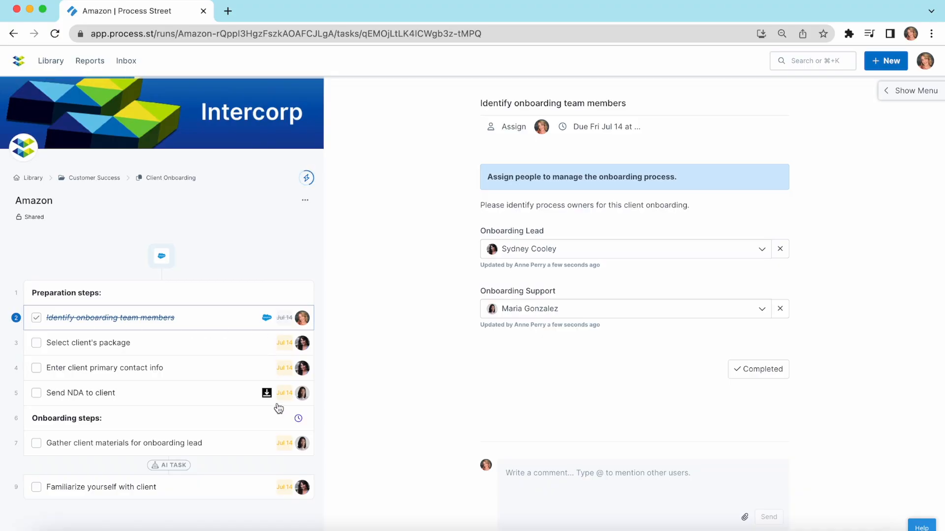
pyautogui.moveTo(281, 496)
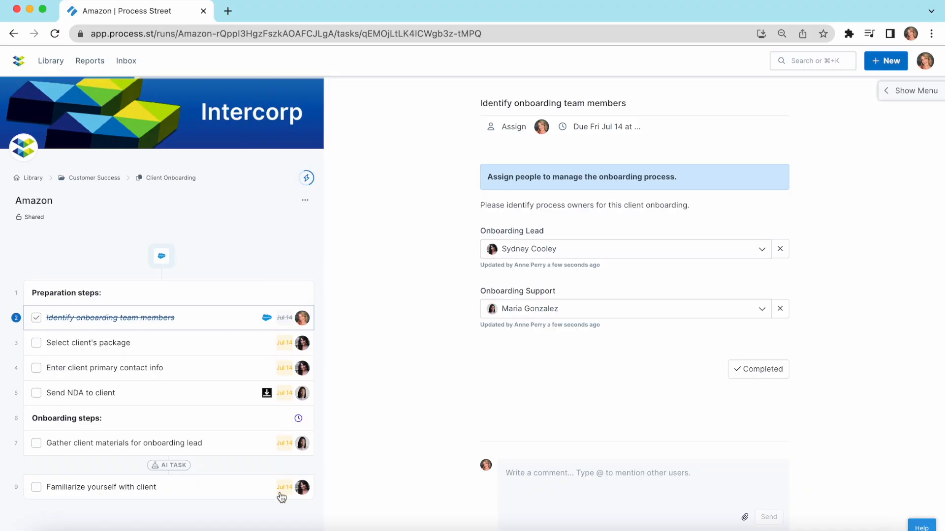
pyautogui.moveTo(230, 372)
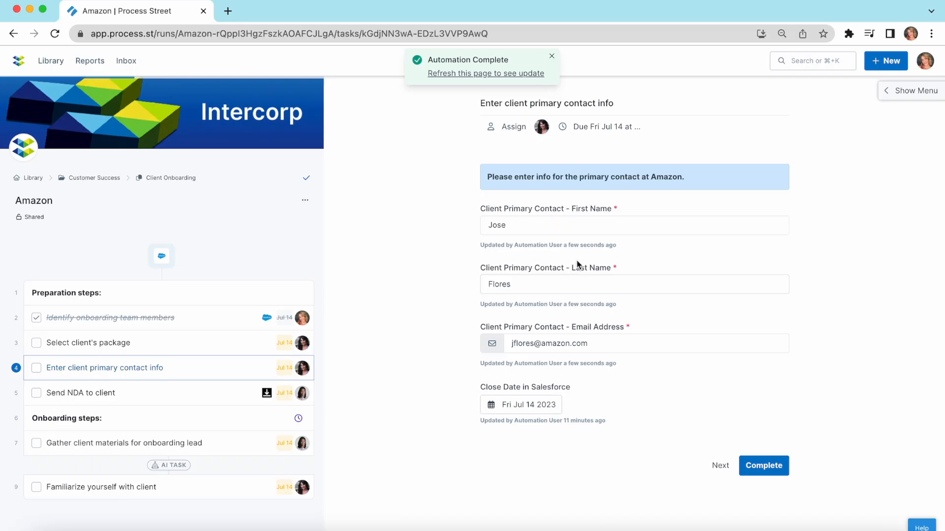
# - Dismiss the Automation Complete notice and move to the Send NDA to client task
pyautogui.click(550, 56)
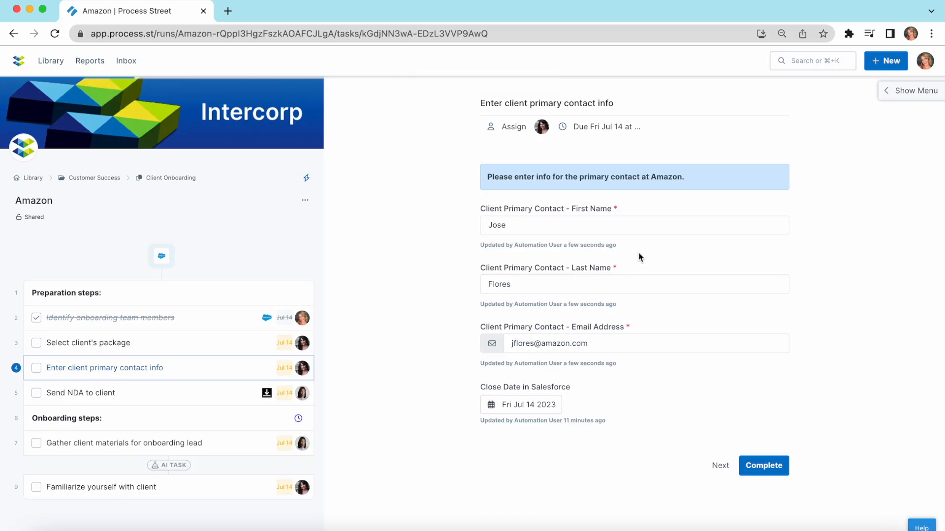
pyautogui.moveTo(34, 200)
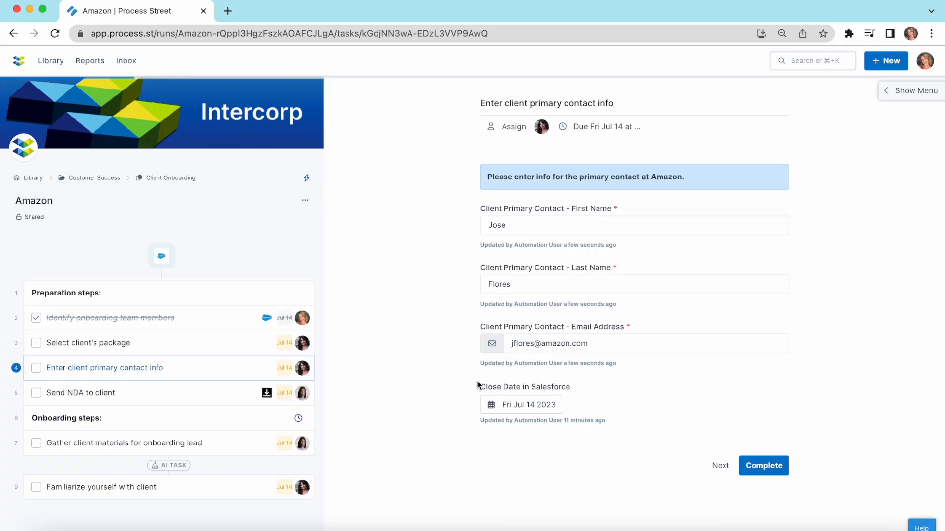
pyautogui.moveTo(485, 457)
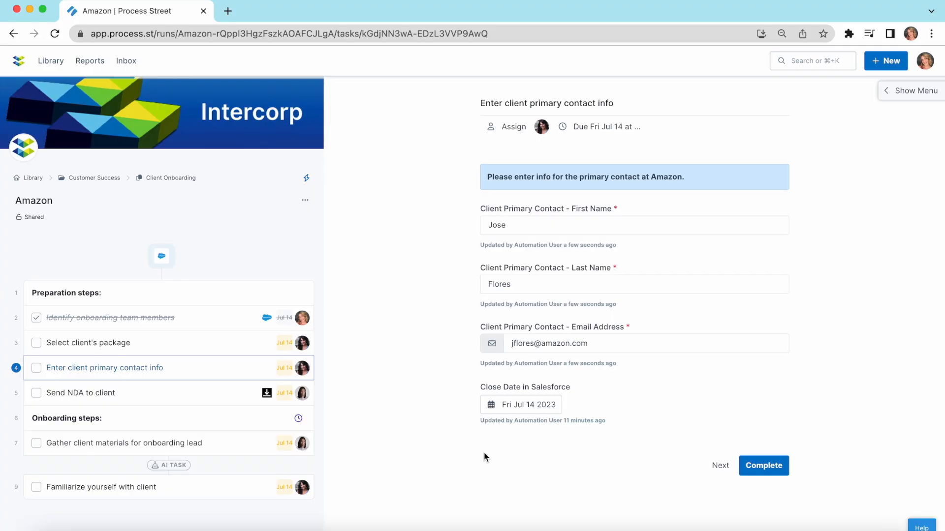
pyautogui.click(80, 393)
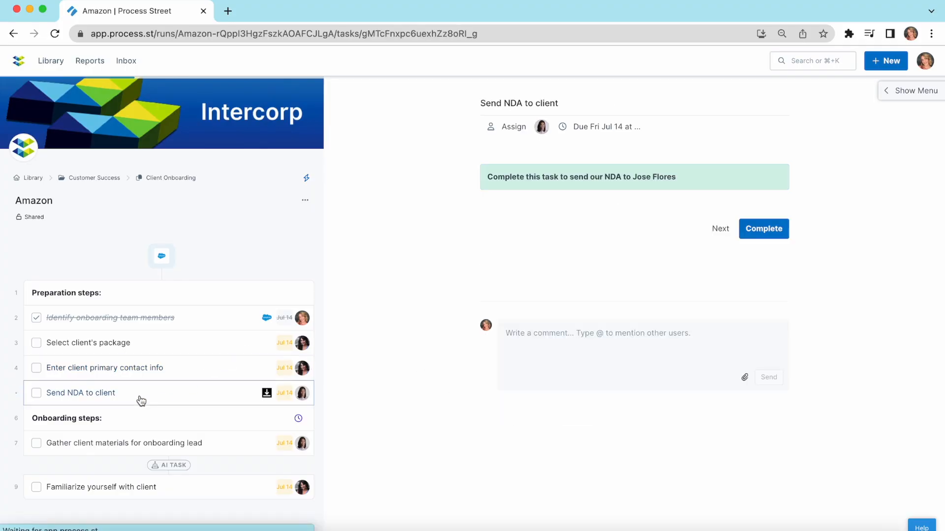
# - Complete the Send NDA task and open the Intercorp–Amazon NDA from Gmail for DocuSign signing
pyautogui.click(763, 228)
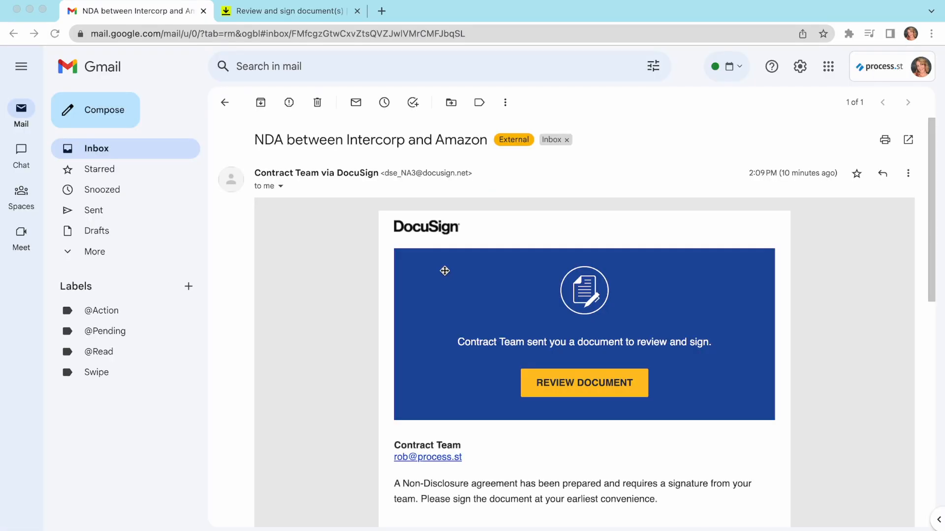
pyautogui.moveTo(434, 111)
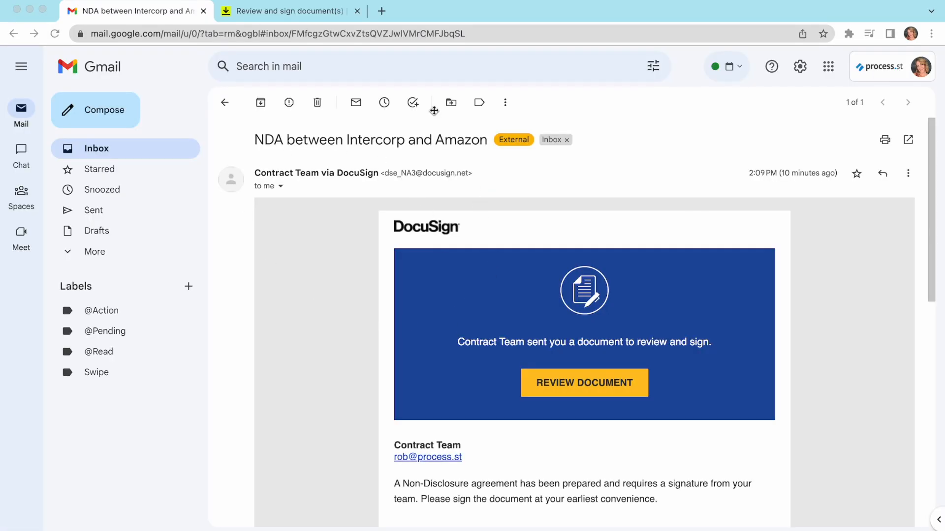
pyautogui.click(582, 383)
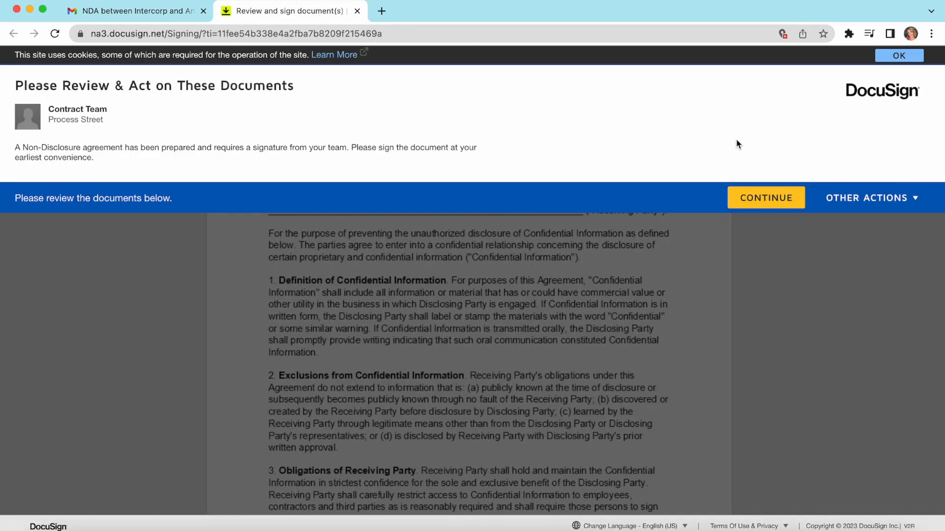
pyautogui.click(766, 198)
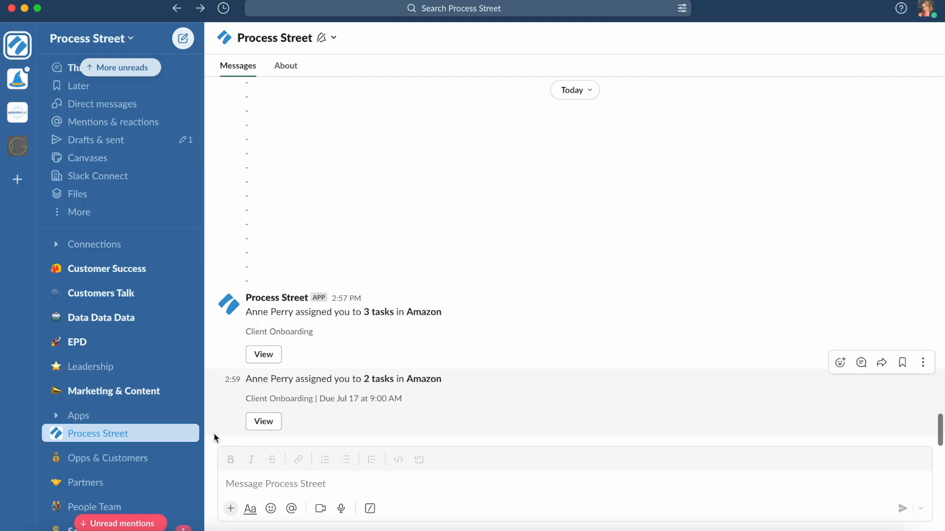
pyautogui.moveTo(211, 408)
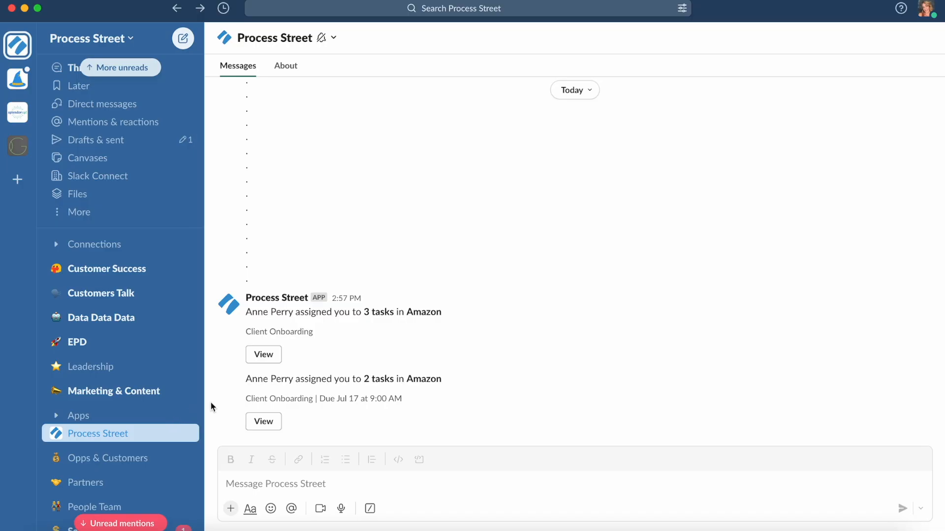
# - From the Slack notification, open the Amazon run's package review meeting task
pyautogui.click(263, 421)
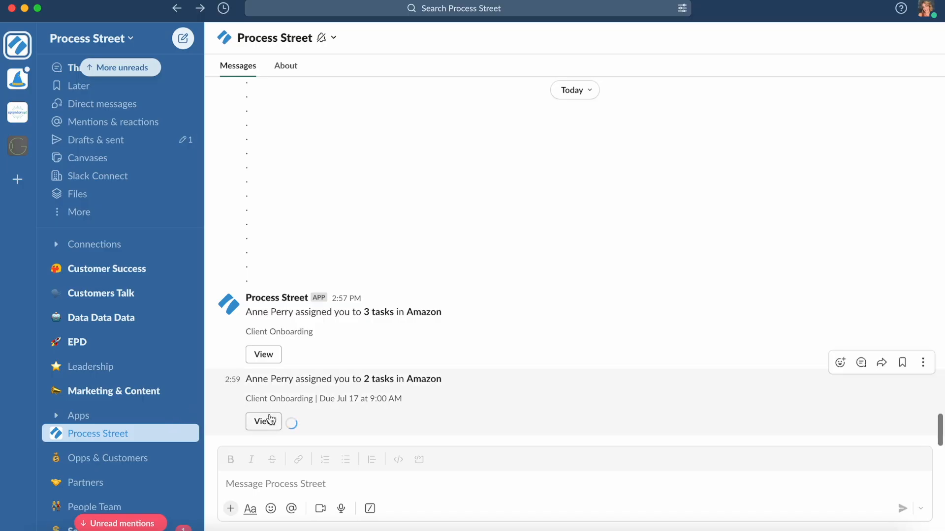
pyautogui.click(263, 421)
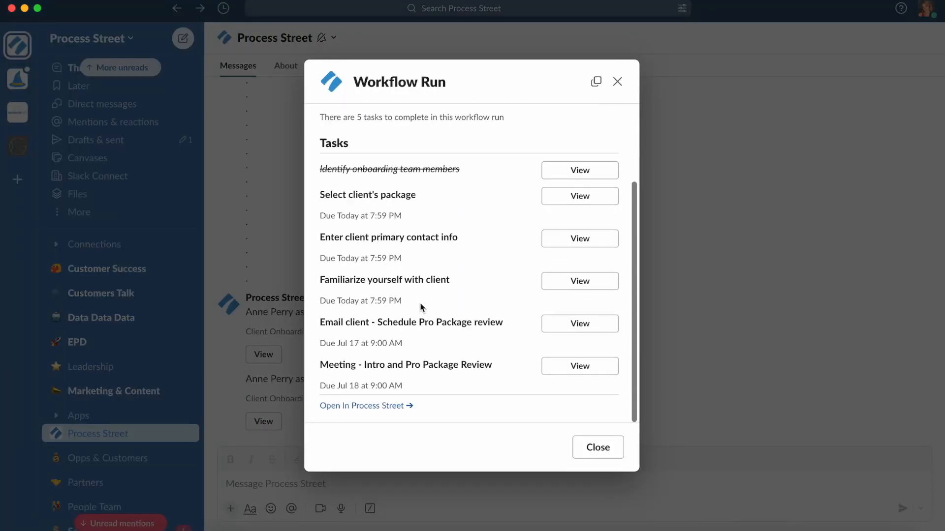
pyautogui.click(578, 280)
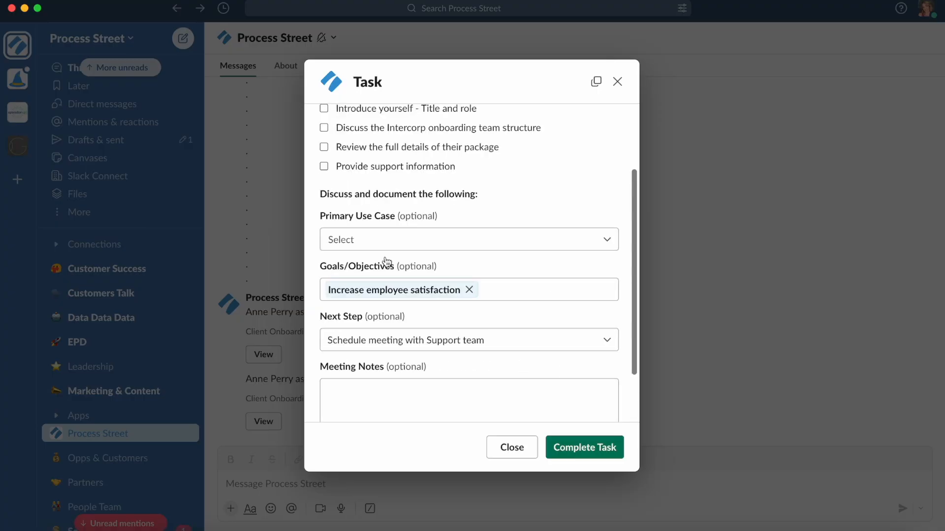
pyautogui.scroll(3)
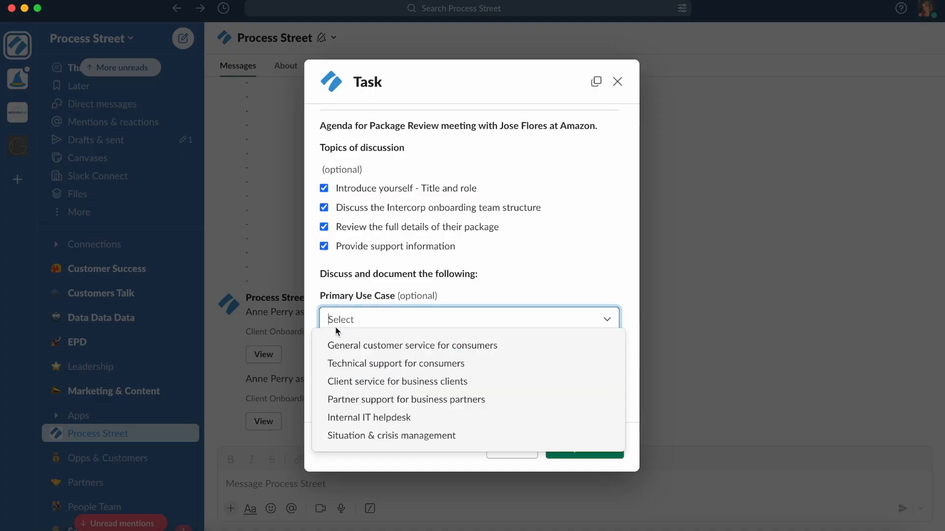
# - Choose General customer service for consumers as primary use case and complete the meeting task
pyautogui.click(413, 346)
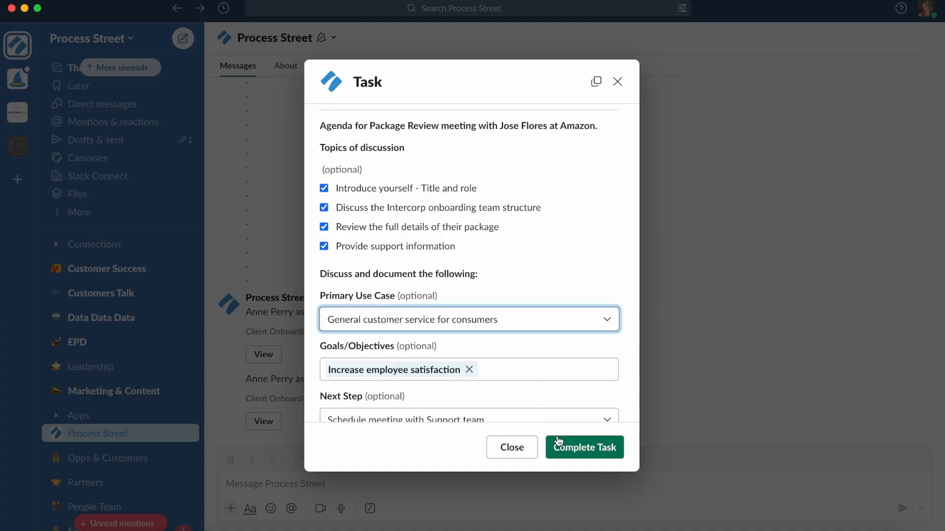
pyautogui.click(583, 446)
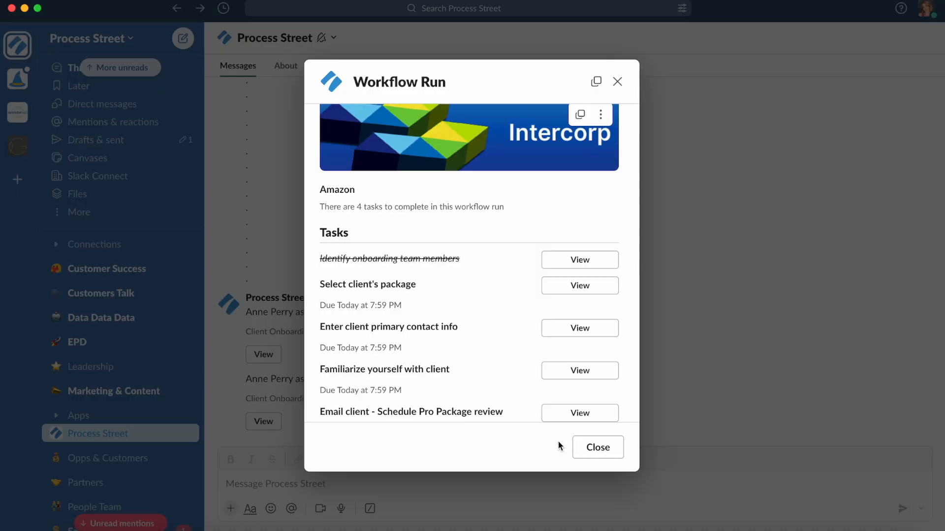
pyautogui.click(596, 447)
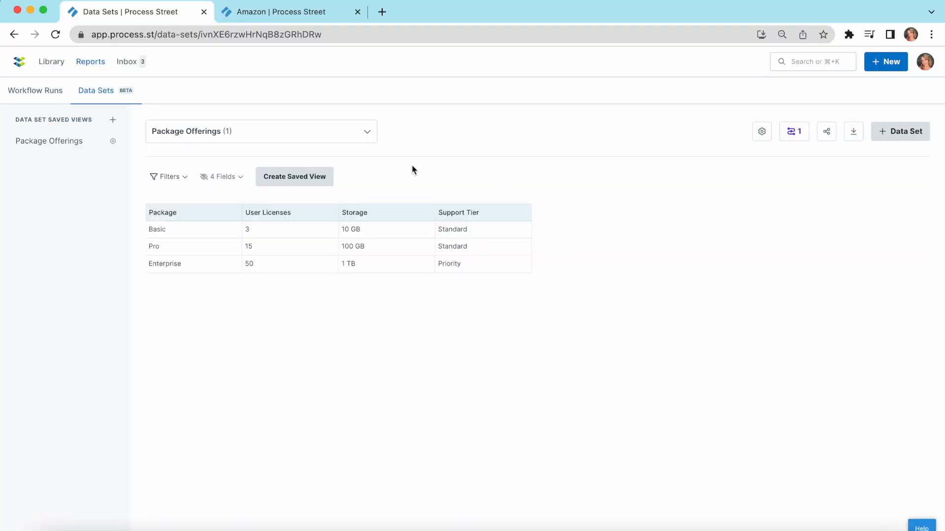
pyautogui.moveTo(244, 130)
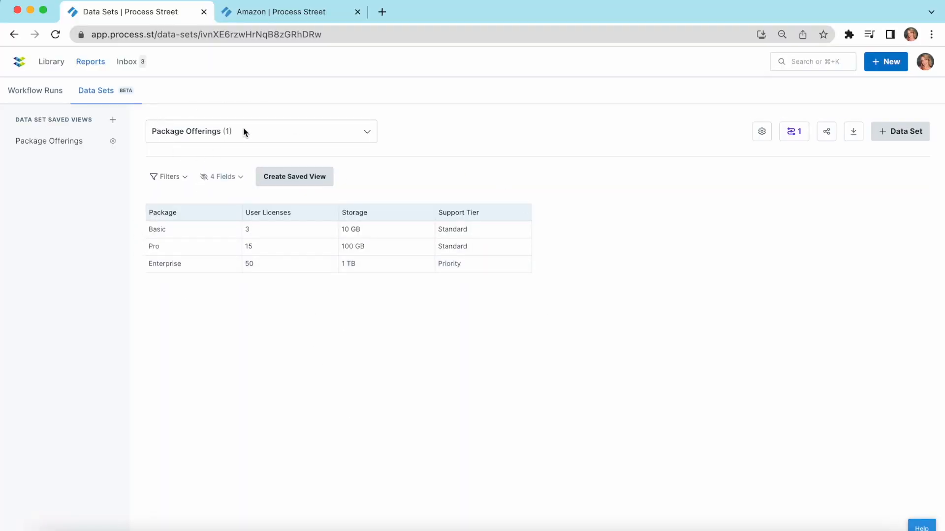
pyautogui.moveTo(275, 160)
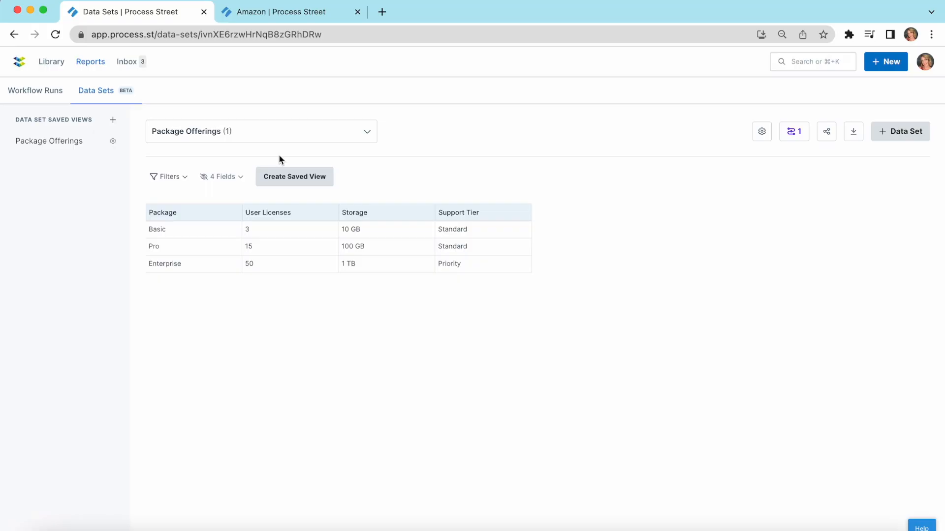
# - Return from the Package Offerings data set to the Amazon onboarding run
pyautogui.click(289, 12)
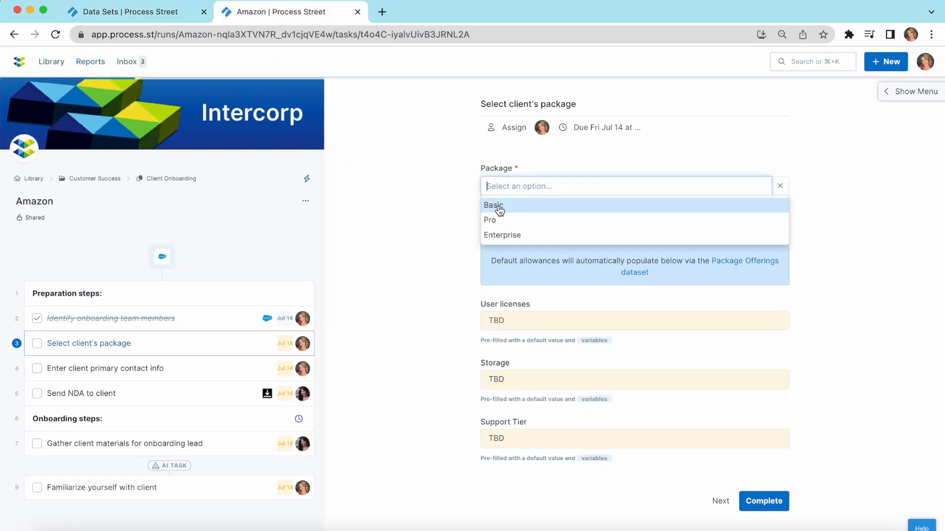
# - Choose the Pro package for Amazon and raise User licenses from 15 to 25
pyautogui.click(489, 219)
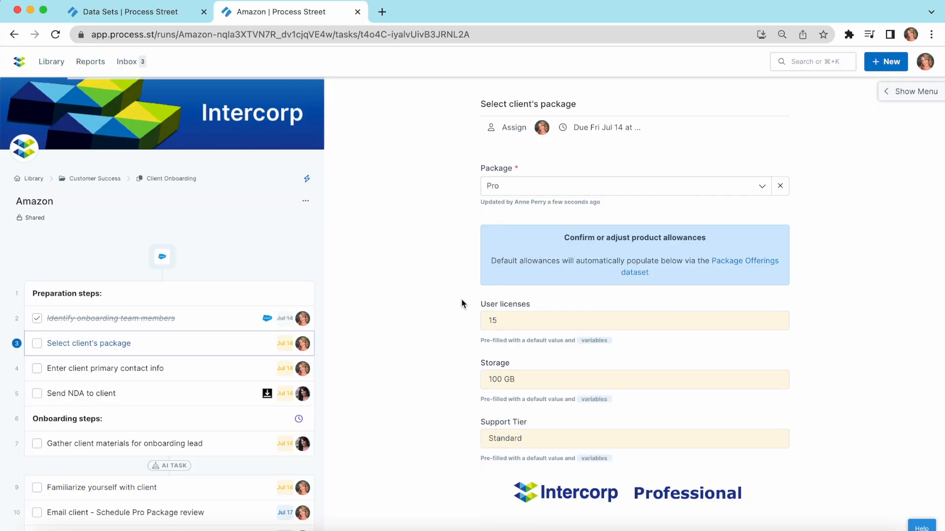
pyautogui.moveTo(498, 356)
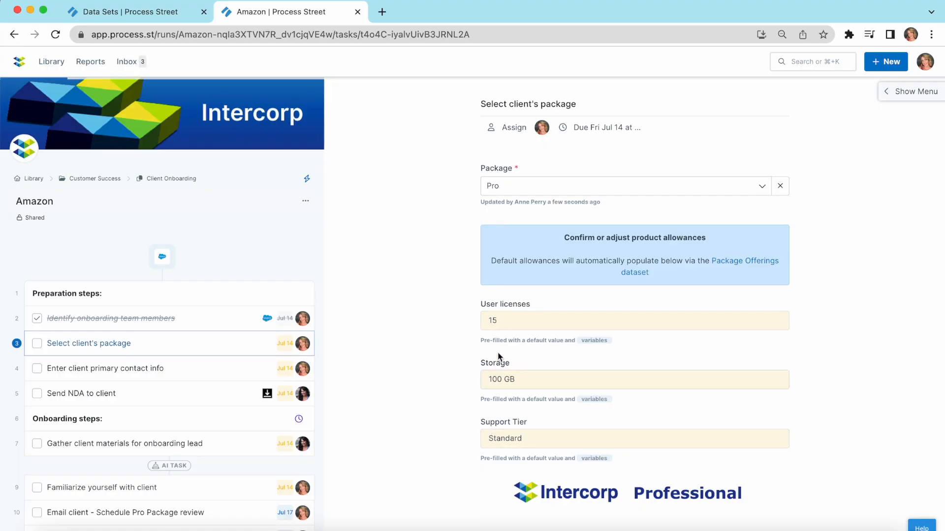
pyautogui.click(632, 319)
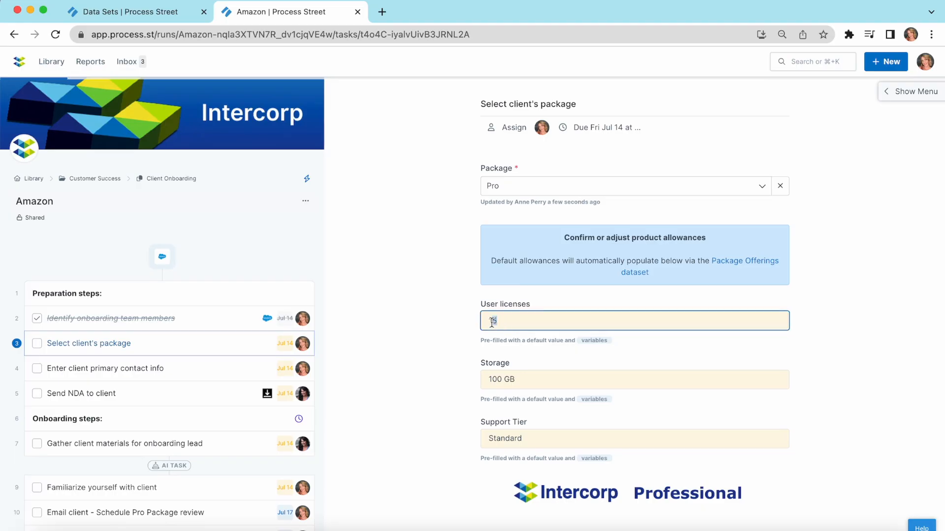
pyautogui.write('25')
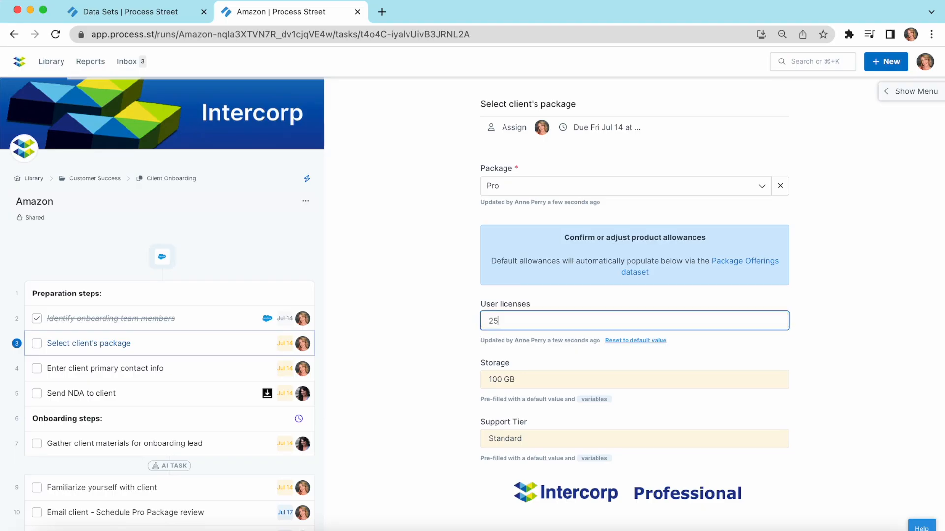
pyautogui.moveTo(460, 341)
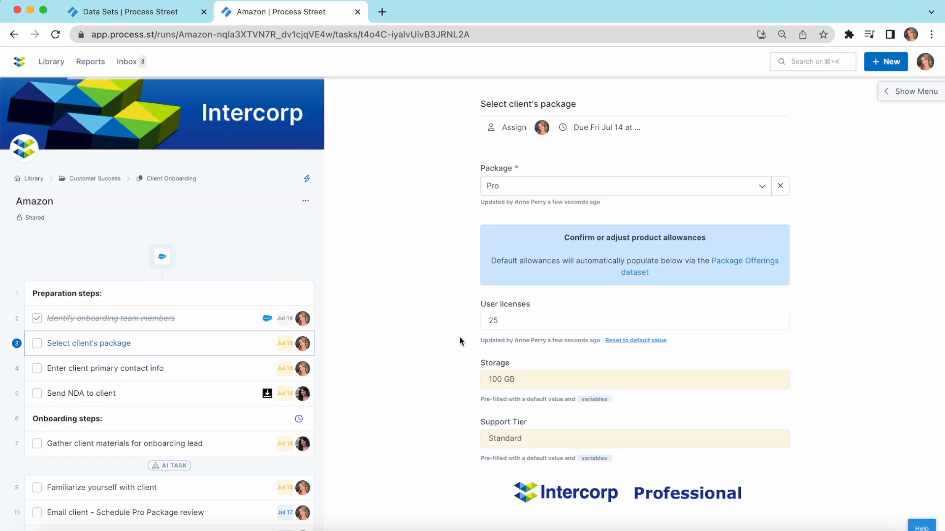
pyautogui.click(127, 12)
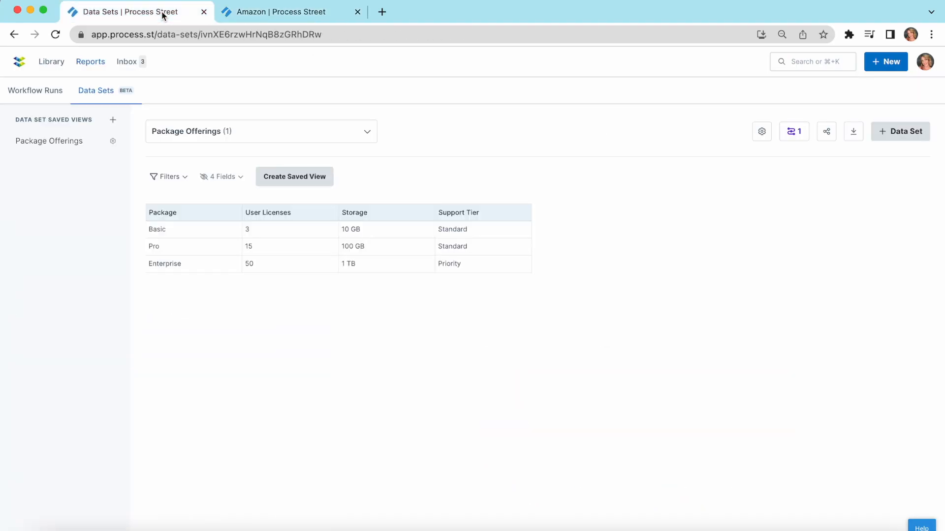
# - Change the Pro row's User Licenses in the Package Offerings data set to 25 and save
pyautogui.click(289, 246)
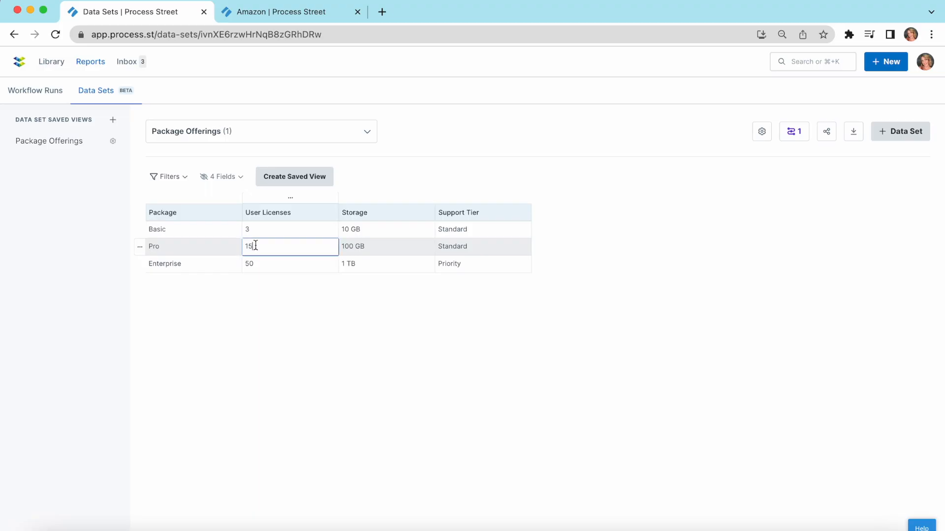
pyautogui.write('2')
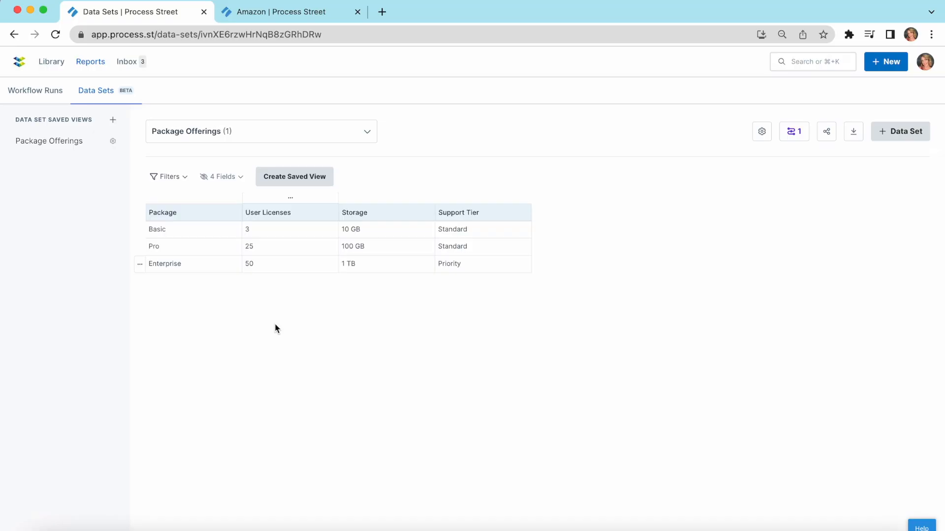
pyautogui.click(274, 12)
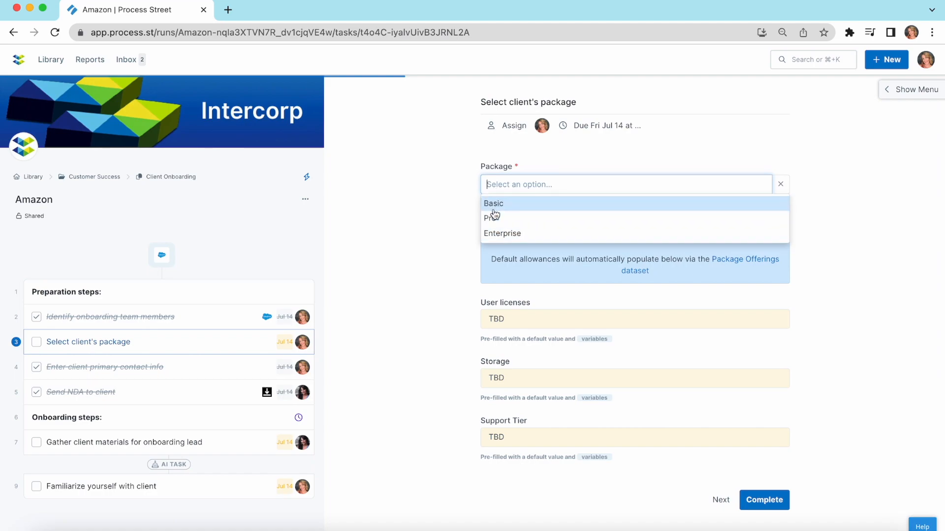
# - Select the Basic package and review how its allowances and details change
pyautogui.click(493, 203)
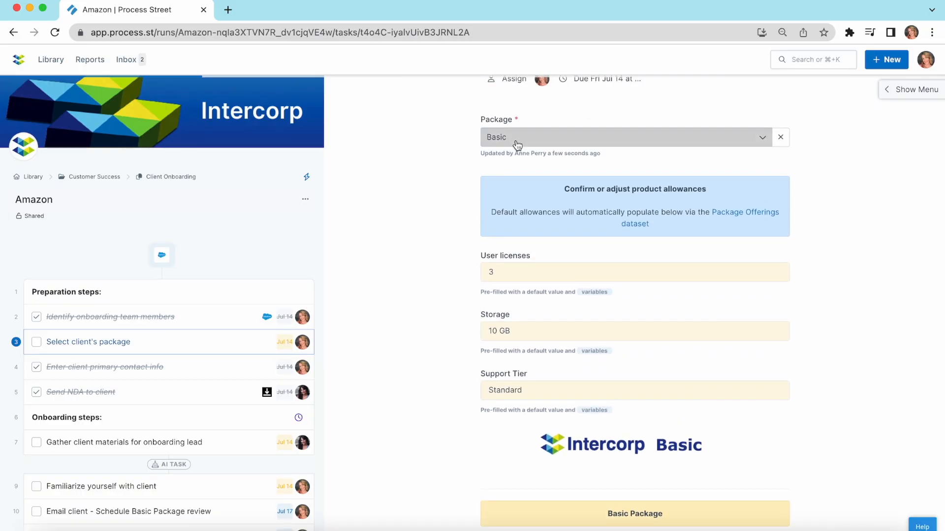
pyautogui.scroll(-3)
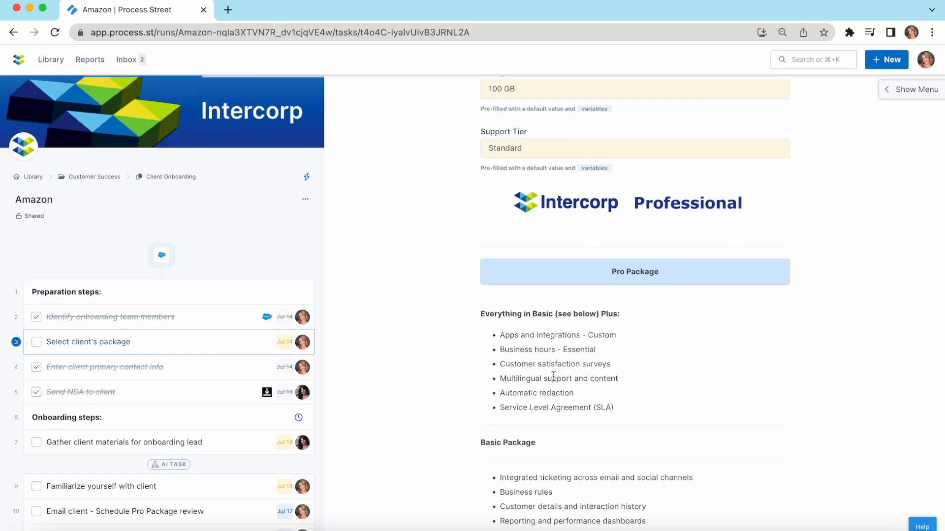
pyautogui.scroll(-3)
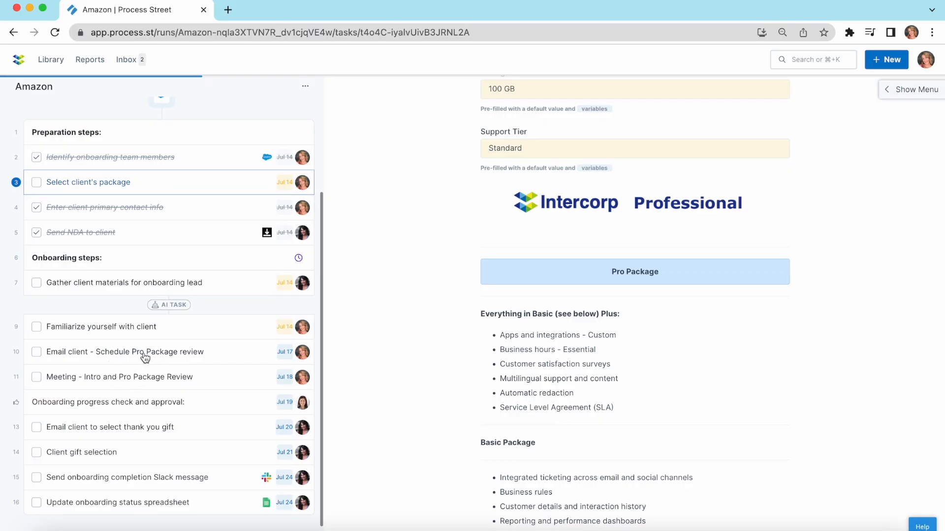
pyautogui.scroll(3)
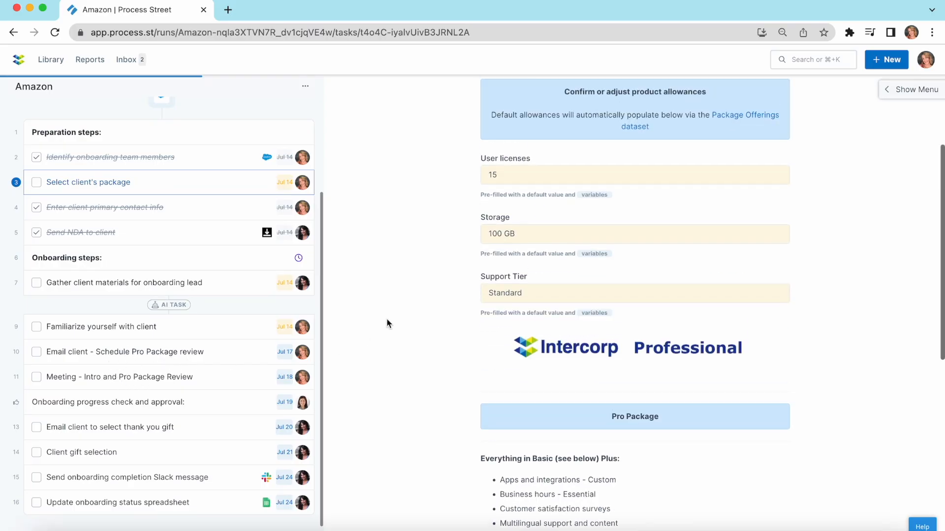
# - Switch Amazon's package to Enterprise
pyautogui.click(626, 184)
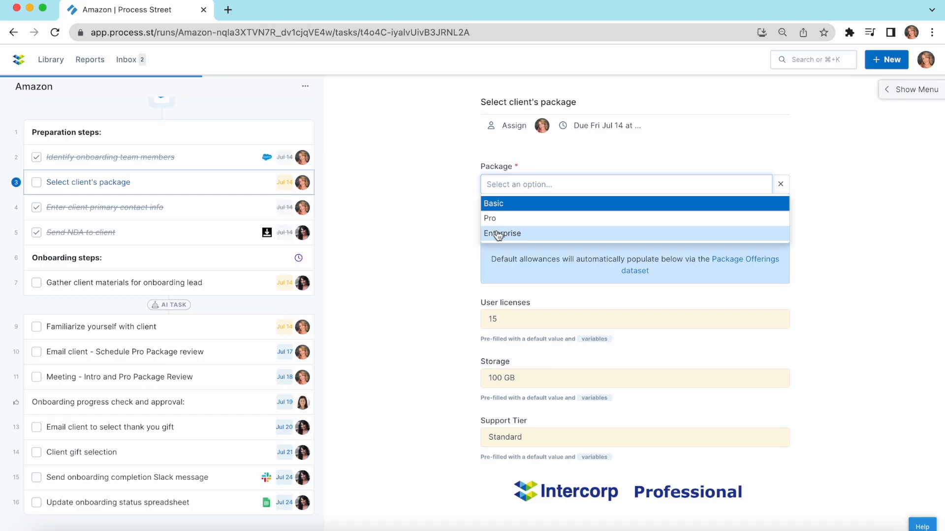
pyautogui.click(503, 233)
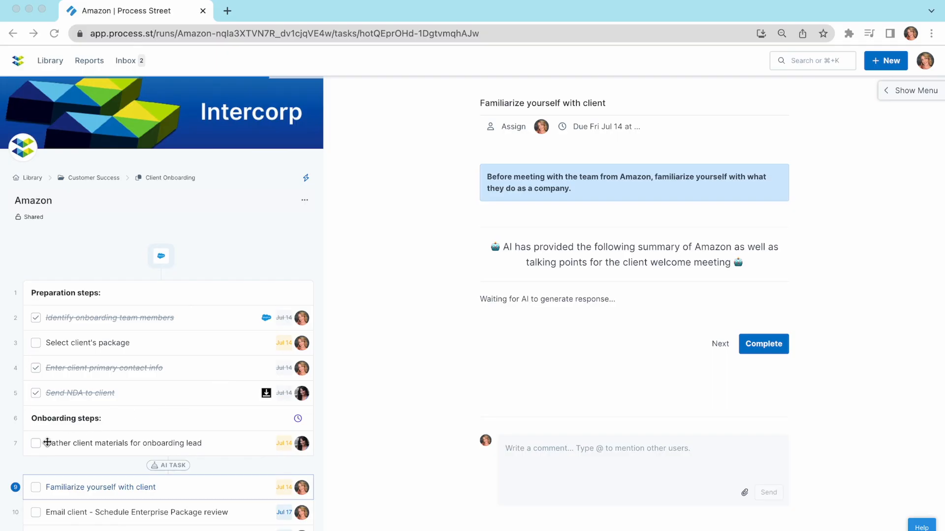
# - Complete the client materials step and read the AI-generated Amazon summary and talking points
pyautogui.click(35, 443)
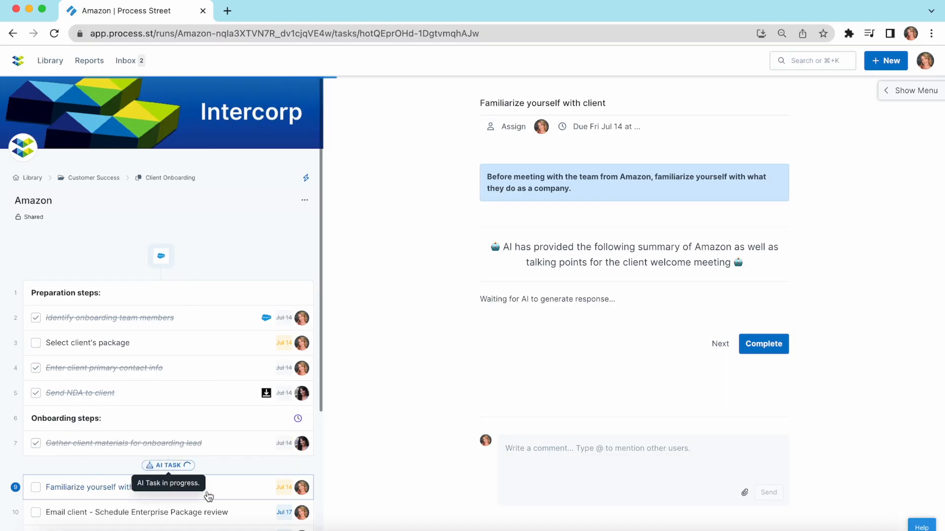
pyautogui.moveTo(506, 323)
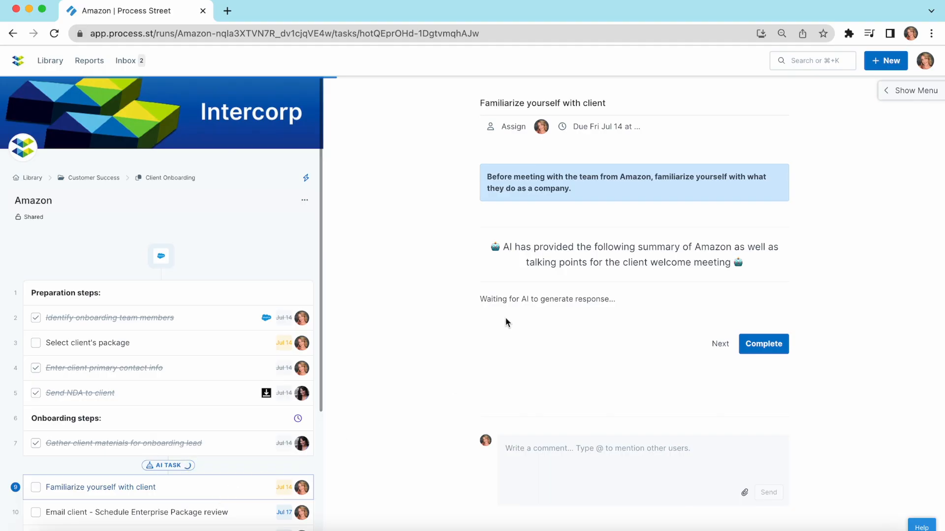
pyautogui.moveTo(543, 264)
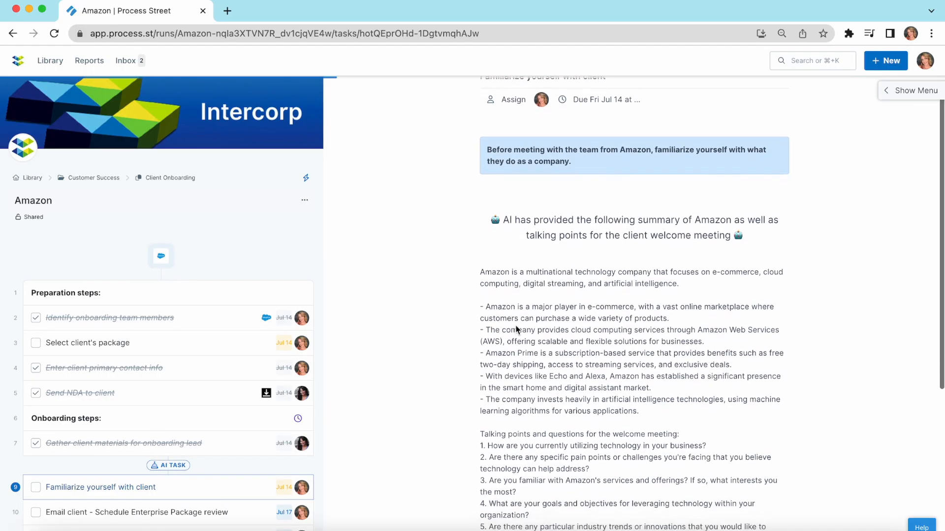
pyautogui.scroll(-3)
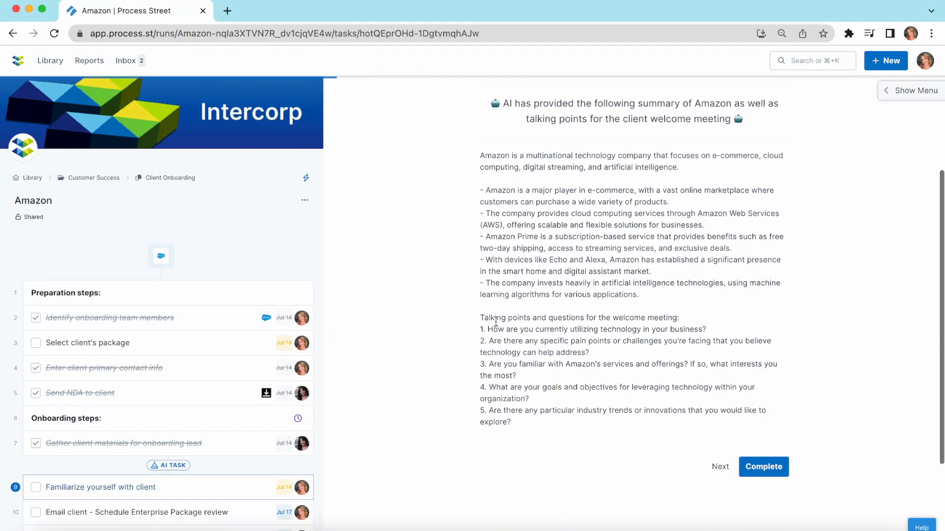
pyautogui.moveTo(645, 311)
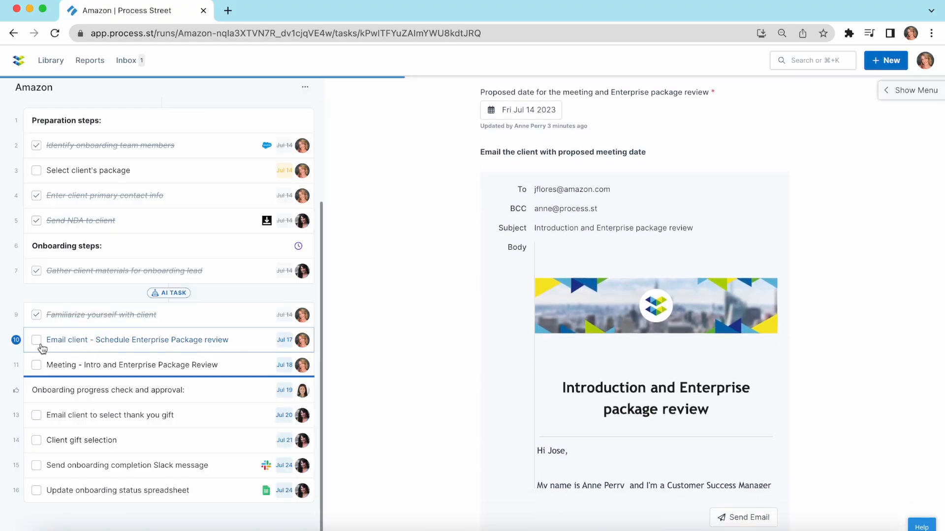
pyautogui.moveTo(453, 316)
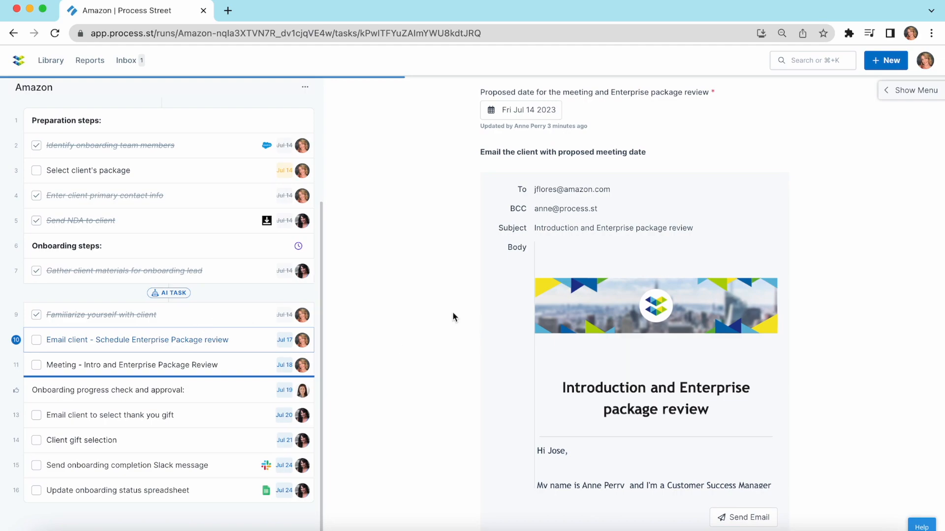
# - Review the proposed Enterprise review meeting email and complete the scheduling email task
pyautogui.scroll(-3)
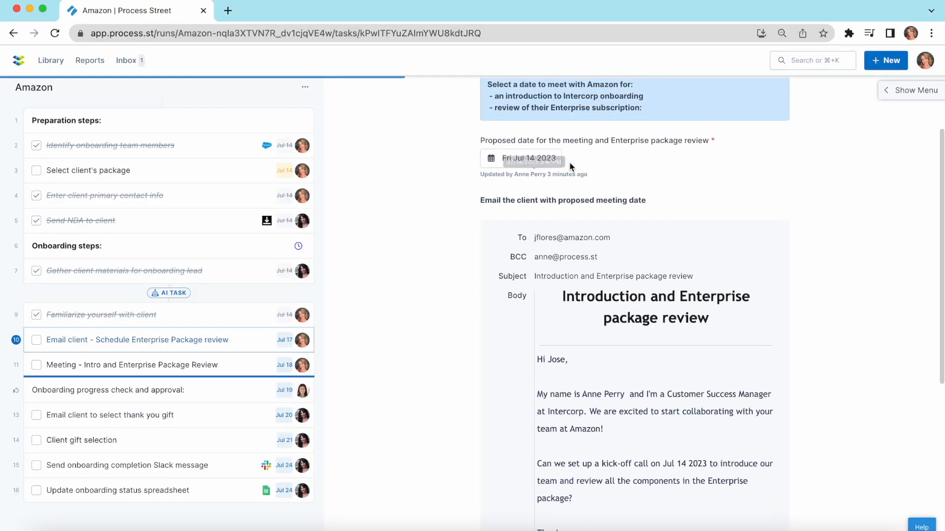
pyautogui.moveTo(471, 232)
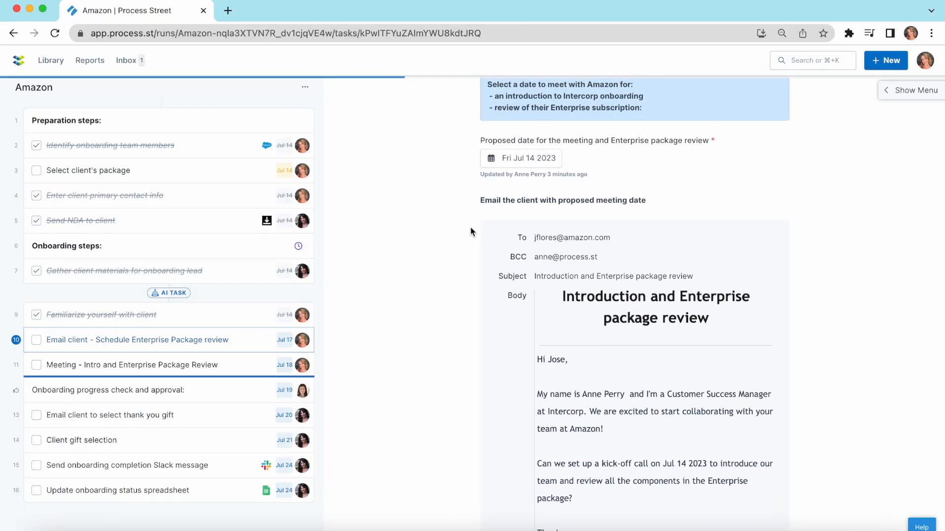
pyautogui.moveTo(649, 466)
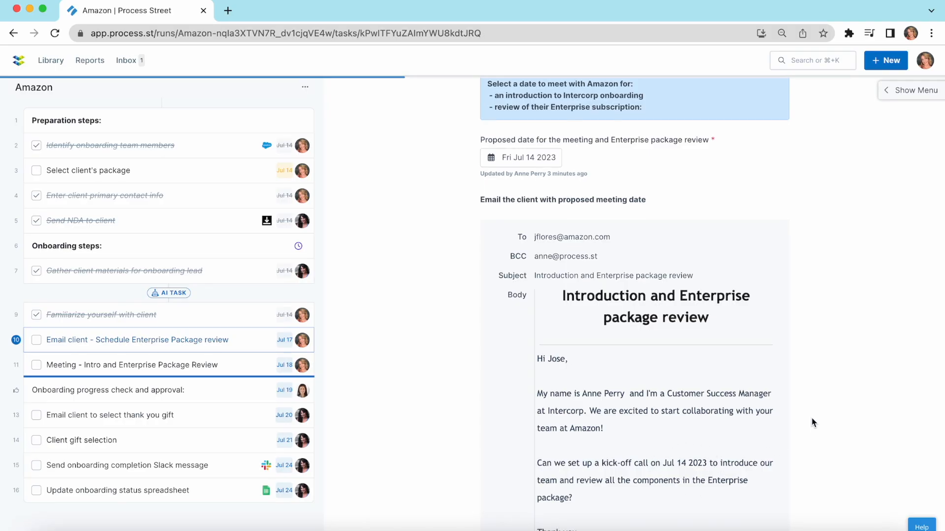
pyautogui.scroll(-3)
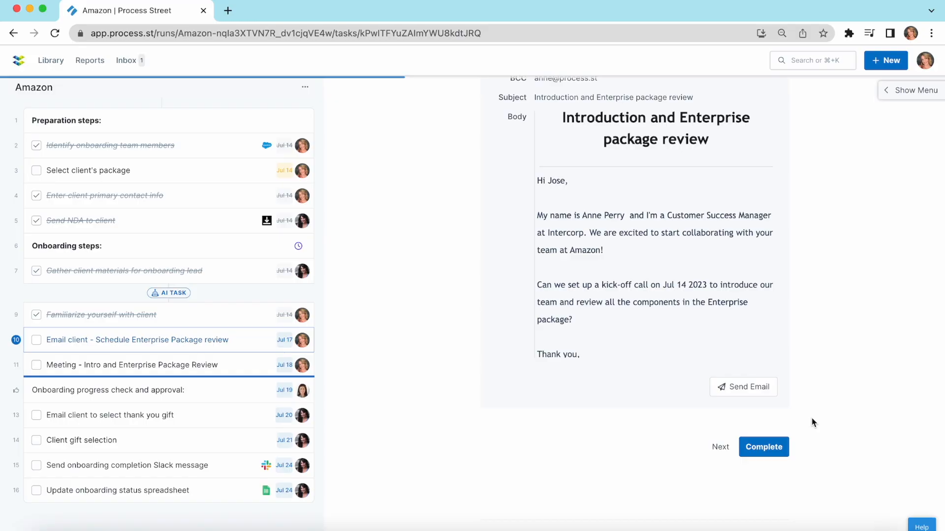
pyautogui.moveTo(766, 386)
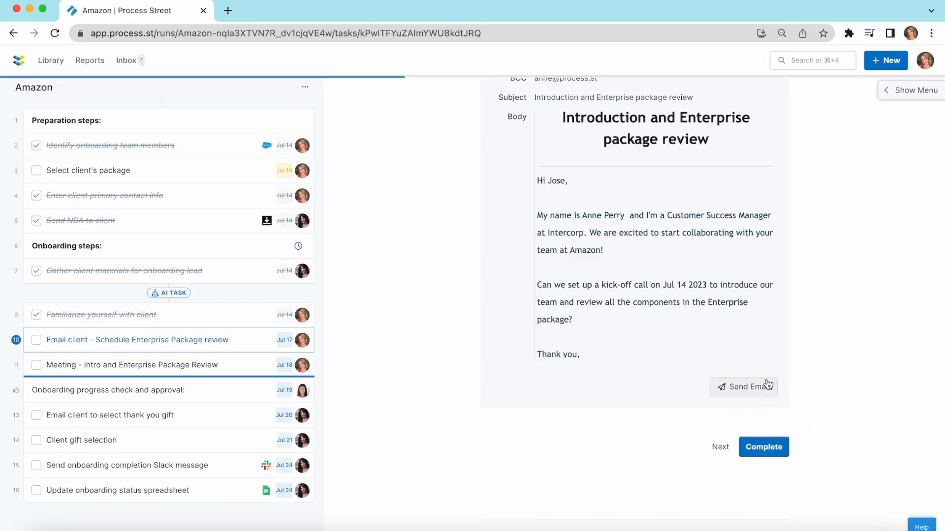
pyautogui.moveTo(784, 442)
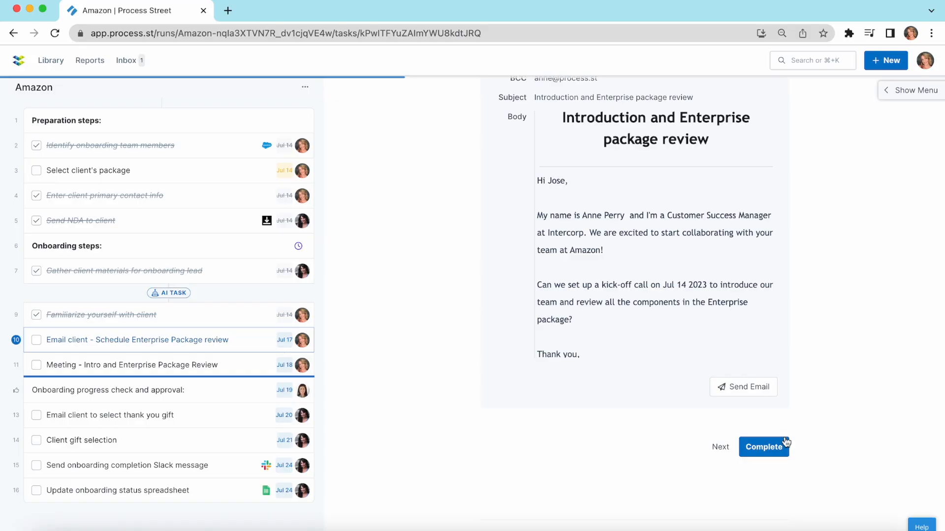
pyautogui.click(764, 446)
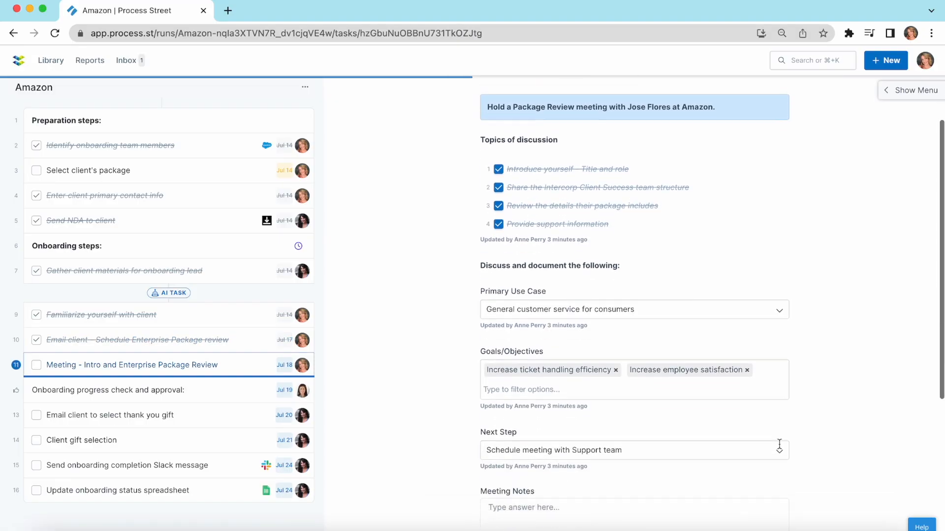
# - Complete the review meeting task, then reject it with 'Let's meet with their consulting team instead'
pyautogui.click(107, 389)
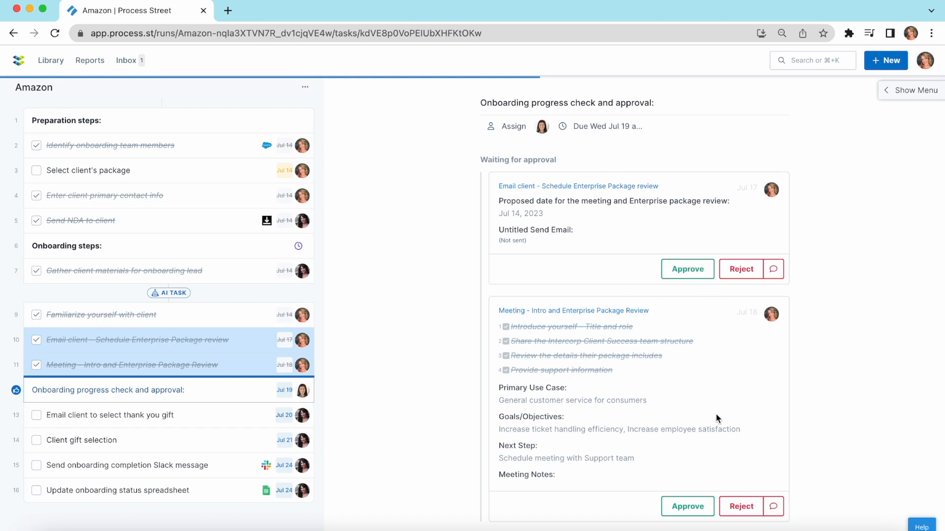
pyautogui.scroll(-3)
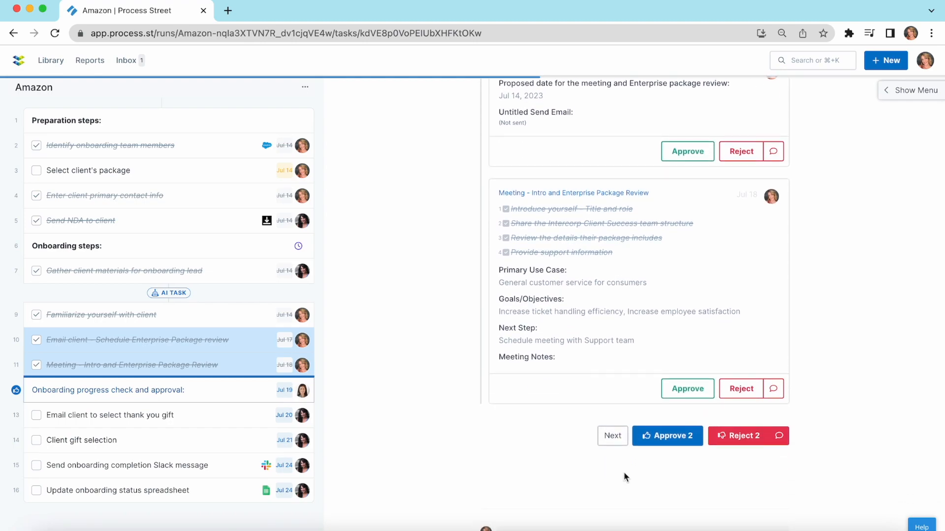
pyautogui.moveTo(739, 482)
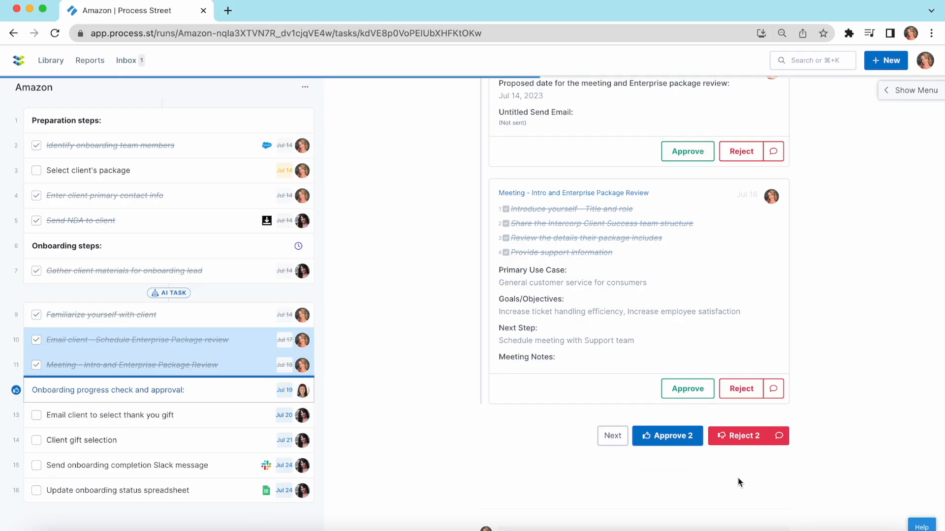
pyautogui.moveTo(768, 431)
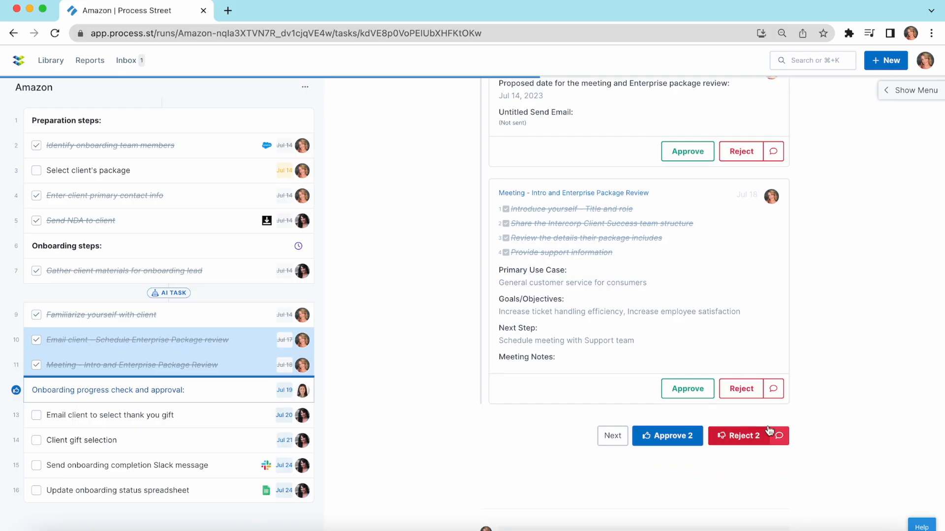
pyautogui.click(773, 389)
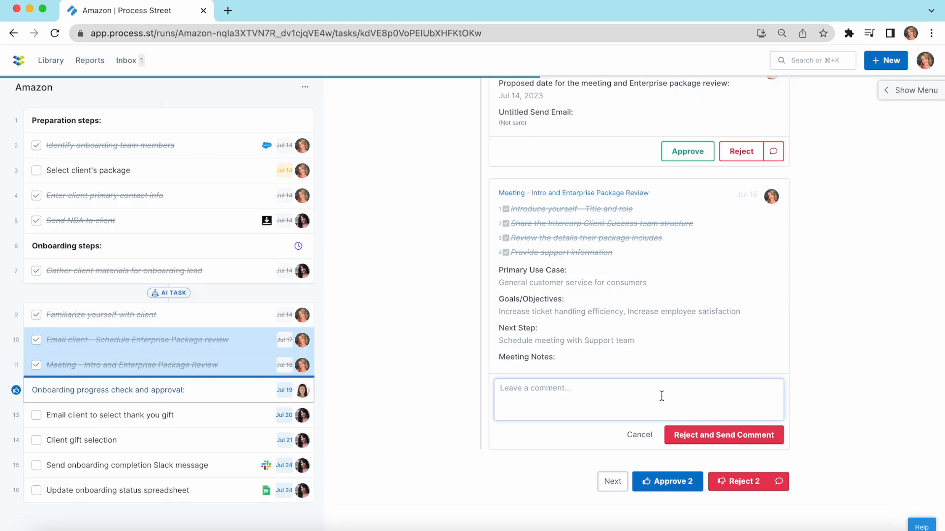
pyautogui.write("Let's meet with their consulting team instead")
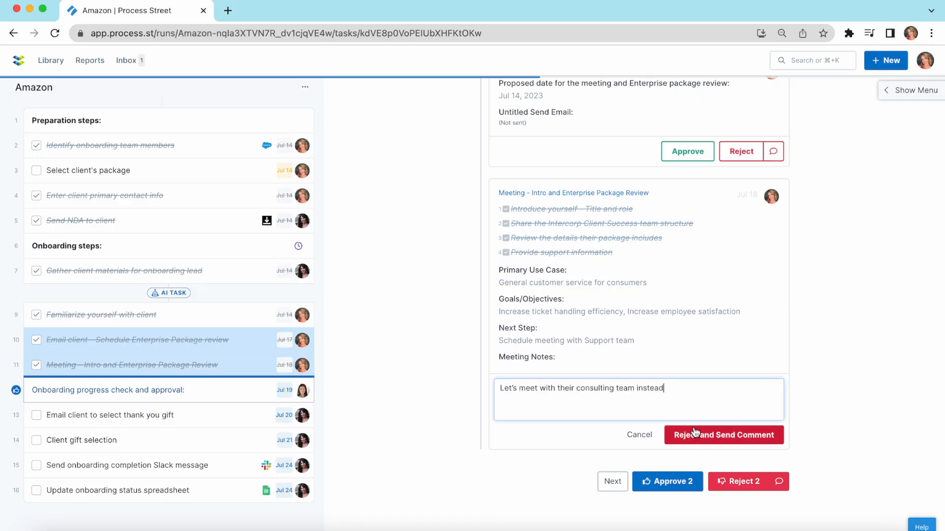
pyautogui.click(723, 434)
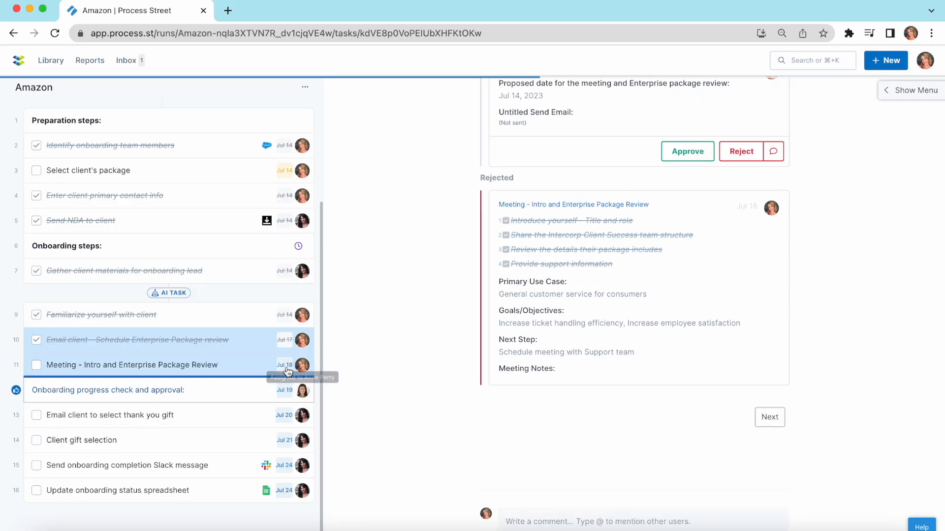
# - Re-complete the rejected meeting task and approve the onboarding progress check
pyautogui.click(131, 364)
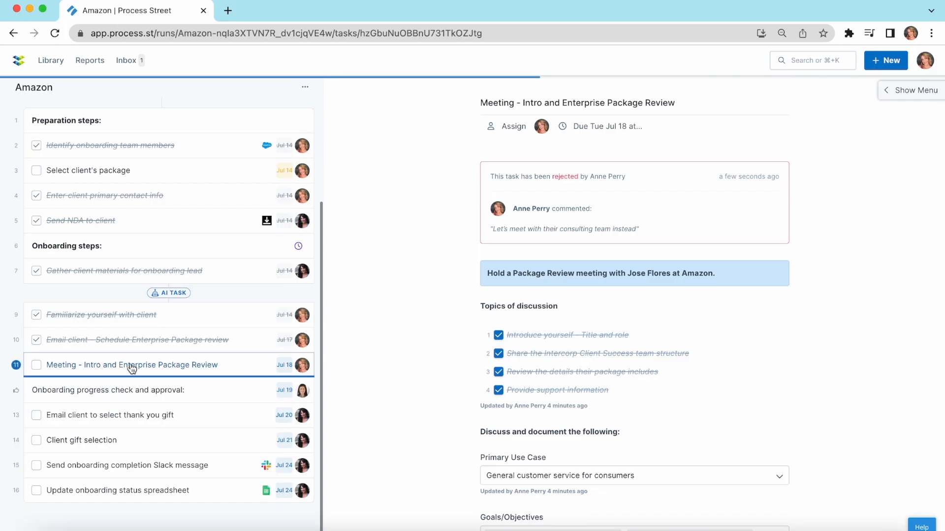
pyautogui.click(36, 364)
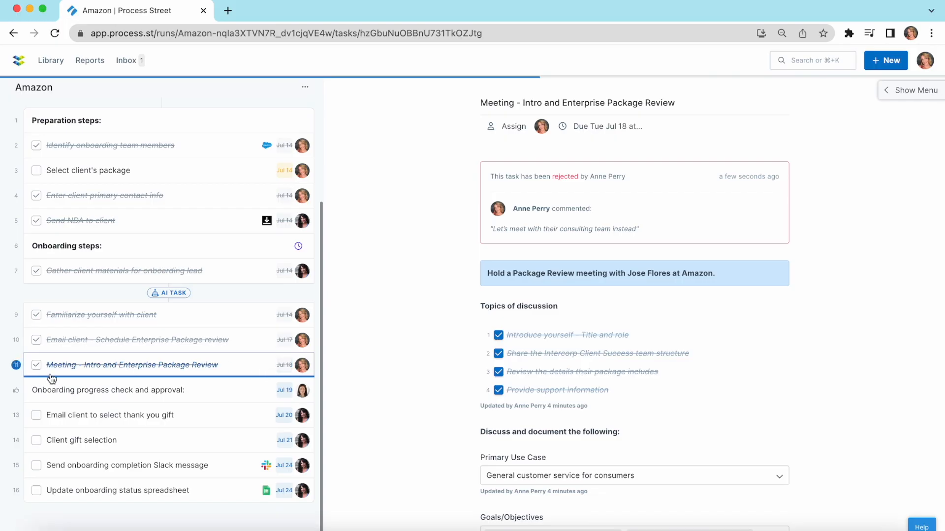
pyautogui.click(107, 390)
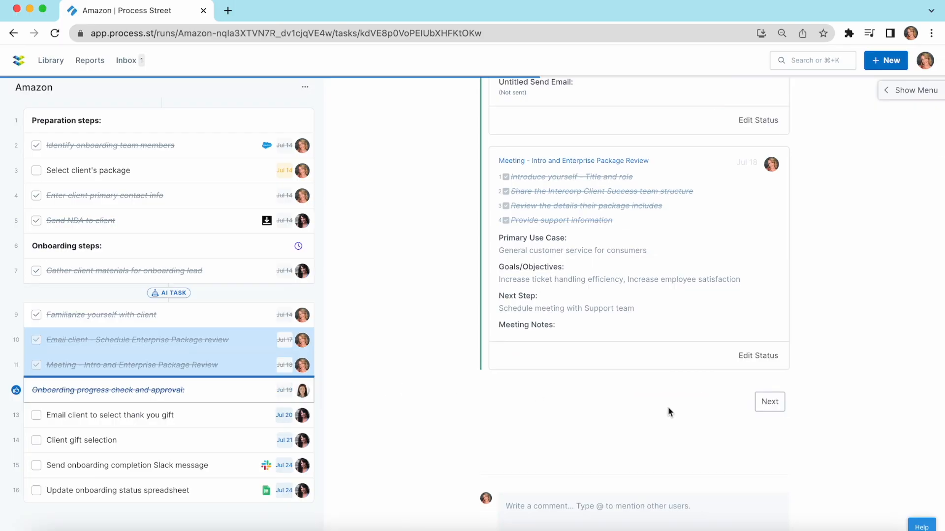
# - Move to the Email client to select thank you gift task and review the drafted email
pyautogui.click(769, 401)
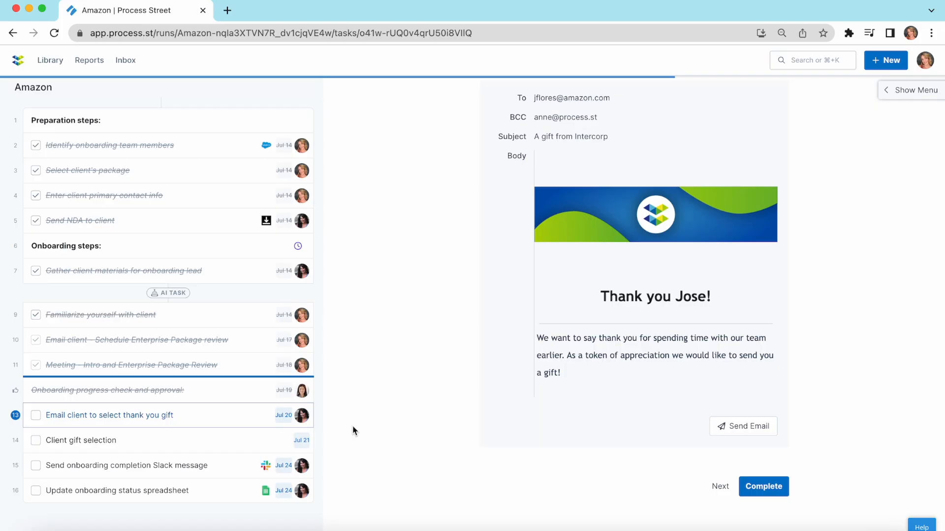
pyautogui.moveTo(71, 391)
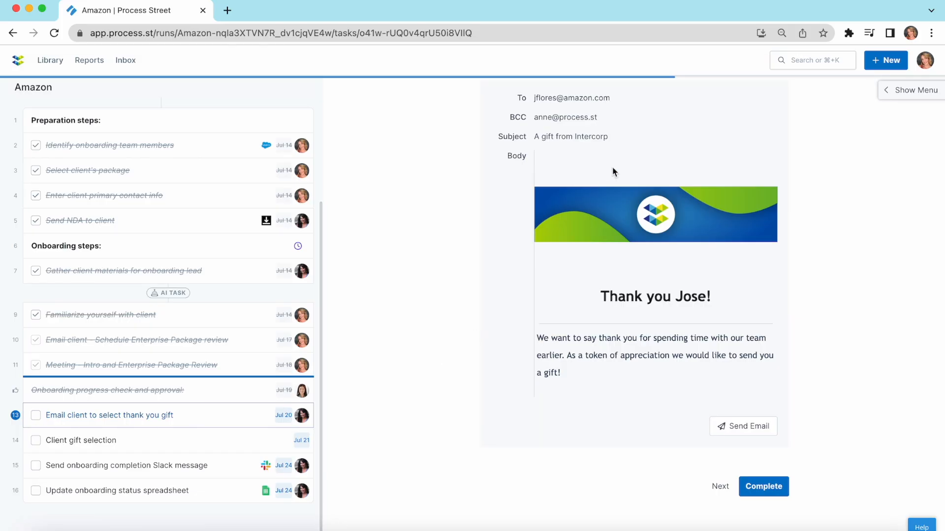
pyautogui.moveTo(809, 288)
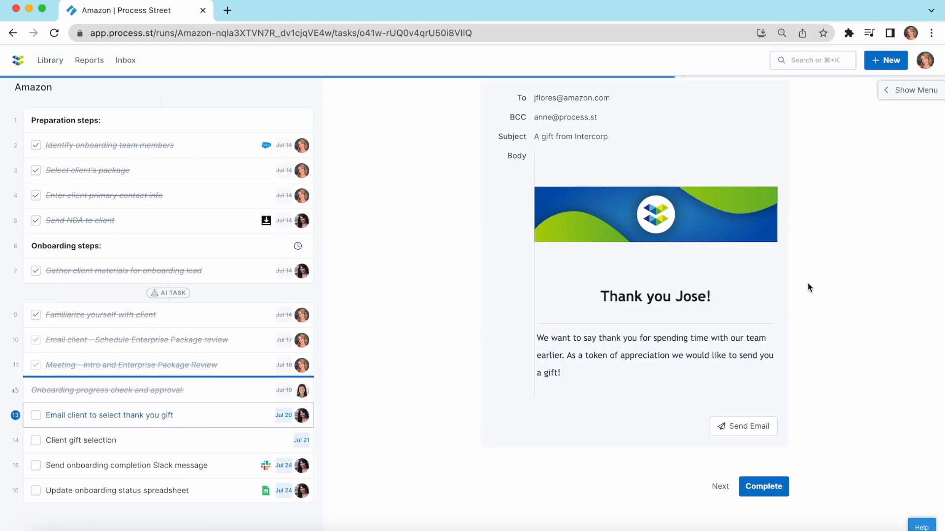
pyautogui.click(762, 487)
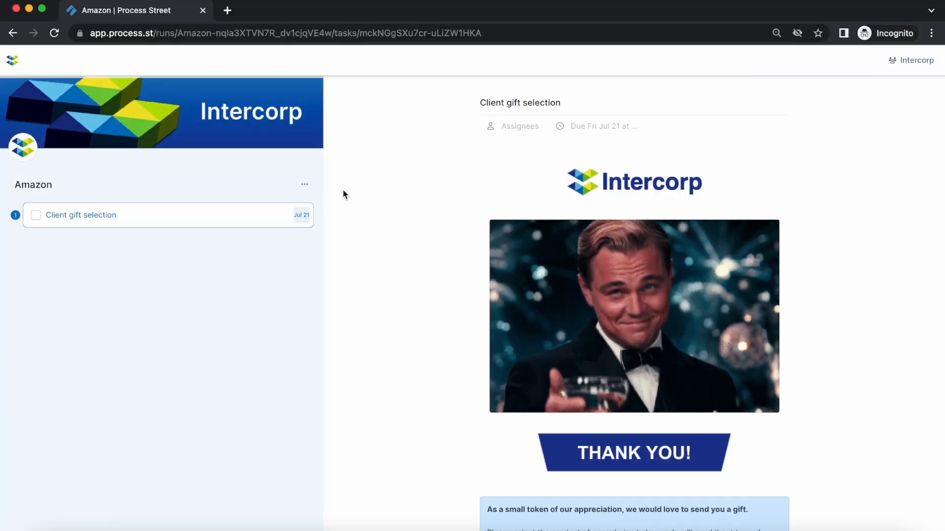
pyautogui.moveTo(72, 220)
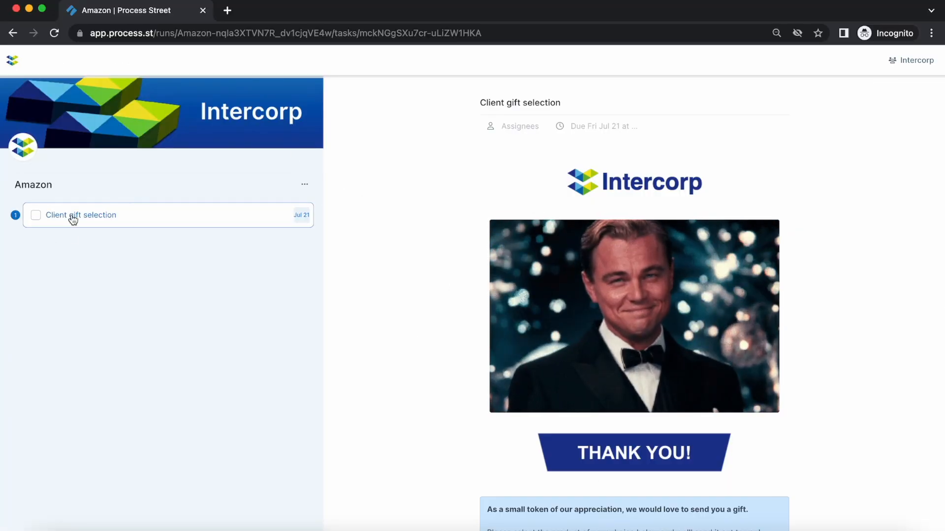
# - Choose T-shirt from the product list on the client gift form and submit it as complete
pyautogui.scroll(-3)
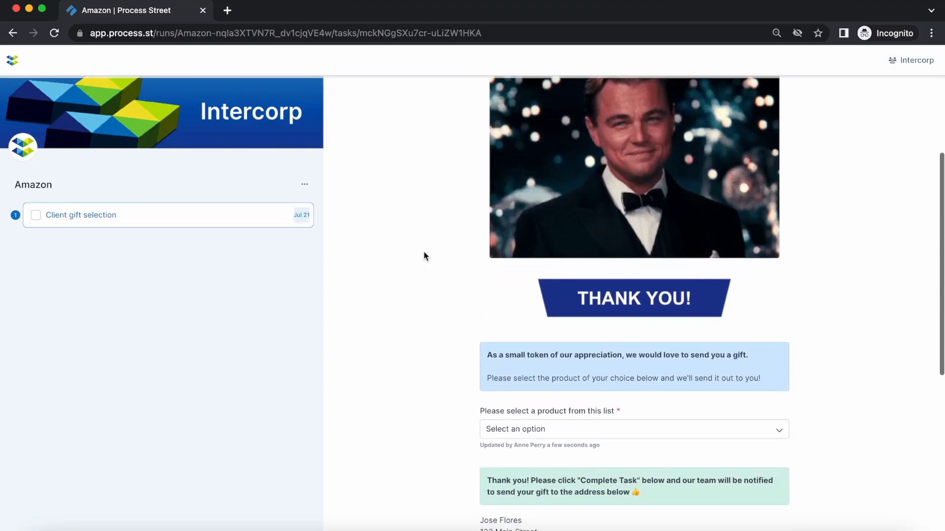
pyautogui.click(633, 429)
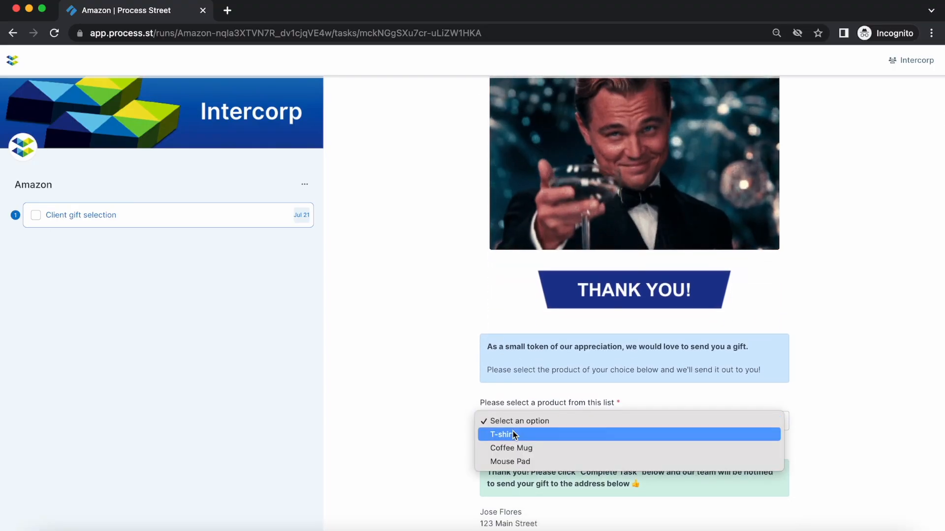
pyautogui.click(499, 434)
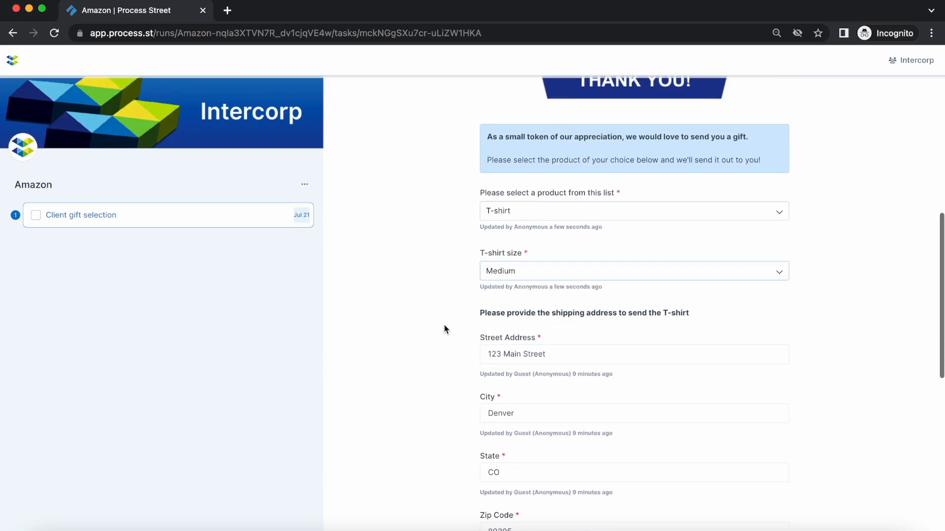
pyautogui.scroll(-3)
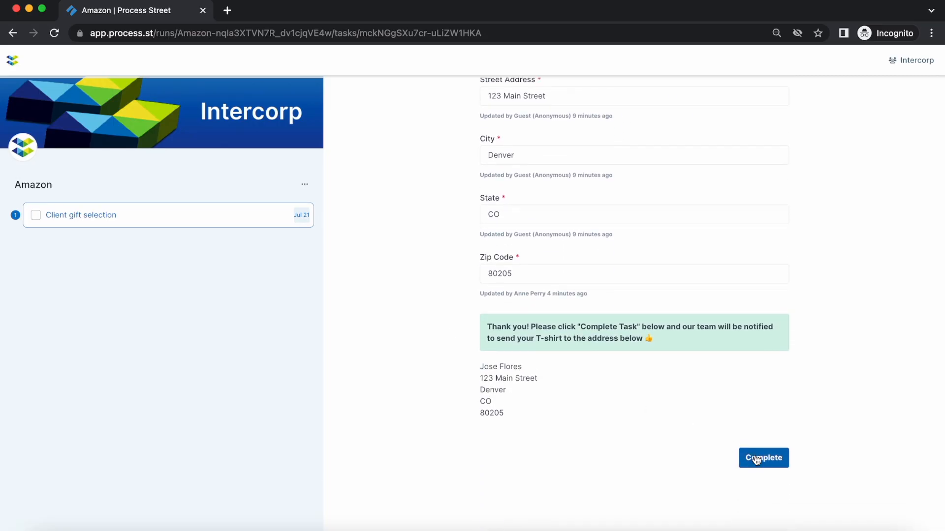
pyautogui.click(763, 457)
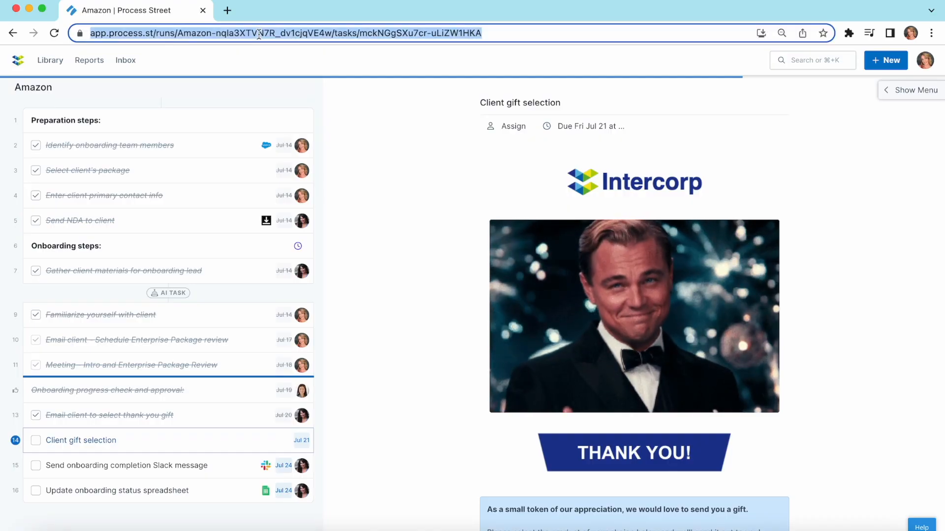
# - Check off the Client gift selection task in the Amazon run and return to the inbox
pyautogui.click(36, 440)
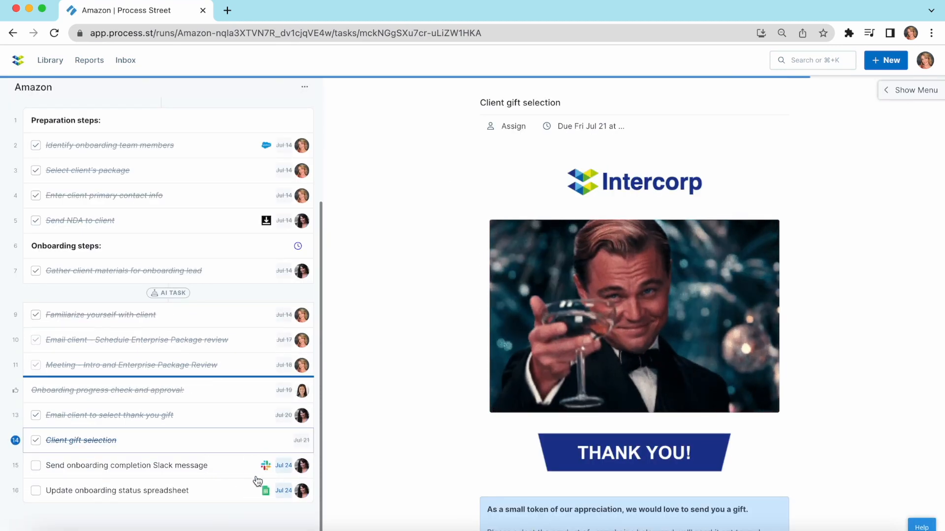
pyautogui.moveTo(245, 492)
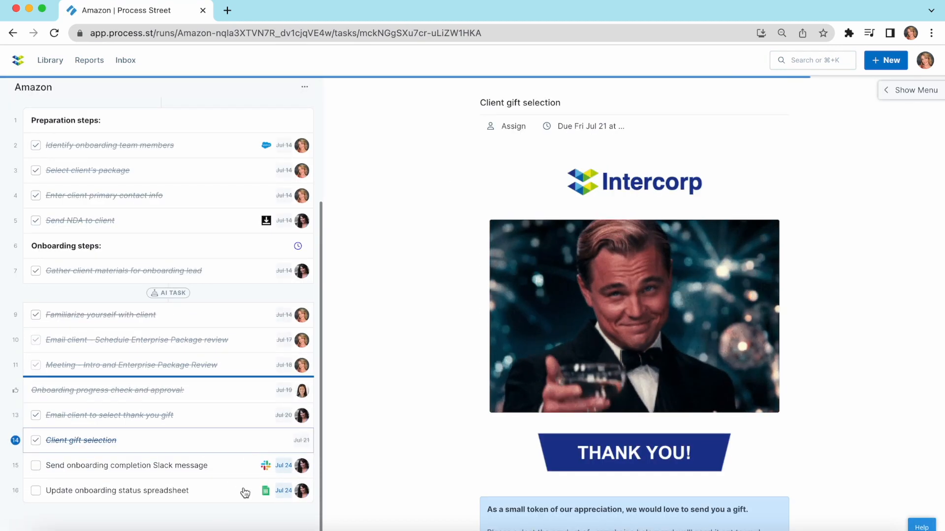
pyautogui.click(125, 60)
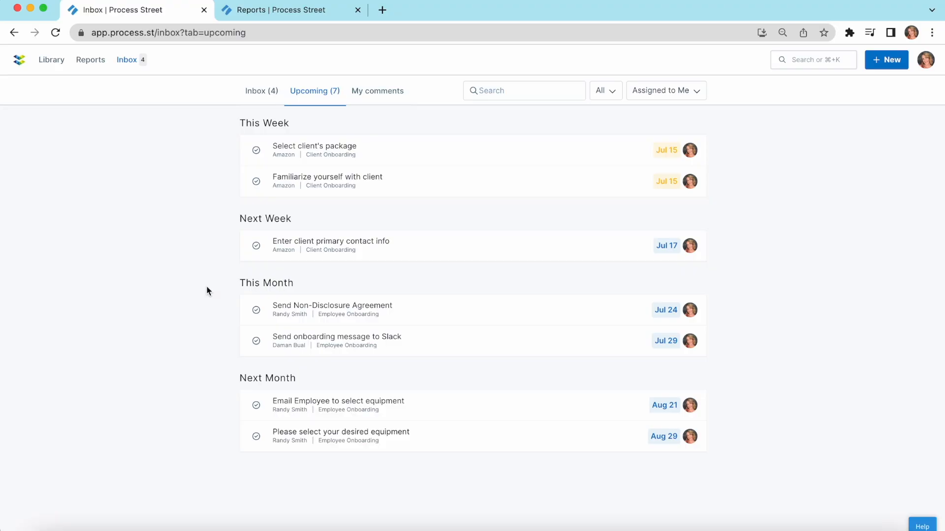
pyautogui.moveTo(143, 98)
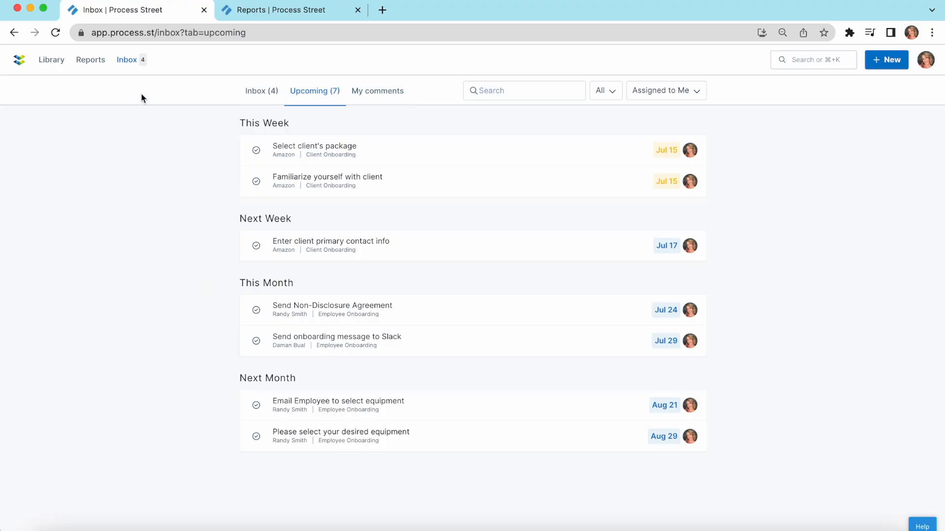
pyautogui.moveTo(128, 47)
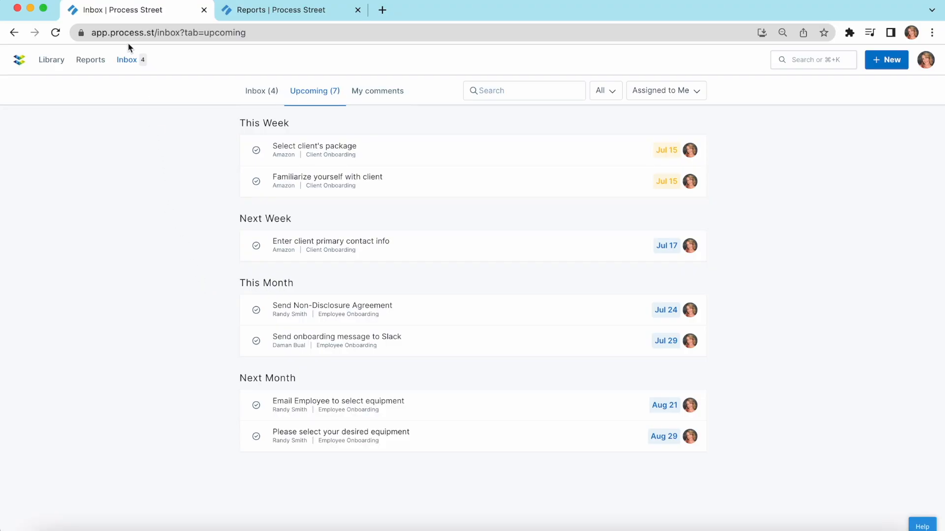
pyautogui.moveTo(152, 69)
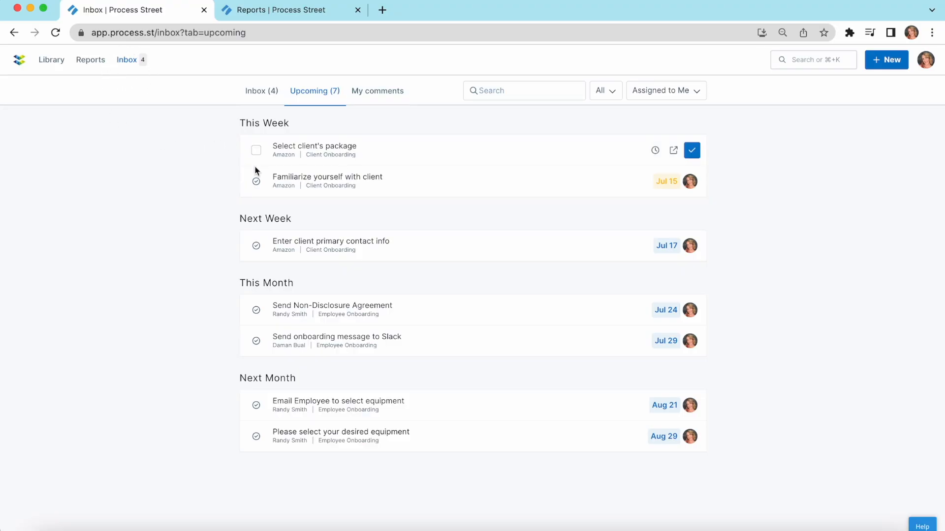
pyautogui.moveTo(249, 438)
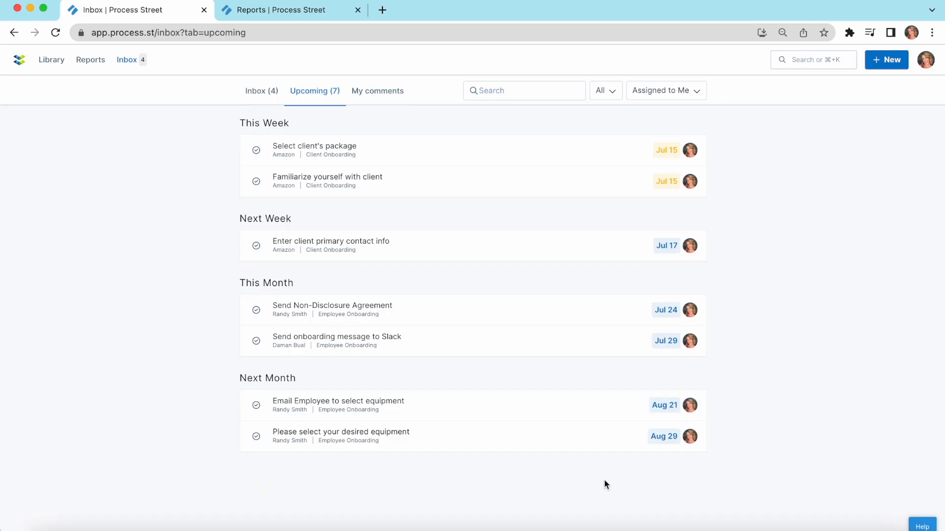
pyautogui.click(663, 91)
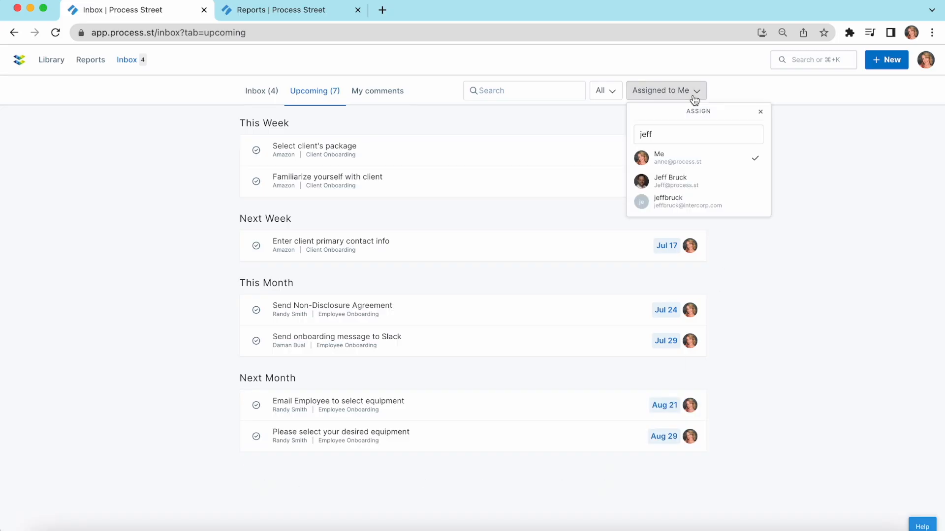
pyautogui.click(670, 181)
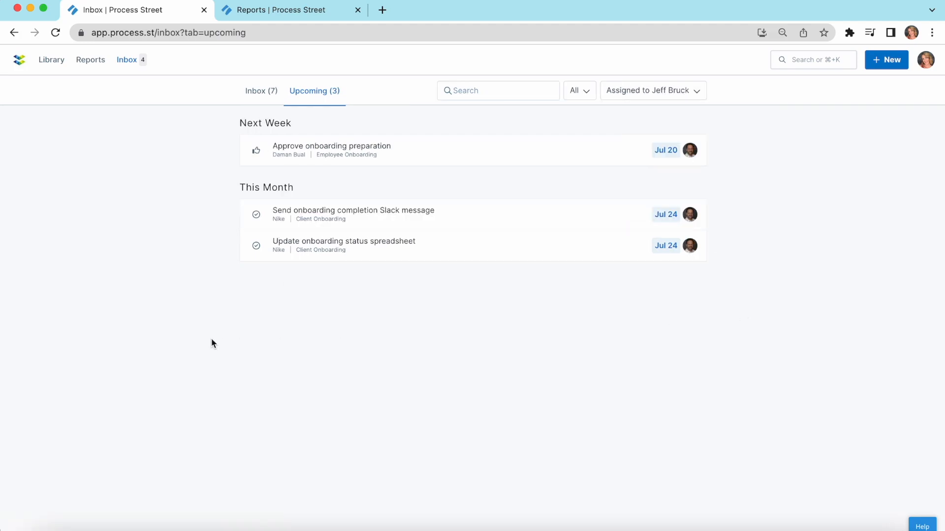
pyautogui.moveTo(194, 179)
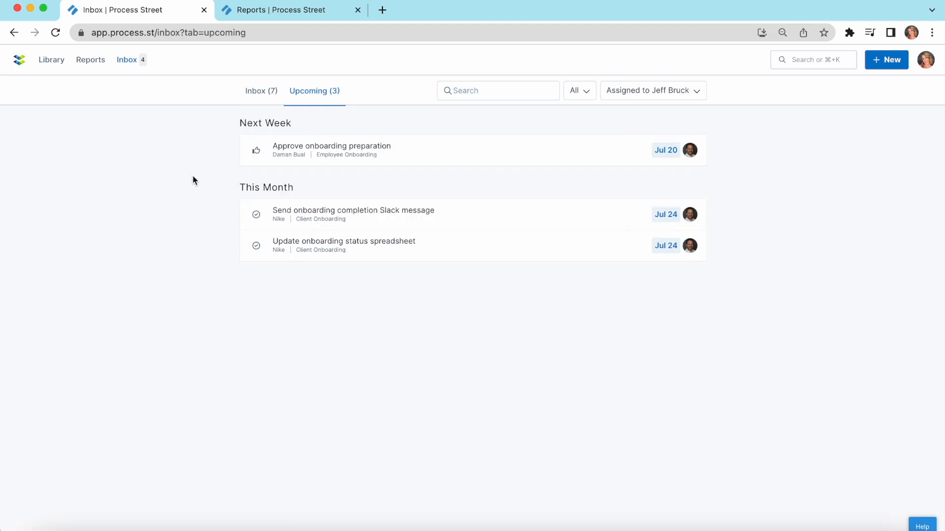
pyautogui.moveTo(220, 73)
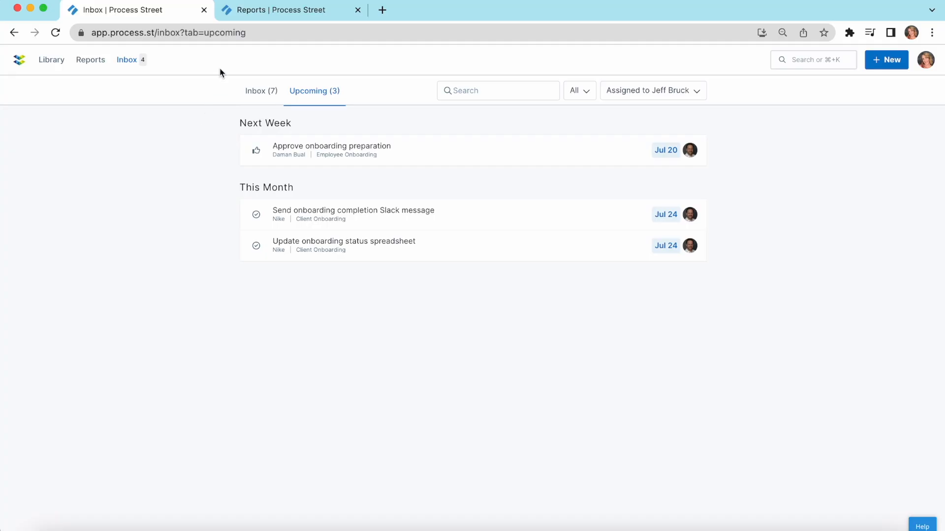
pyautogui.click(289, 10)
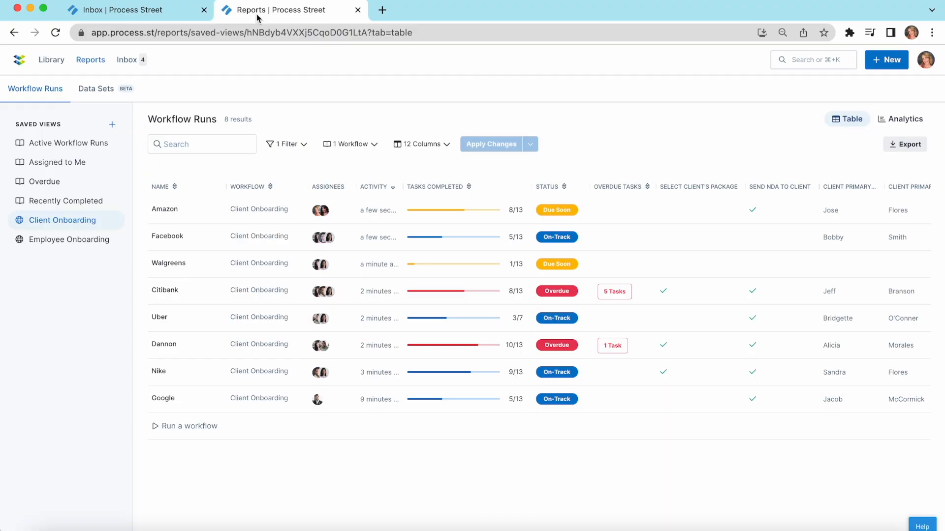
pyautogui.moveTo(199, 228)
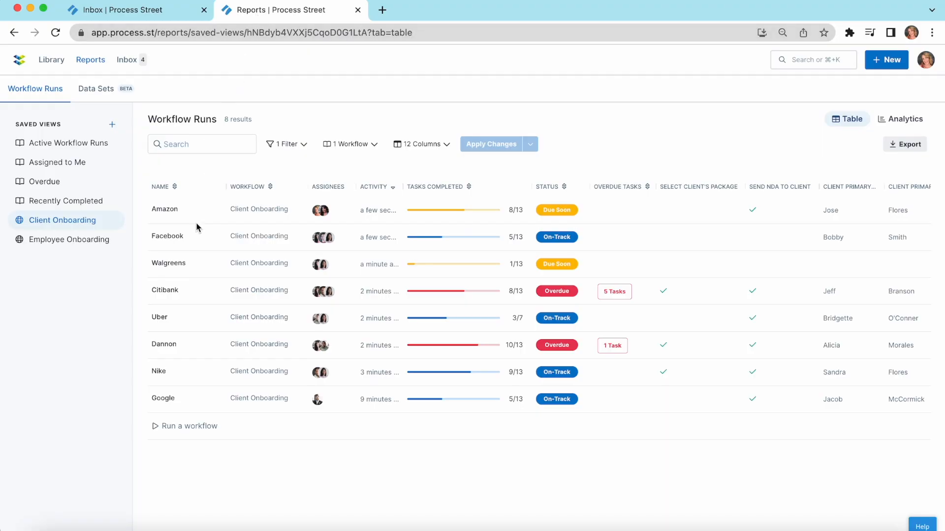
pyautogui.moveTo(469, 315)
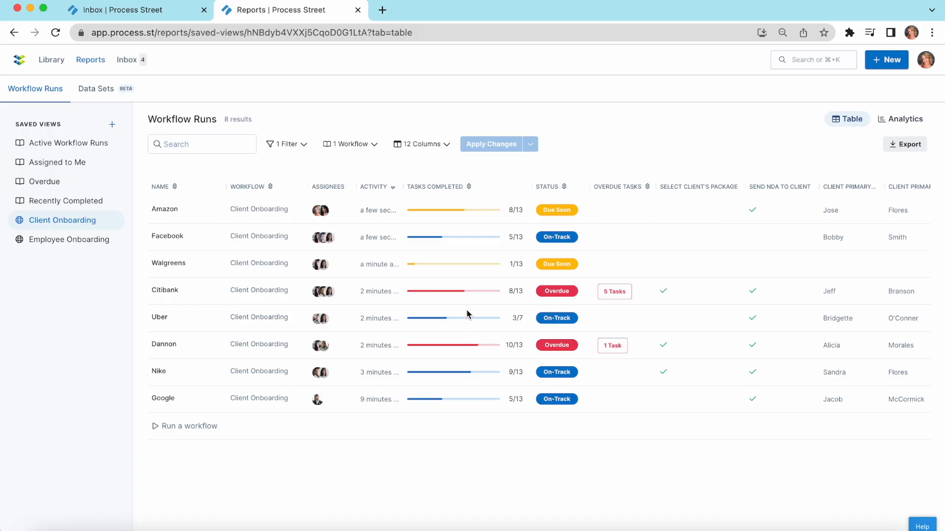
pyautogui.moveTo(511, 224)
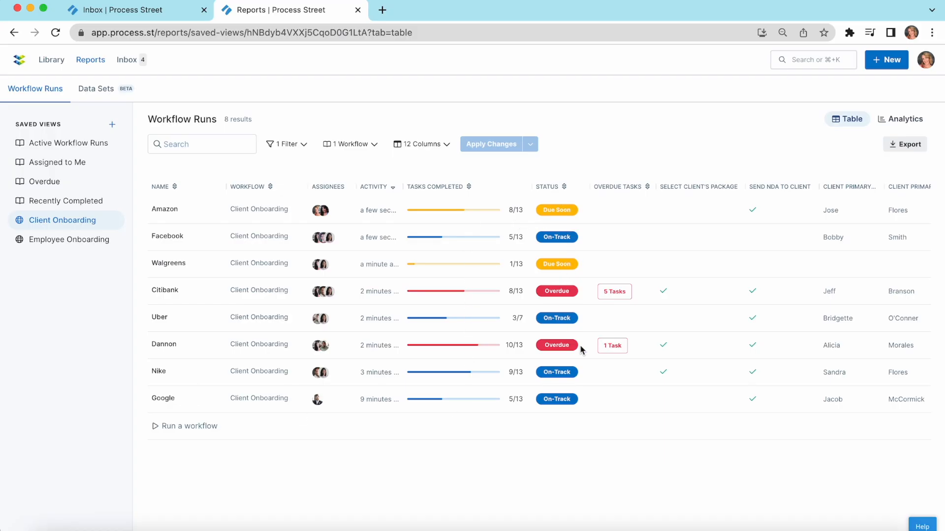
pyautogui.click(612, 345)
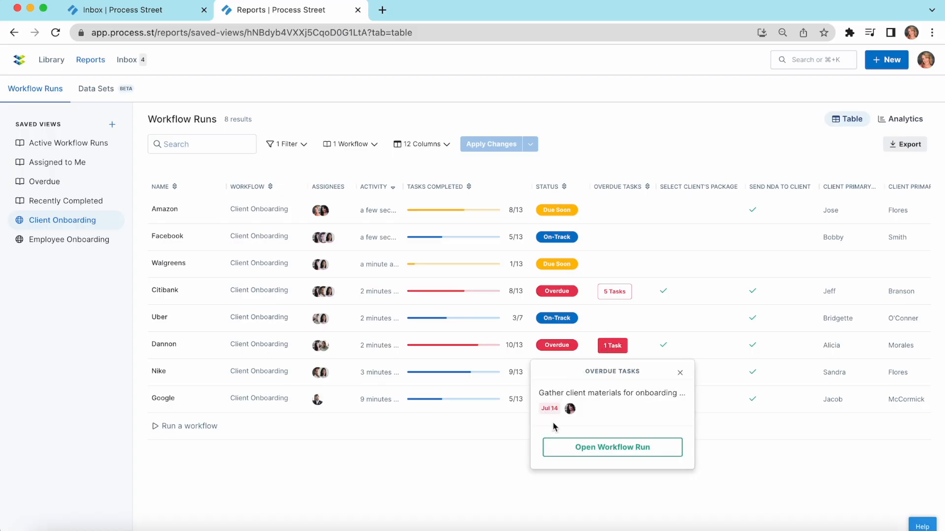
pyautogui.moveTo(680, 379)
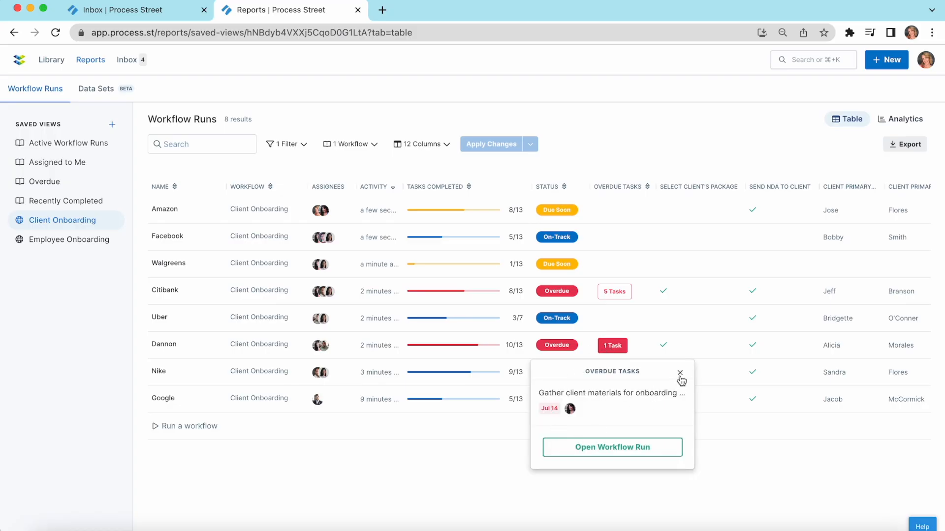
pyautogui.click(680, 372)
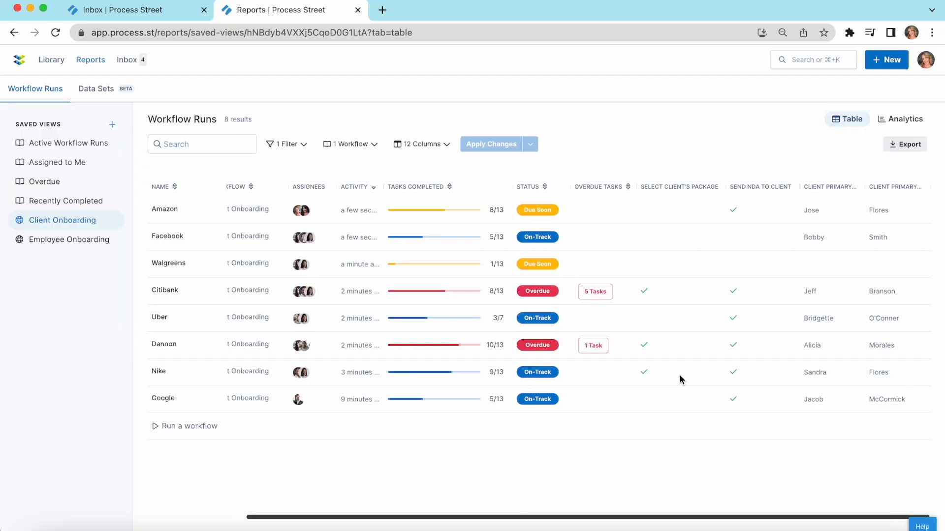
pyautogui.moveTo(713, 331)
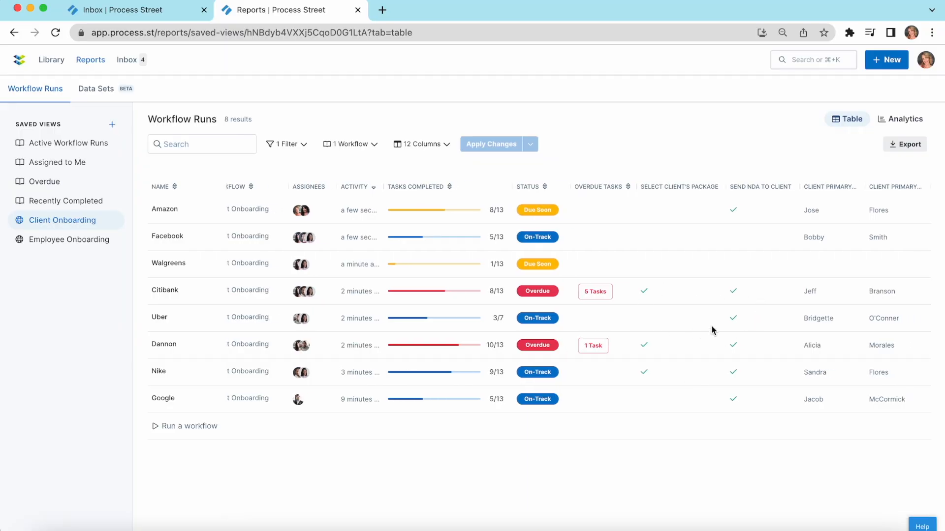
pyautogui.moveTo(879, 329)
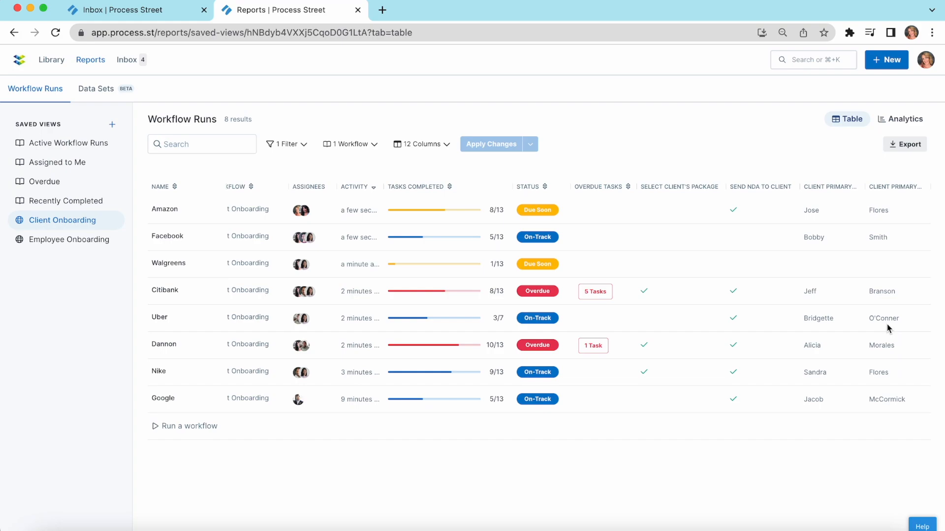
pyautogui.moveTo(914, 125)
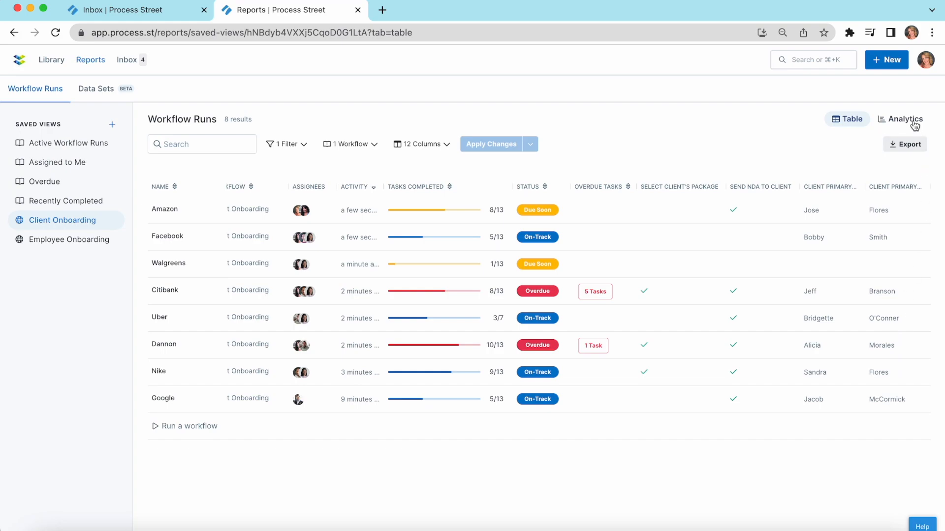
# - Switch Workflow Runs to the Analytics view and review the status counts, charts and task completion bars
pyautogui.click(900, 119)
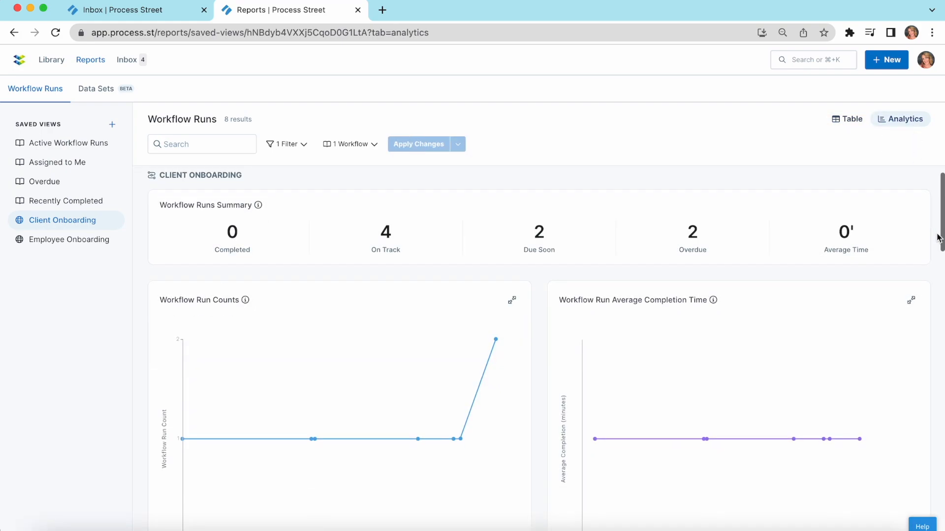
pyautogui.scroll(-3)
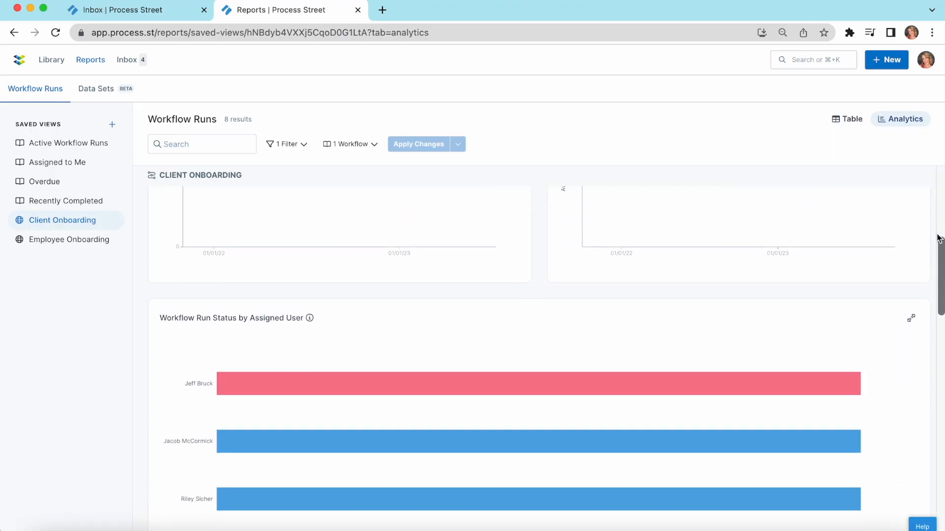
pyautogui.scroll(-3)
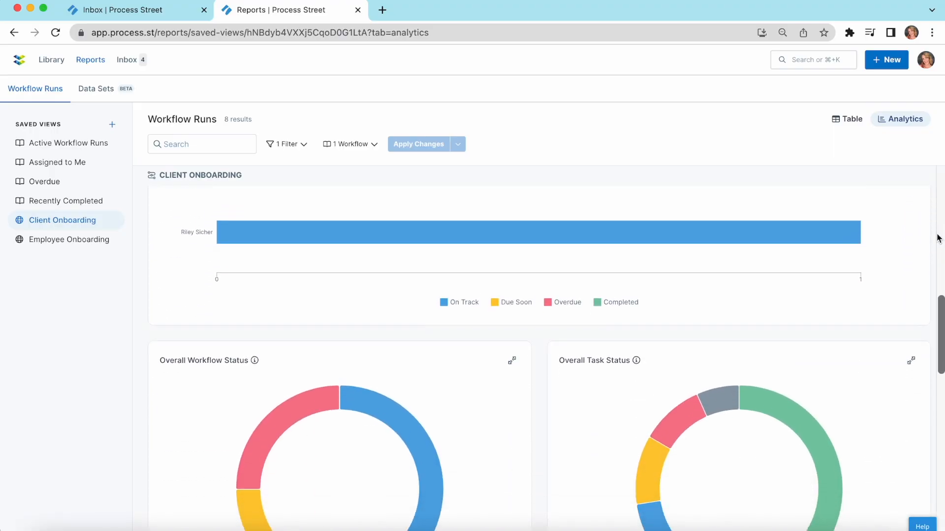
pyautogui.scroll(-3)
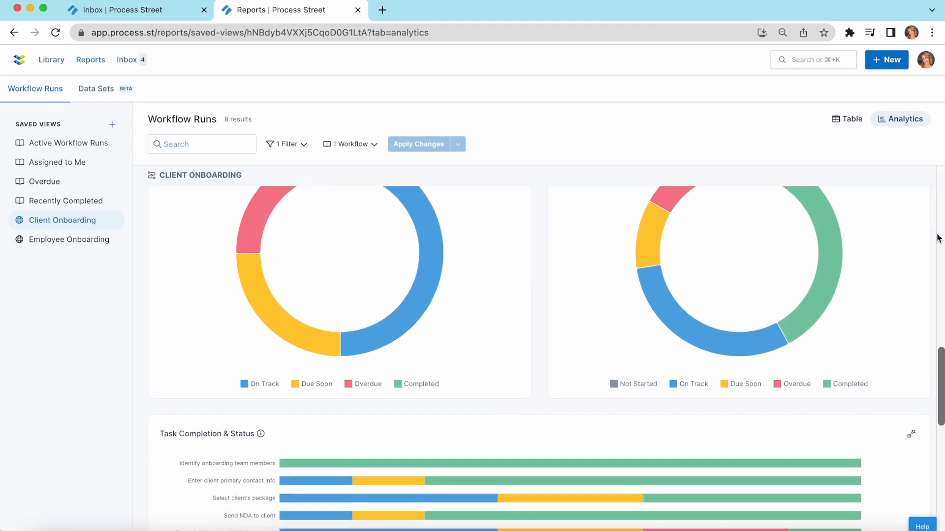
pyautogui.scroll(-3)
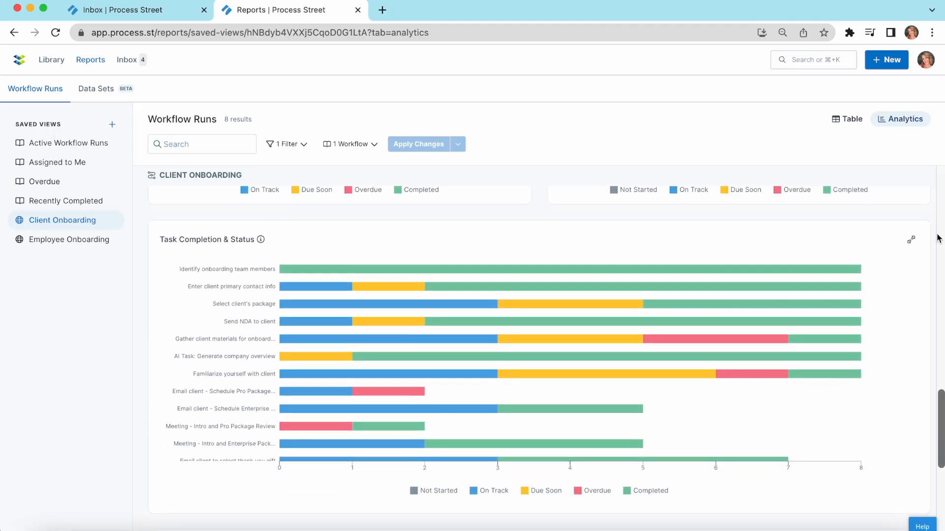